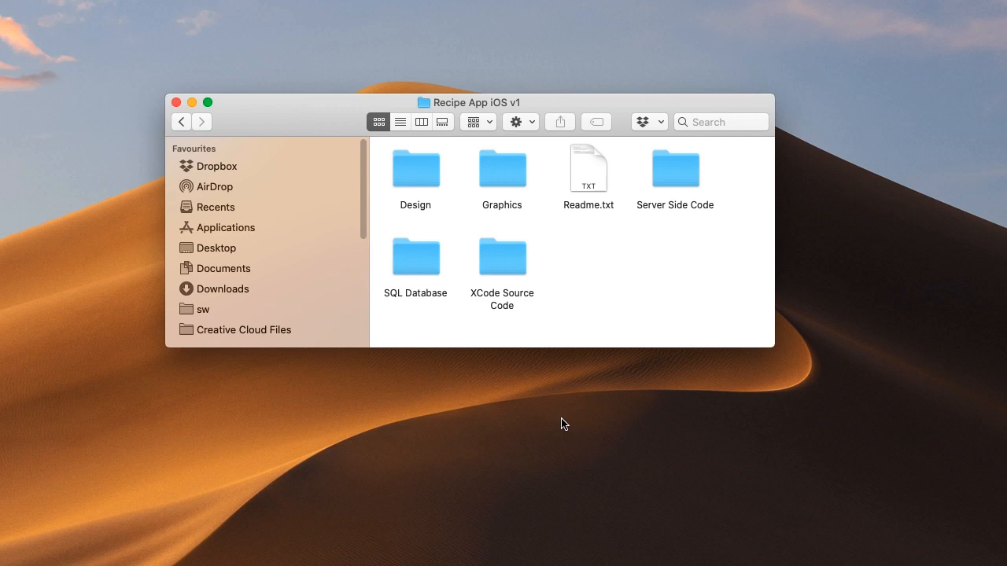
pyautogui.moveTo(694, 419)
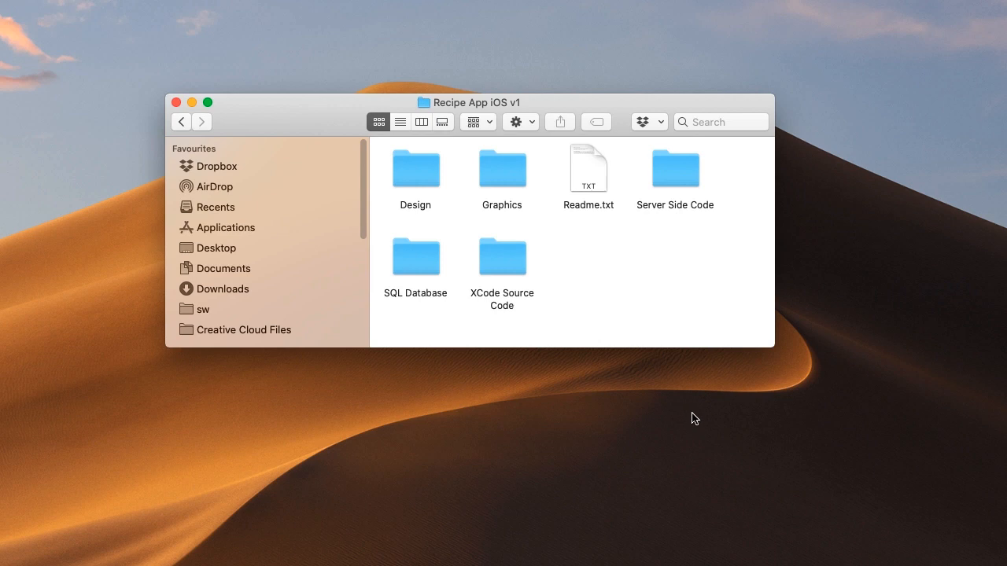
pyautogui.moveTo(680, 252)
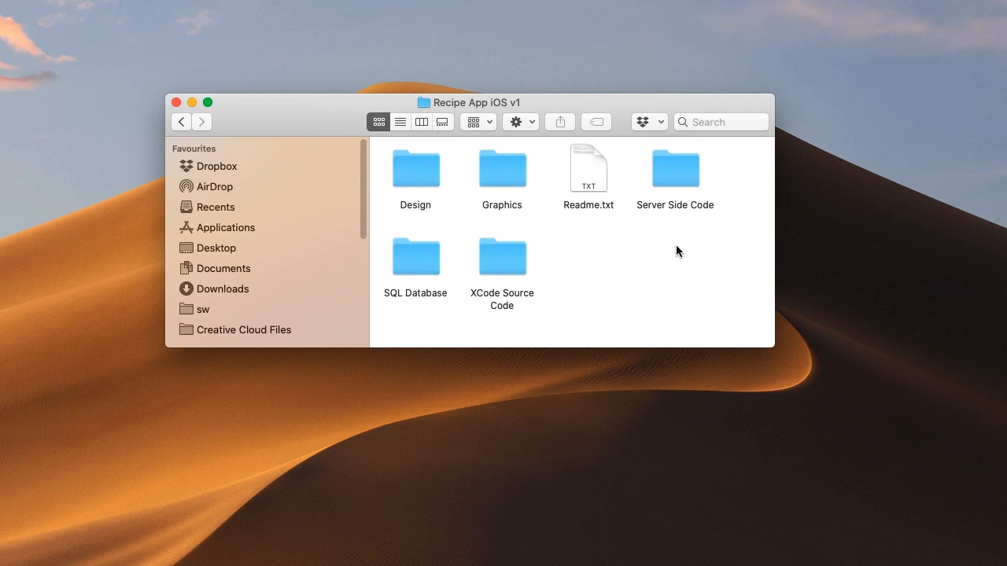
pyautogui.moveTo(528, 271)
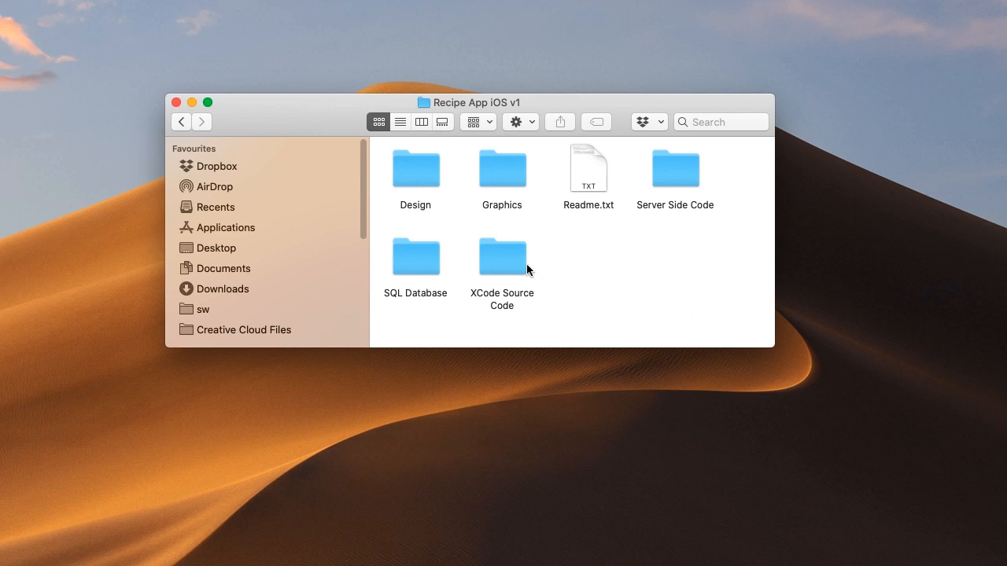
# - Navigate into XCode Source Code > recipeapp and select recipeapp.xcworkspace
pyautogui.doubleClick(502, 258)
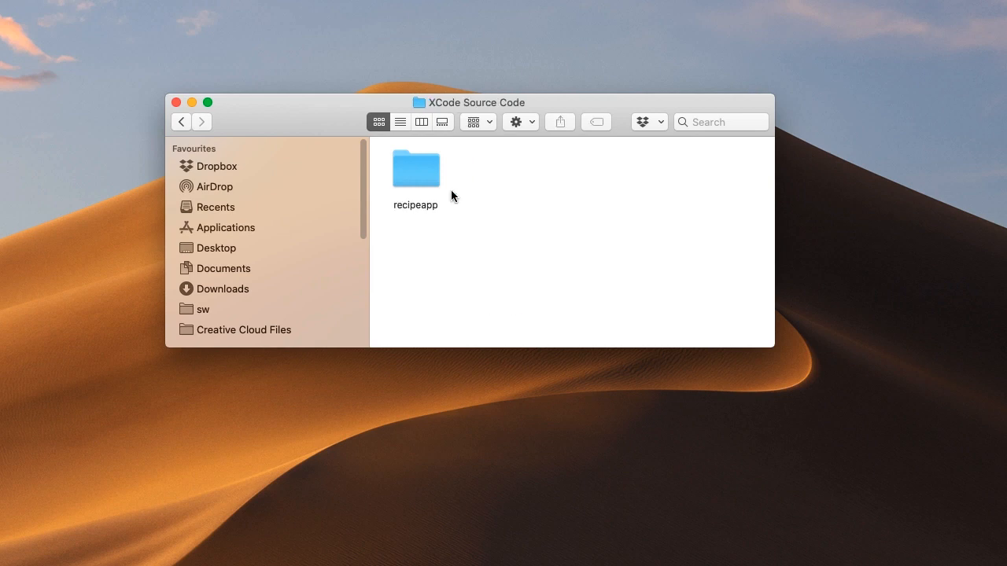
pyautogui.doubleClick(415, 170)
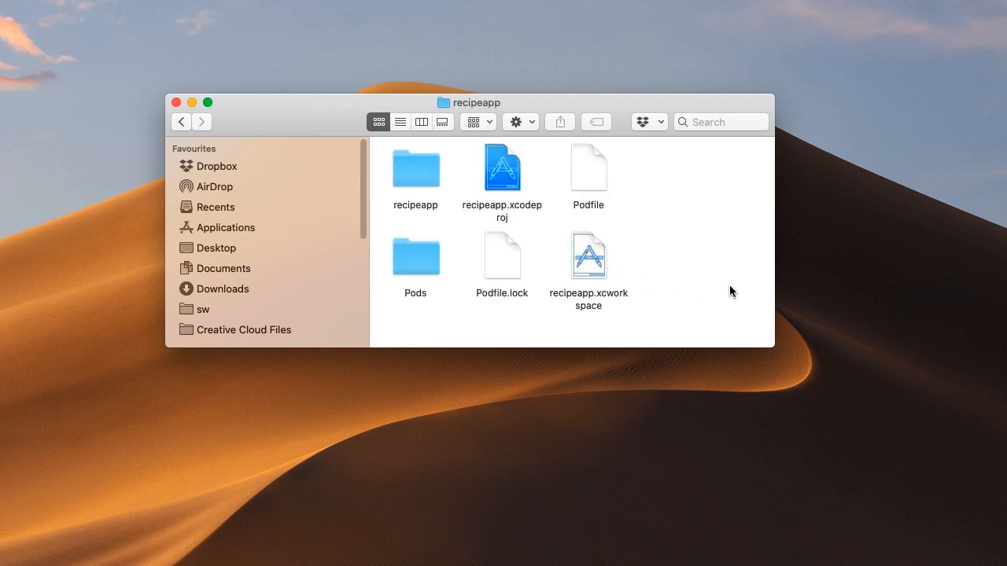
pyautogui.click(588, 255)
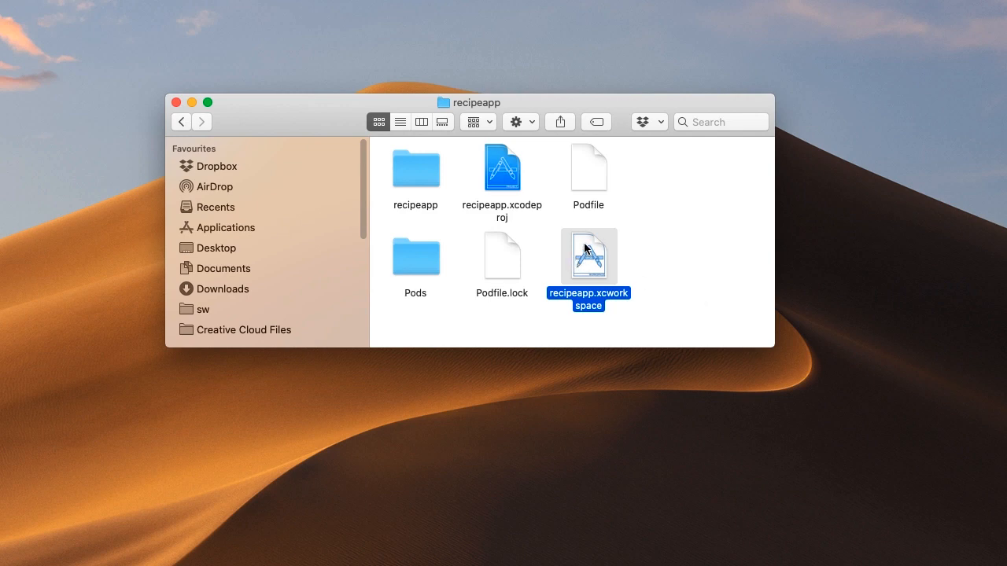
pyautogui.click(502, 167)
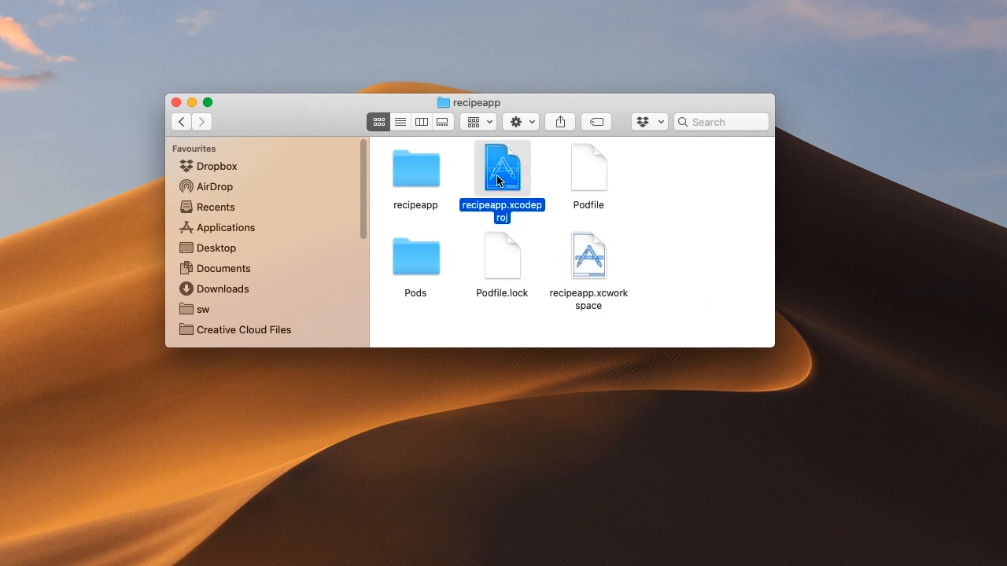
pyautogui.moveTo(597, 271)
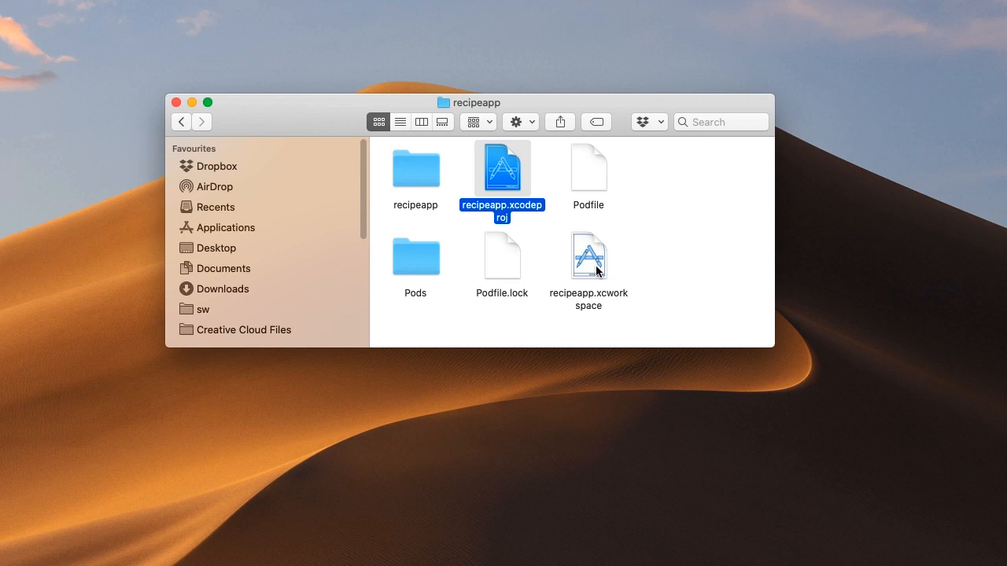
pyautogui.click(589, 255)
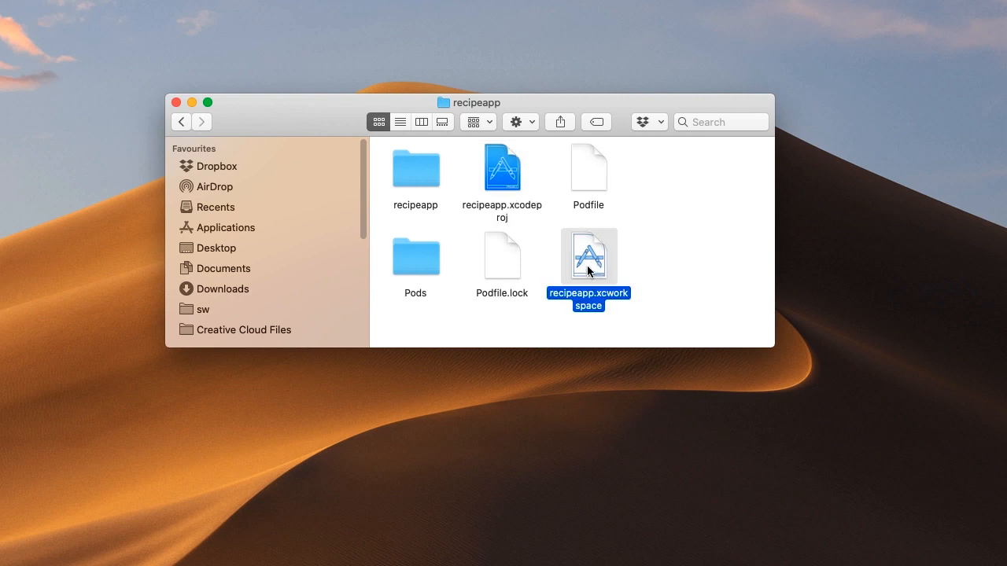
# - Open recipeapp.xcworkspace and inspect the target's bundle identifier com.yourcompanyname.recipeapp
pyautogui.doubleClick(588, 254)
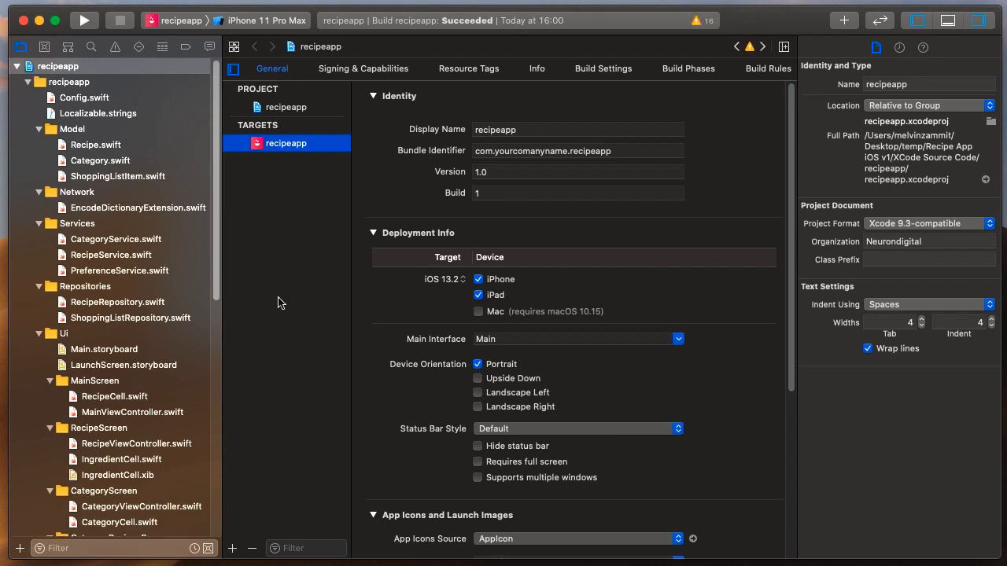
pyautogui.moveTo(76, 93)
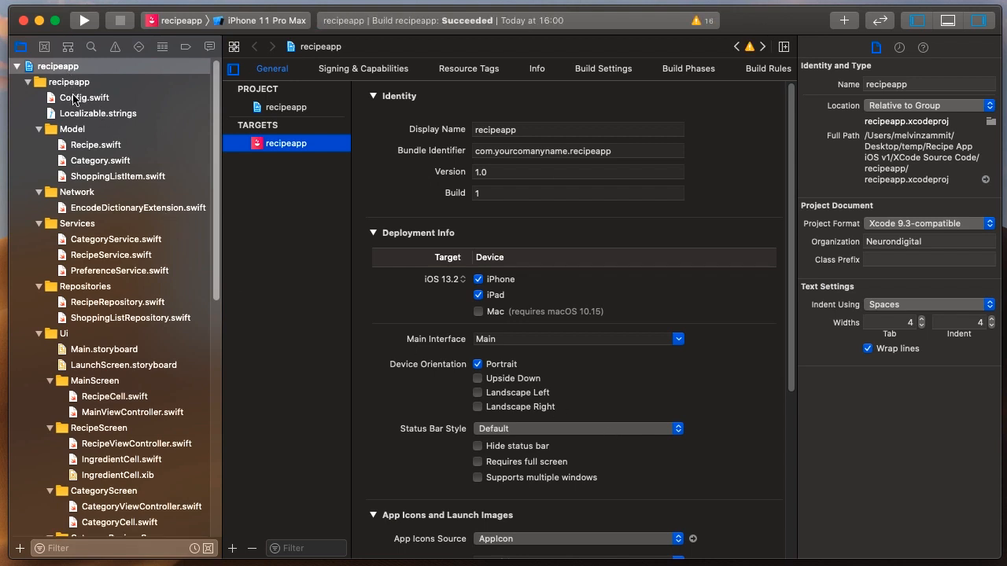
pyautogui.click(56, 67)
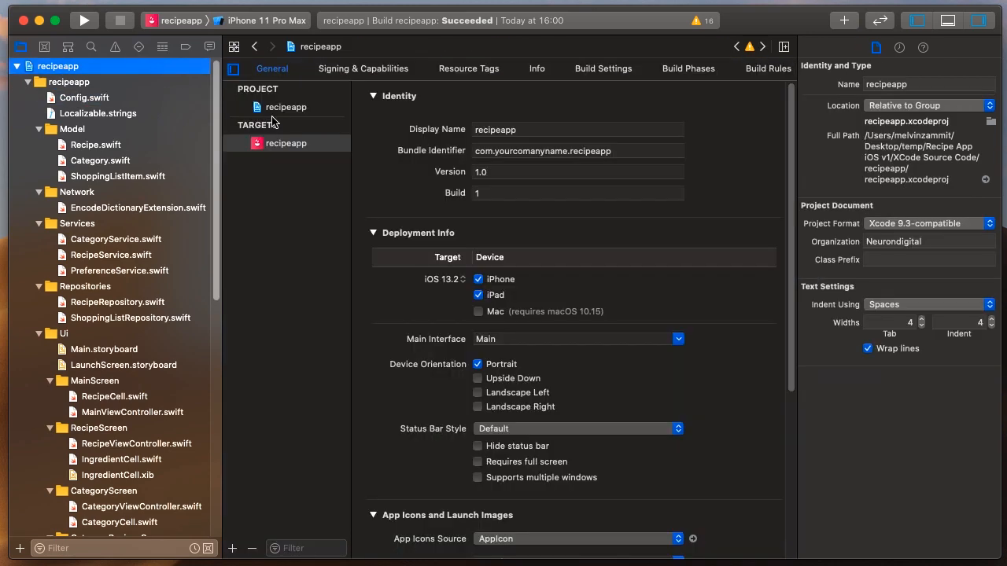
pyautogui.click(286, 142)
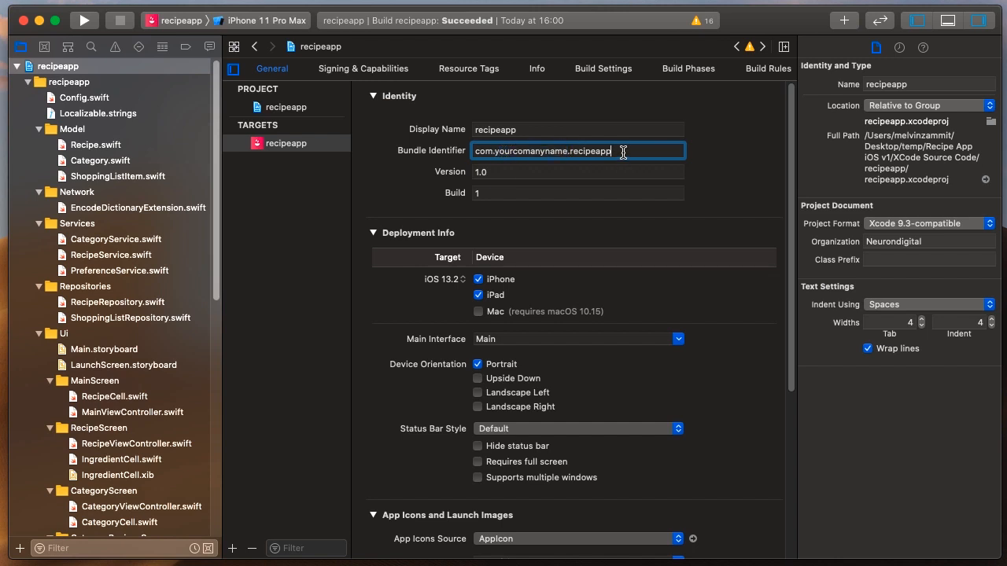
pyautogui.doubleClick(590, 151)
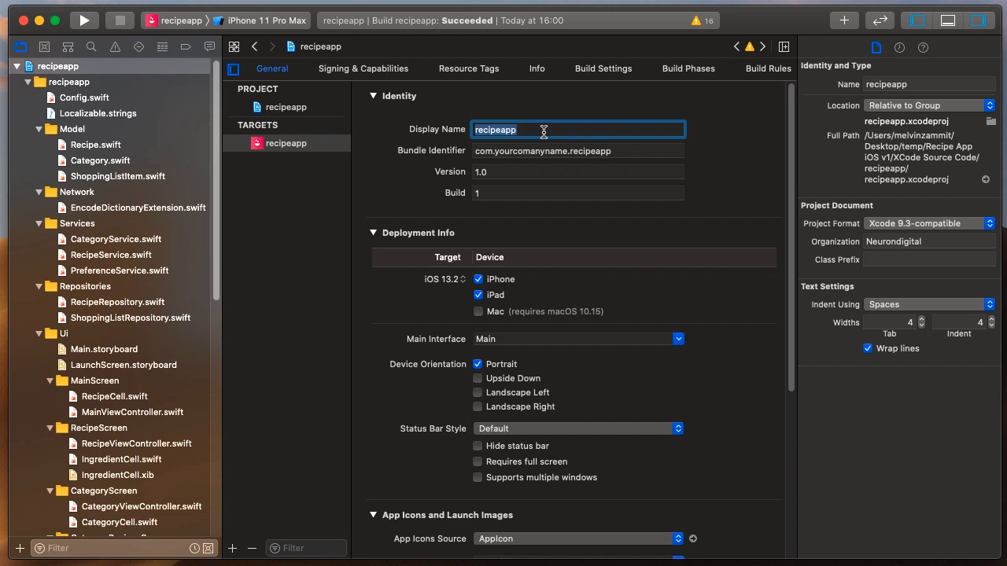
pyautogui.moveTo(535, 129)
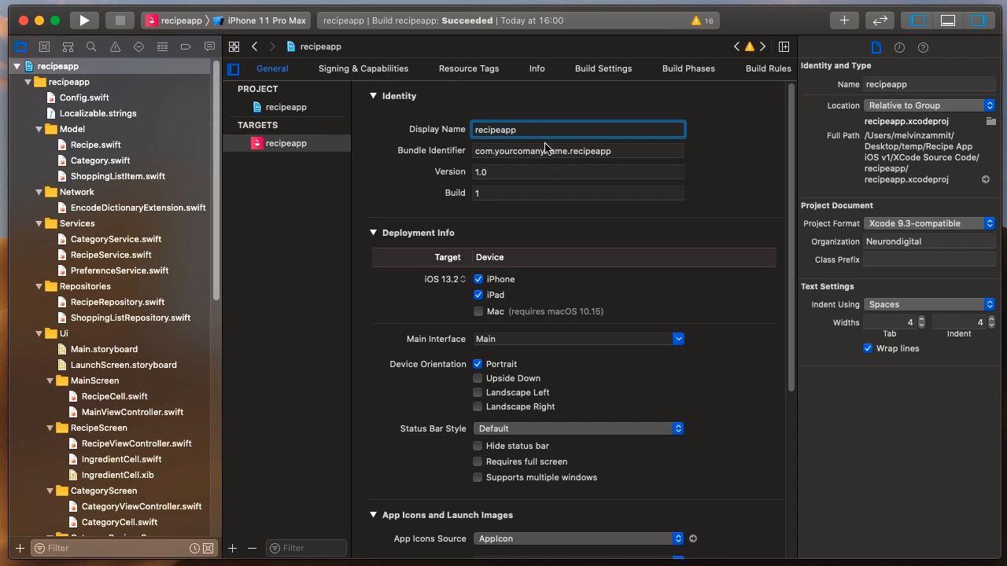
# - Select the recipeapp project and start editing its project name
pyautogui.click(57, 66)
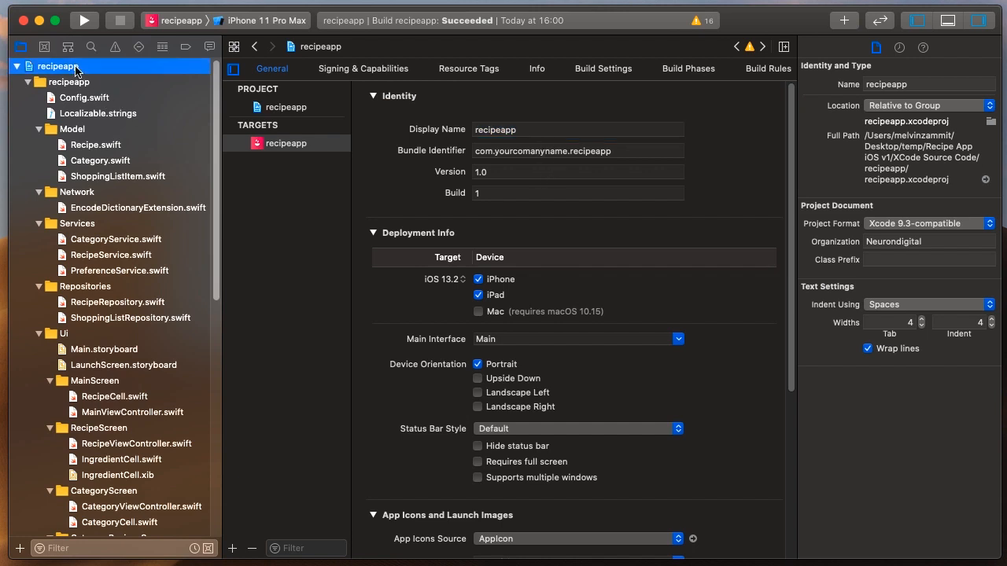
pyautogui.moveTo(78, 72)
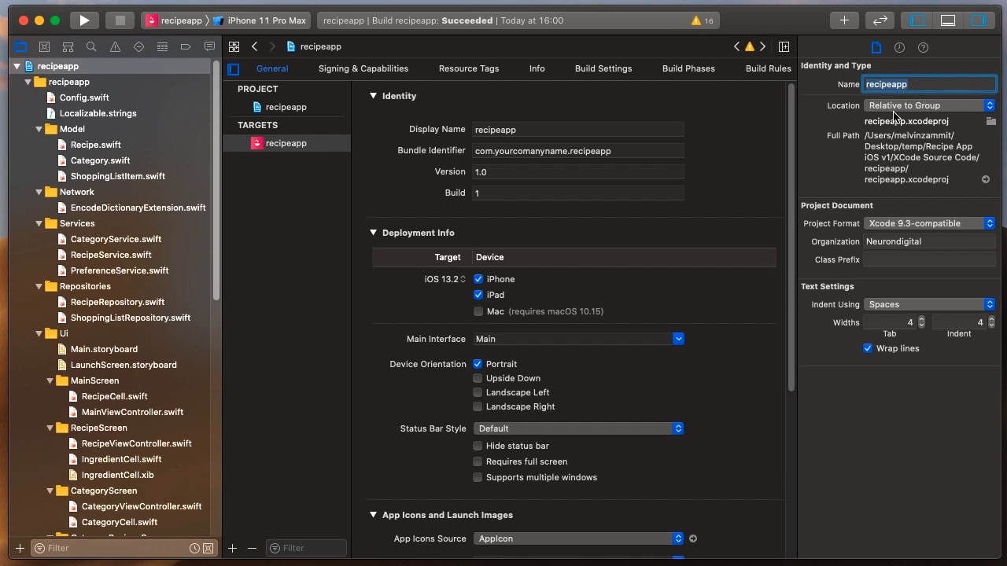
pyautogui.click(286, 141)
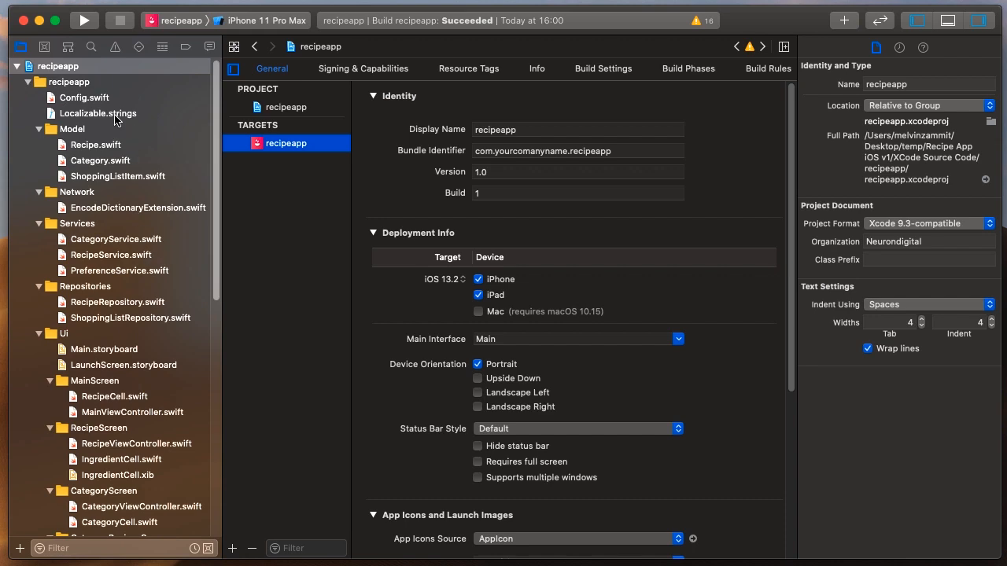
# - Show Config.swift with its server URL, servings and AdMob settings
pyautogui.click(85, 97)
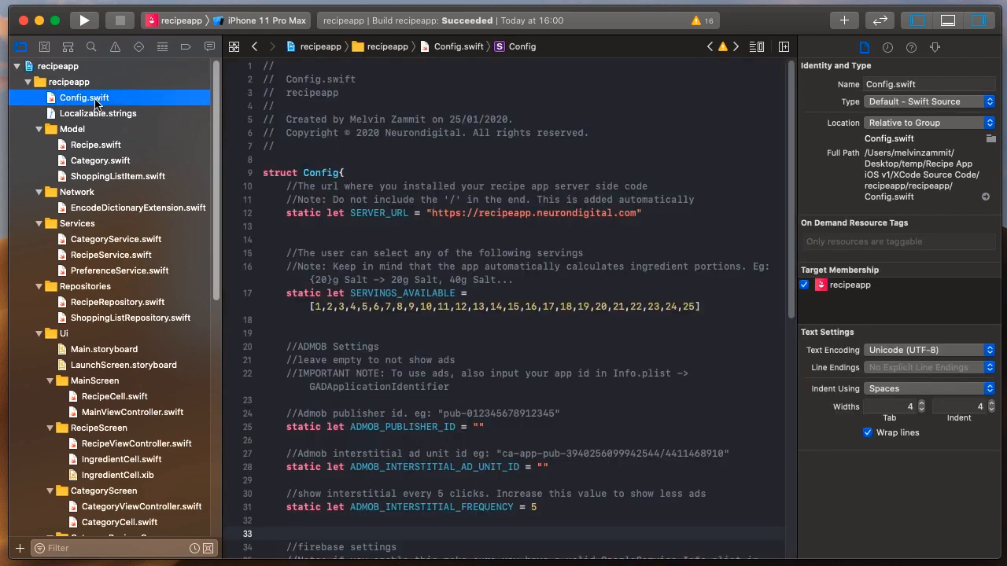
pyautogui.moveTo(554, 296)
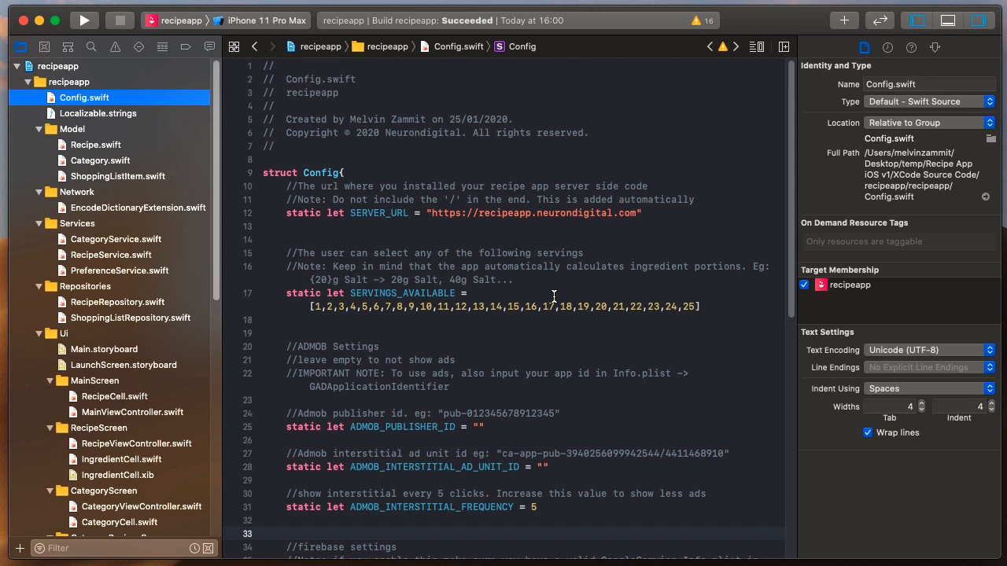
pyautogui.moveTo(586, 302)
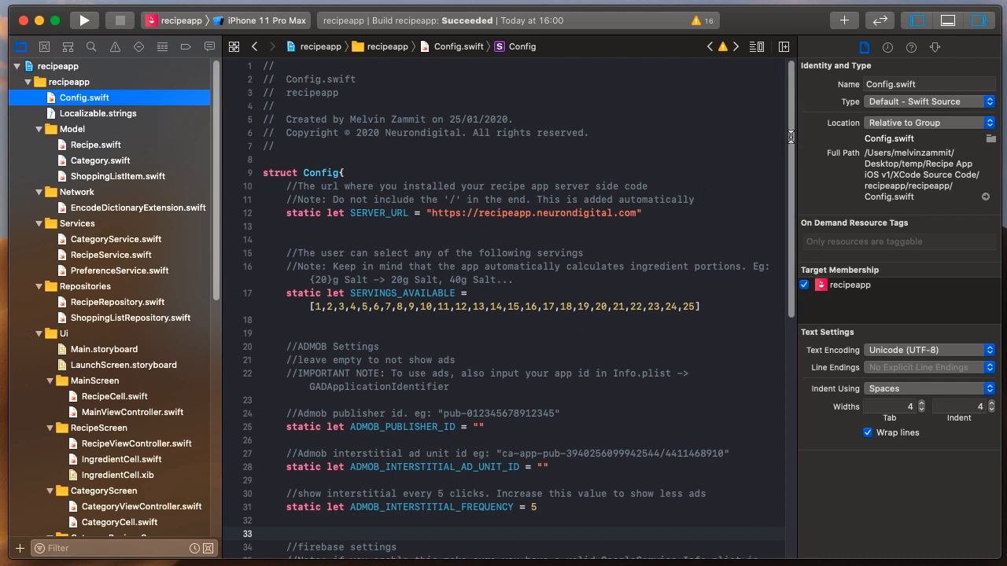
# - Run the recipe app on the iPhone 11 Pro Max simulator
pyautogui.click(259, 19)
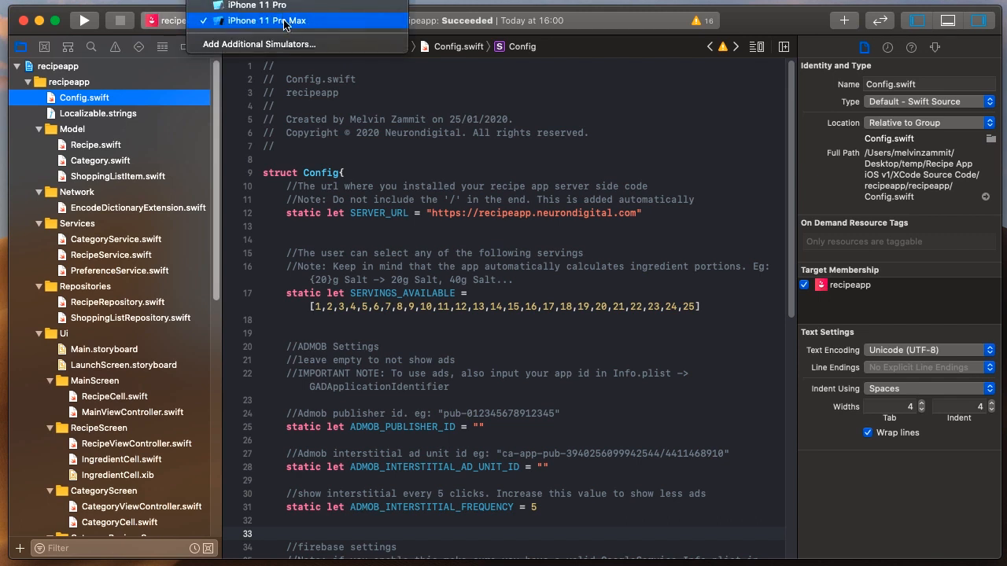
pyautogui.click(266, 21)
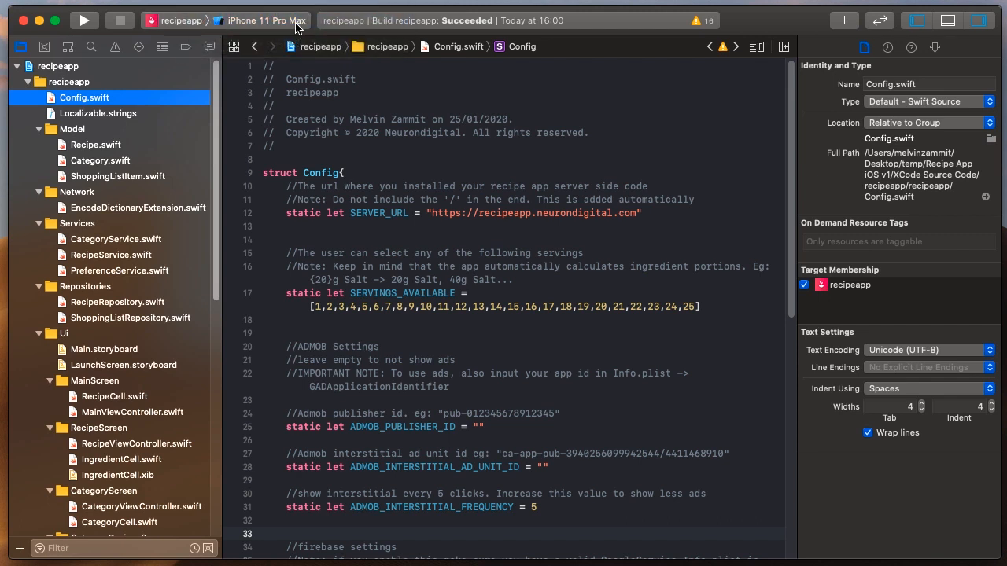
pyautogui.moveTo(298, 26)
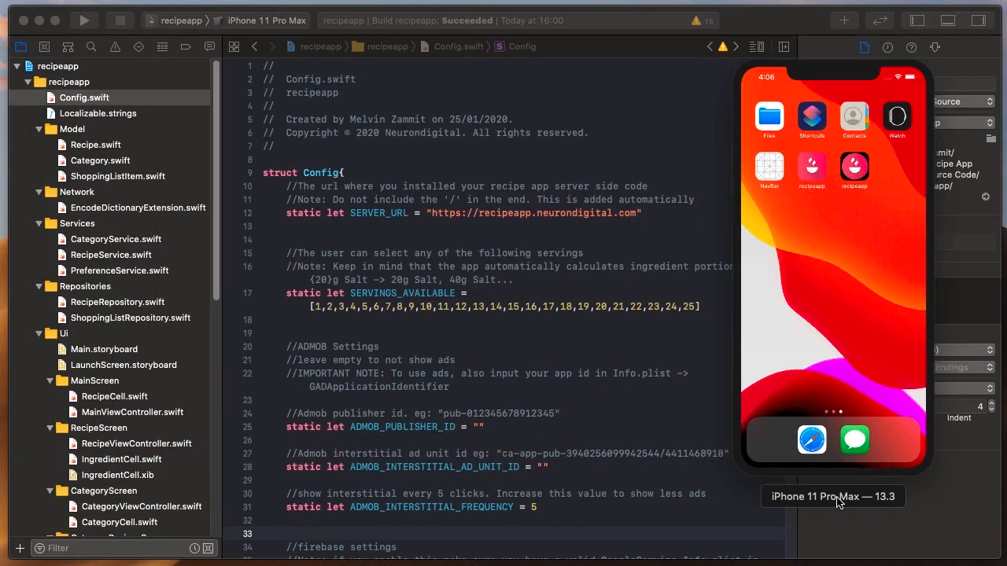
pyautogui.click(85, 19)
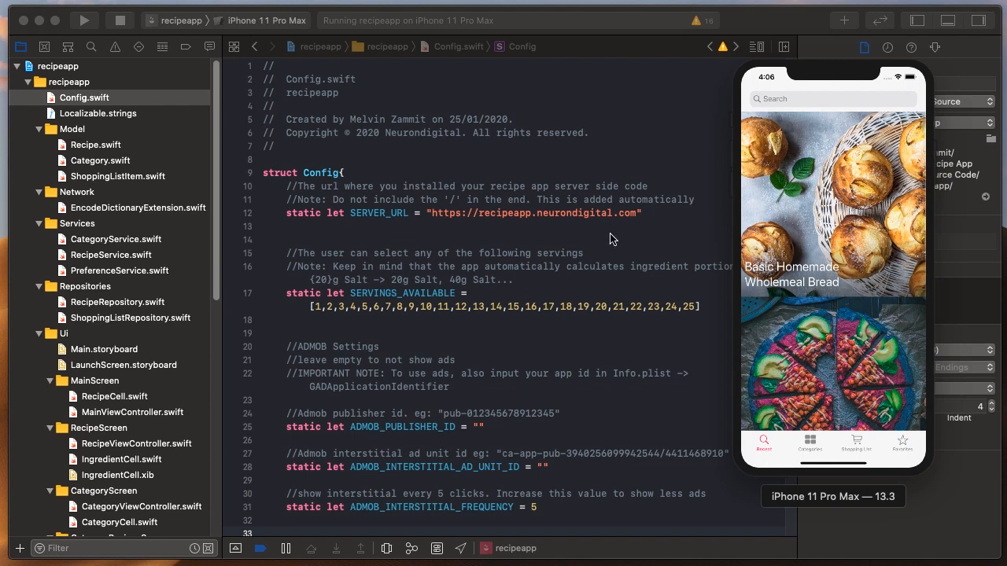
pyautogui.moveTo(547, 223)
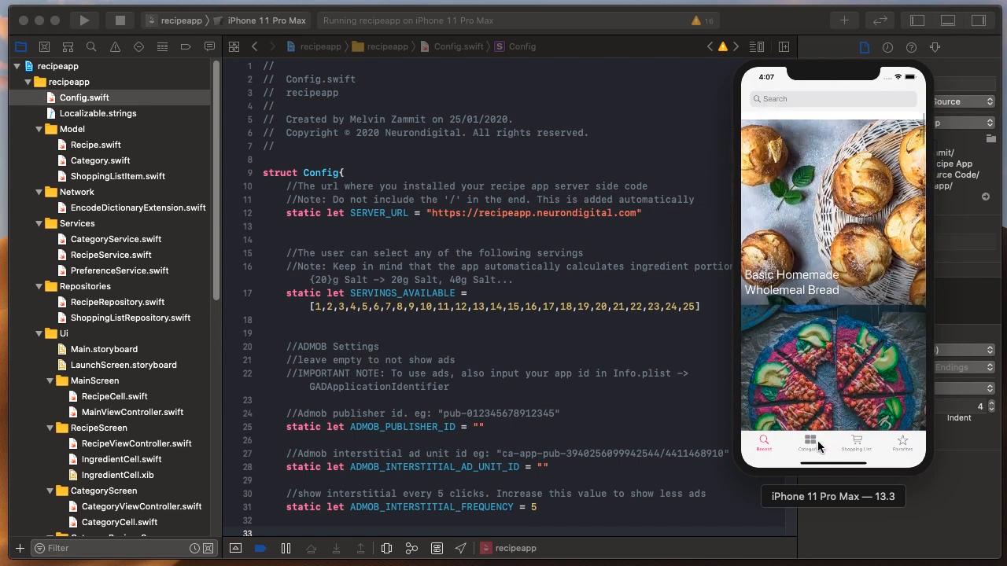
# - Tour the Categories, Favorites and Shopping List screens, then set Fresh Muscles to 4 servings
pyautogui.click(809, 443)
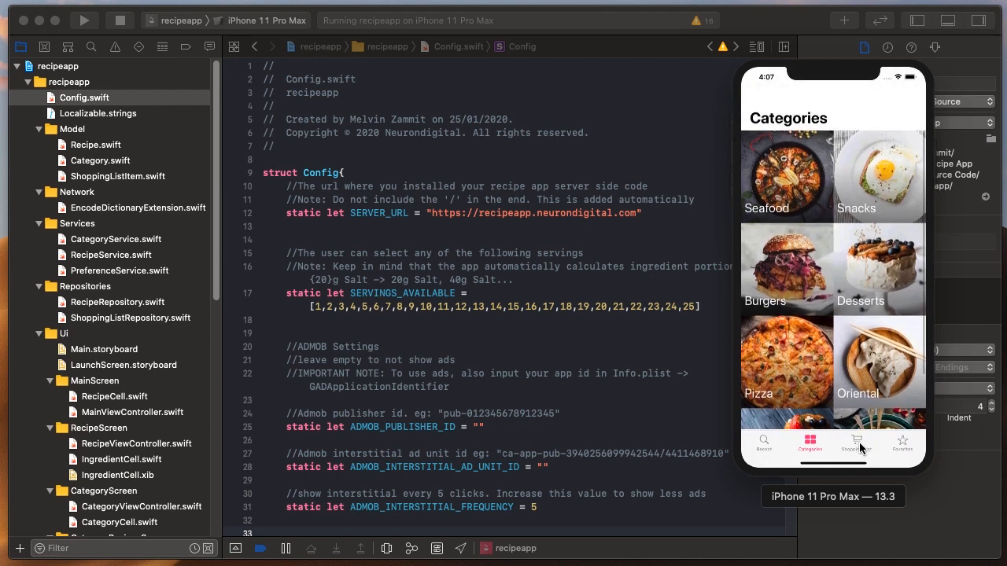
pyautogui.click(902, 443)
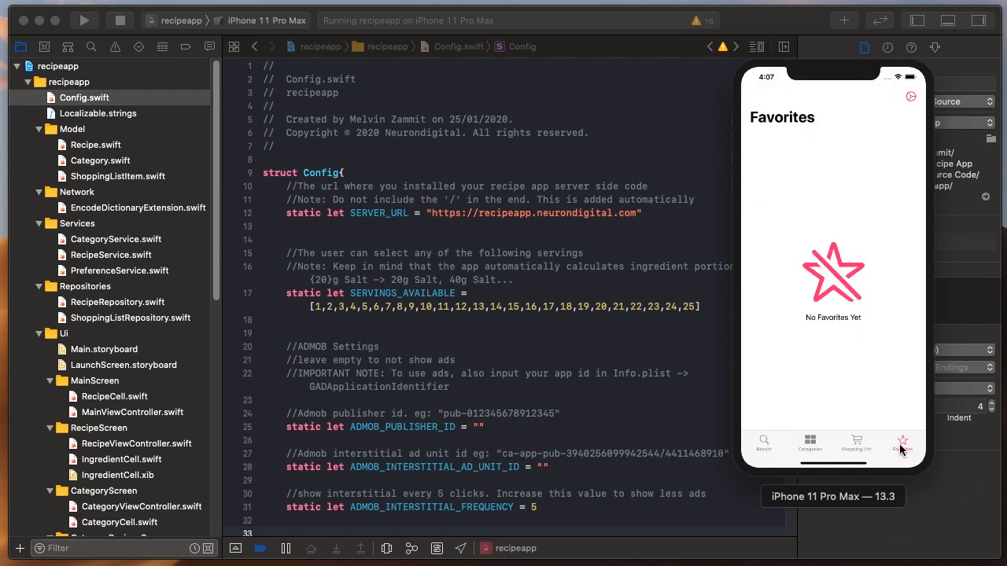
pyautogui.click(855, 444)
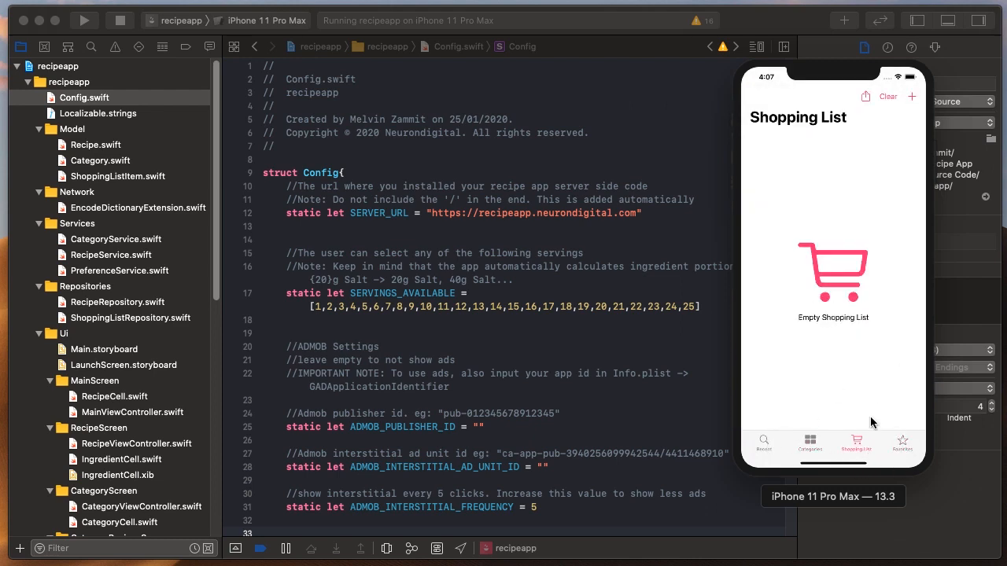
pyautogui.click(763, 444)
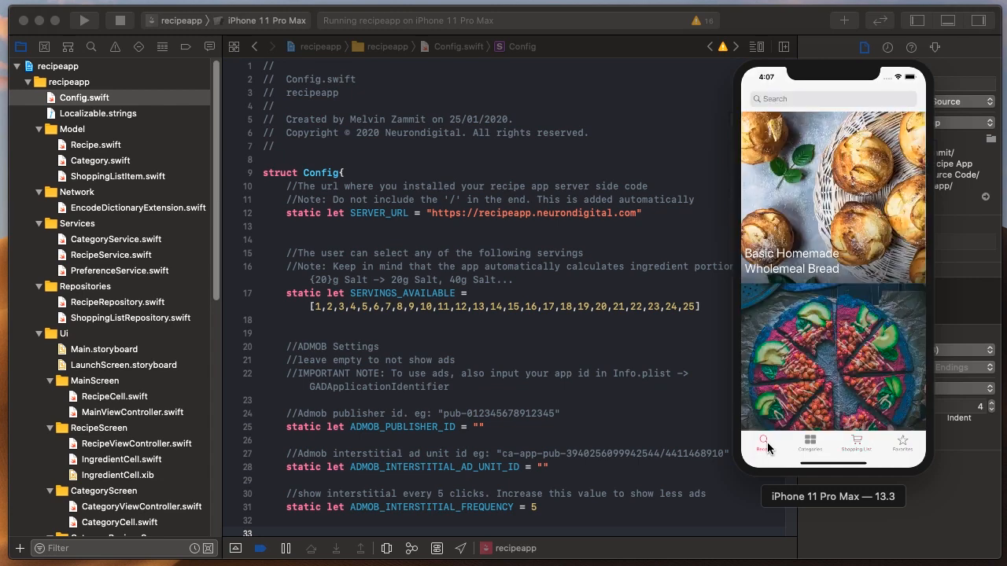
pyautogui.scroll(-3)
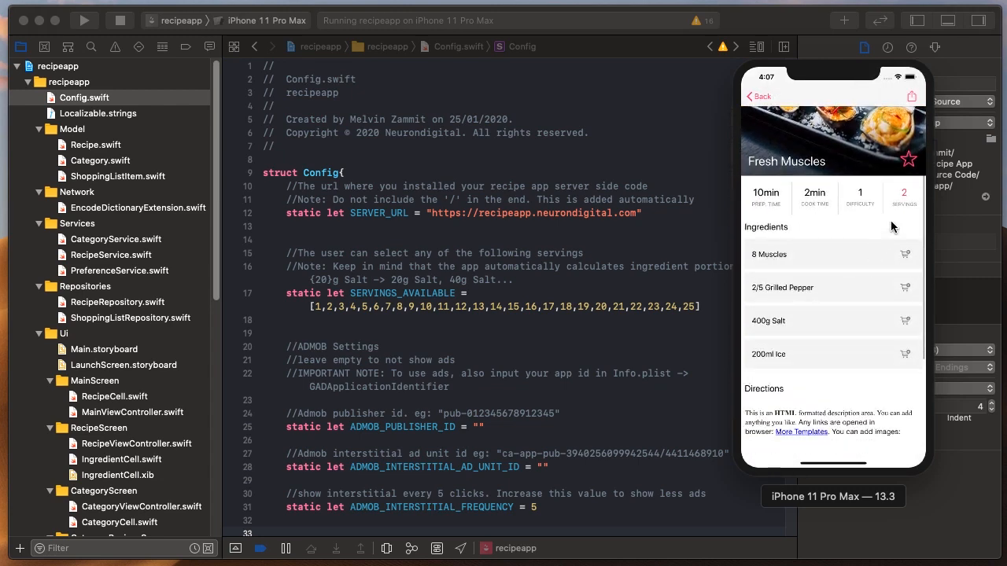
pyautogui.click(903, 197)
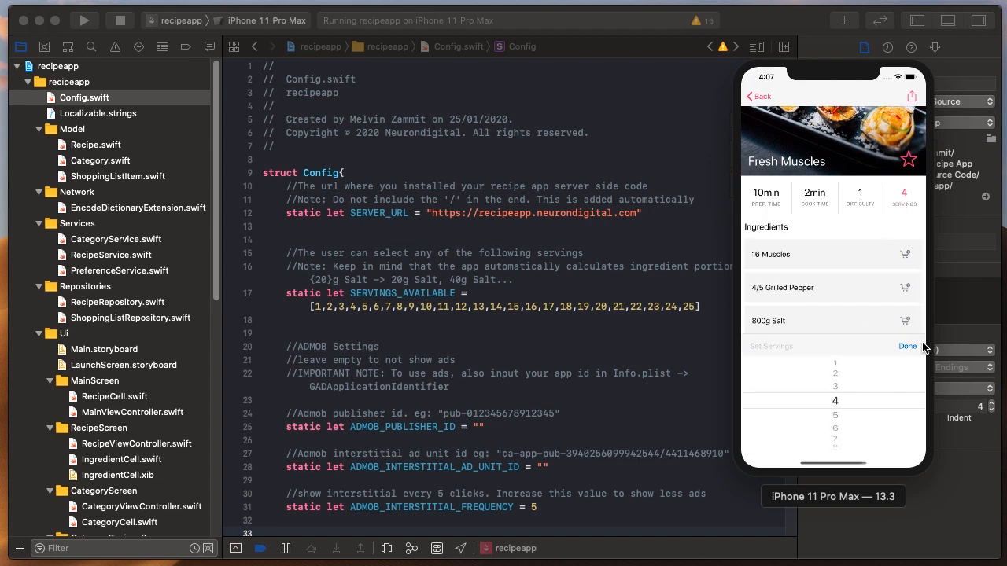
pyautogui.click(906, 347)
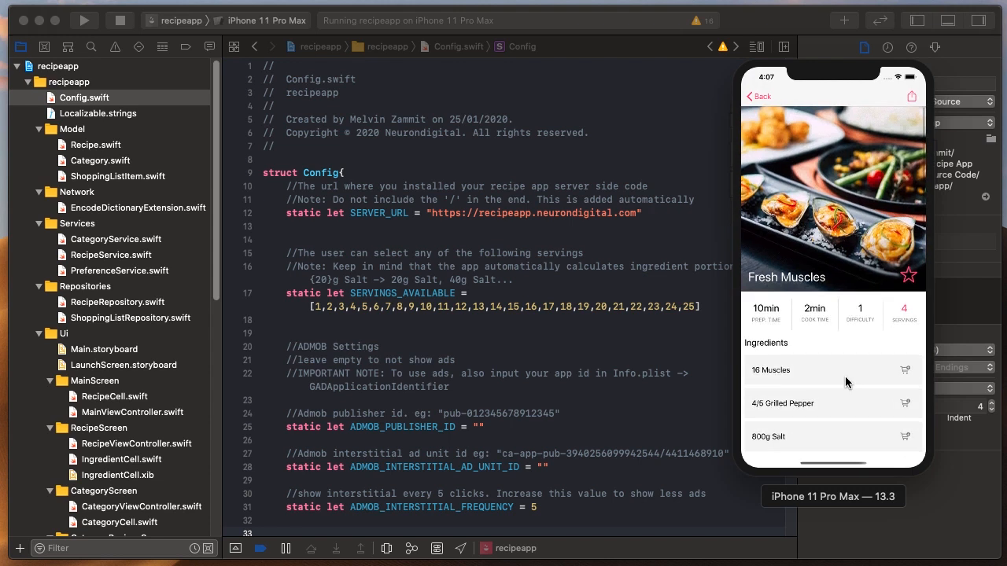
pyautogui.moveTo(681, 258)
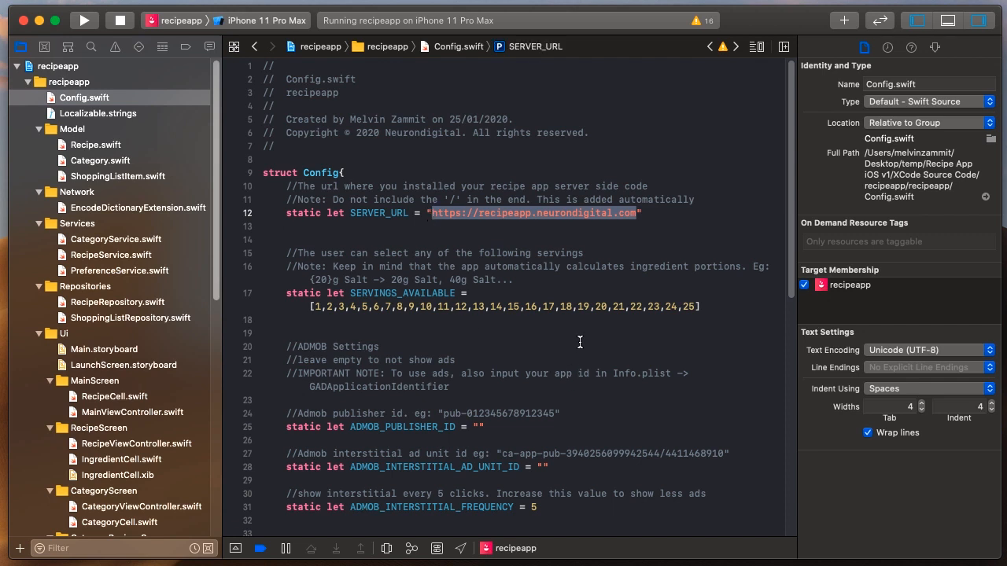
pyautogui.moveTo(560, 253)
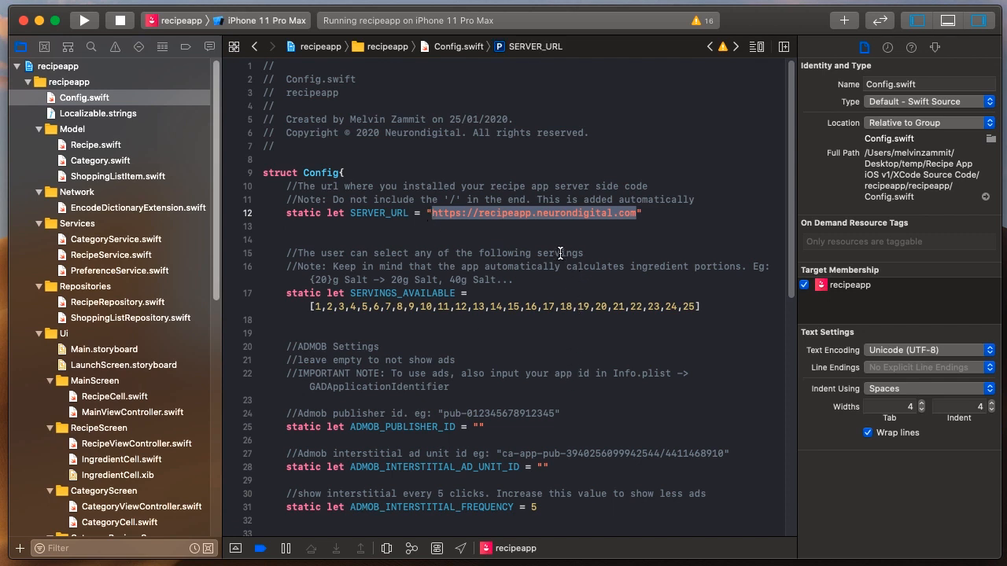
# - Add a trailing '/' to SERVER_URL in Config.swift, then remove it again
pyautogui.doubleClick(507, 213)
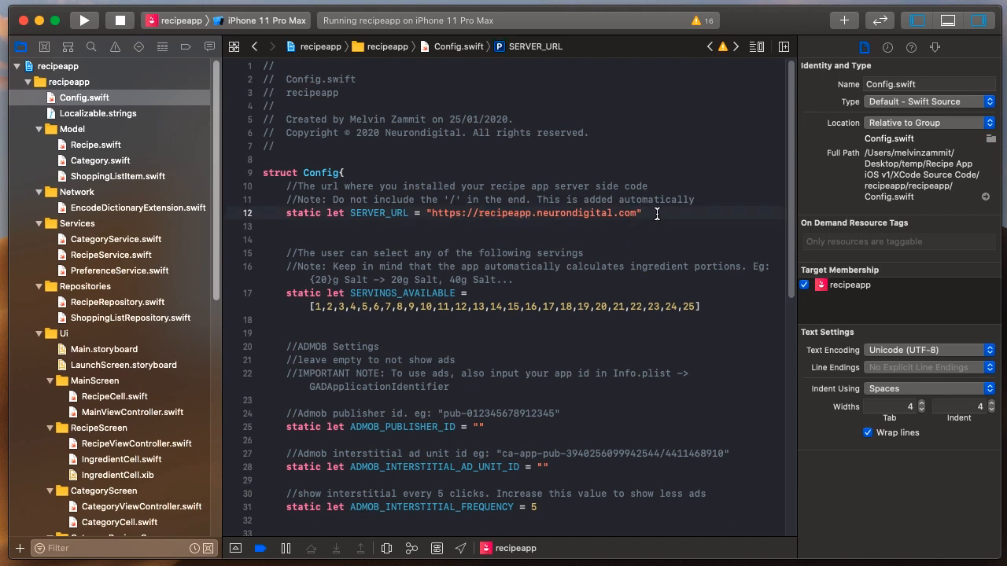
pyautogui.write('/')
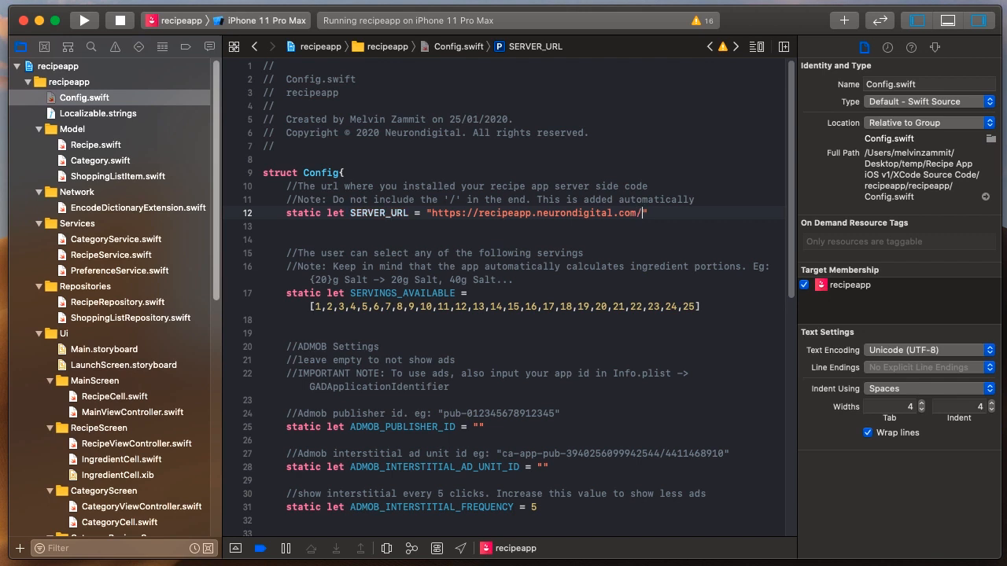
pyautogui.press('Backspace')
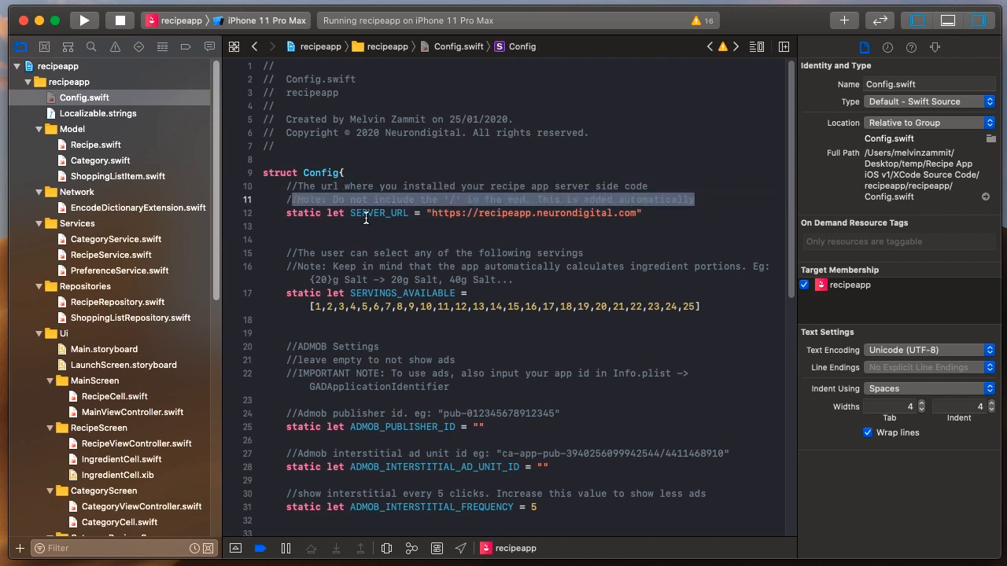
pyautogui.moveTo(553, 268)
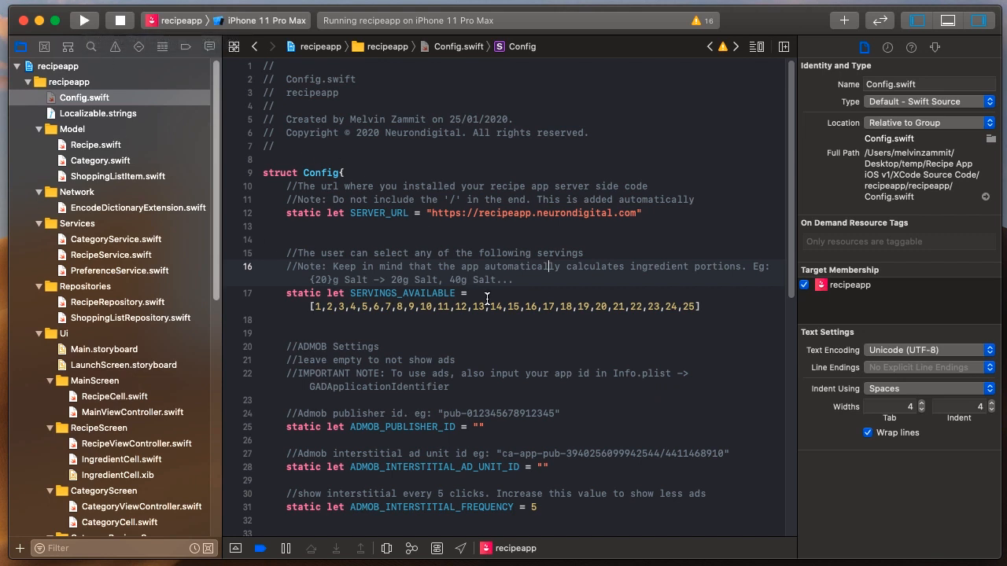
pyautogui.moveTo(497, 295)
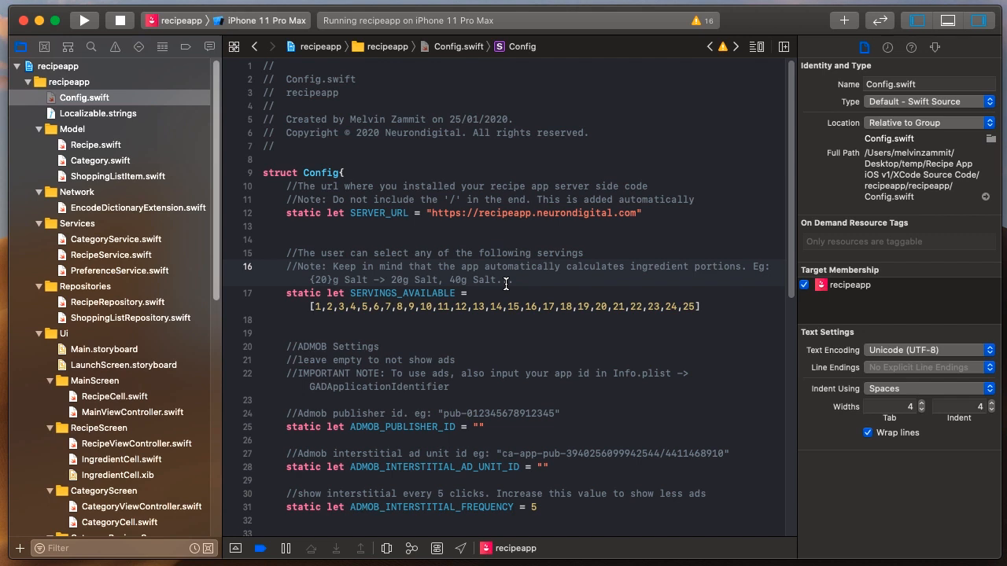
pyautogui.moveTo(529, 271)
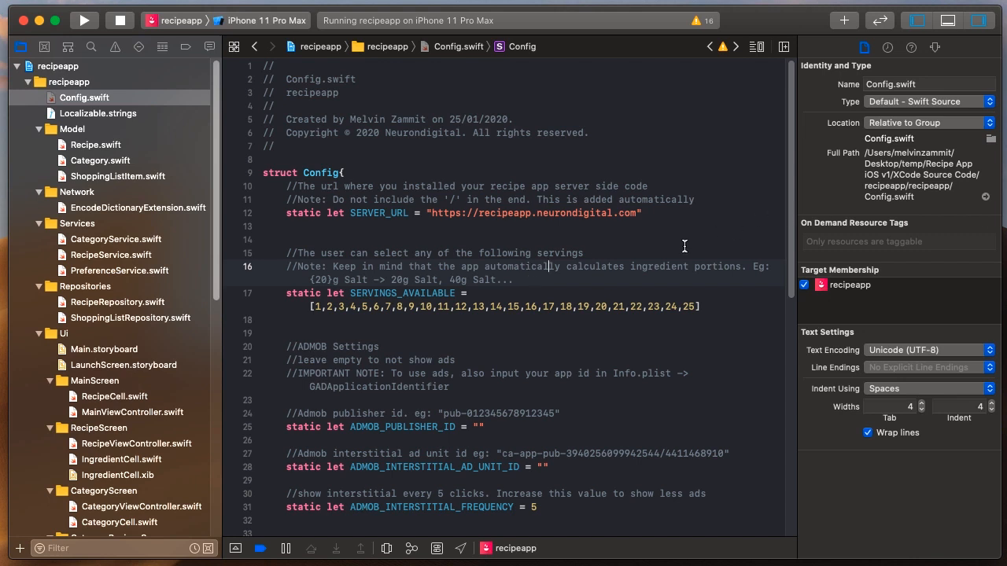
pyautogui.moveTo(771, 272)
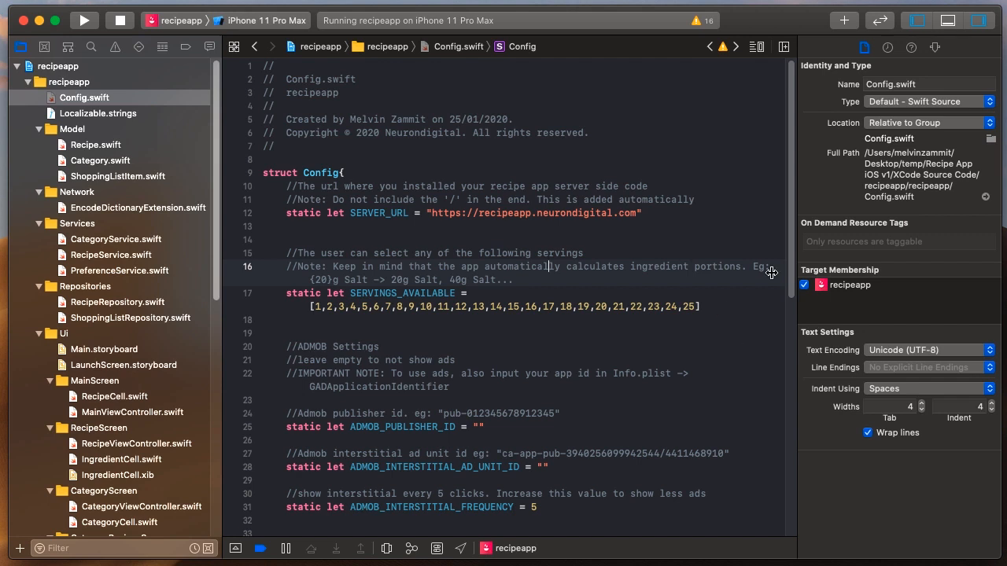
pyautogui.moveTo(789, 221)
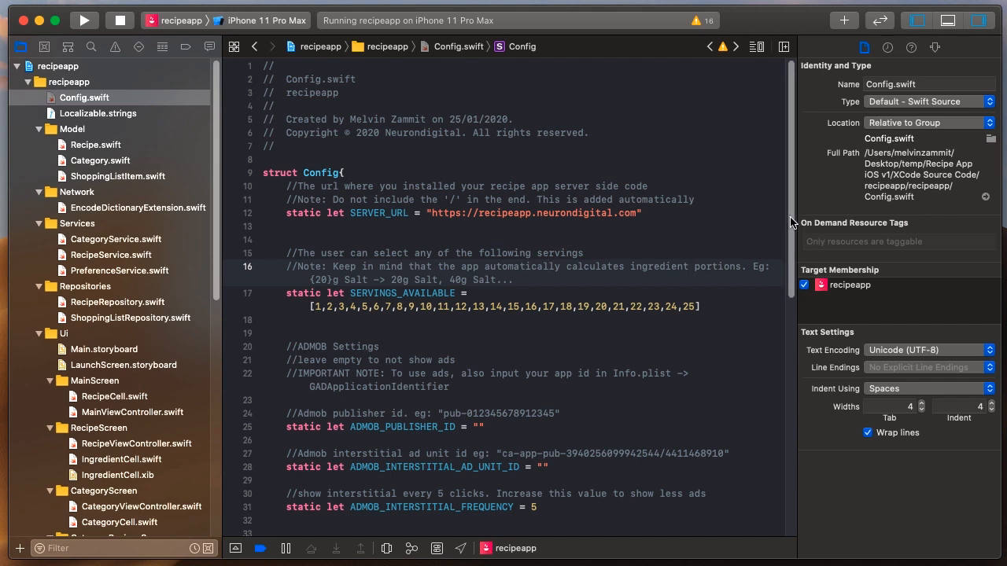
pyautogui.scroll(-3)
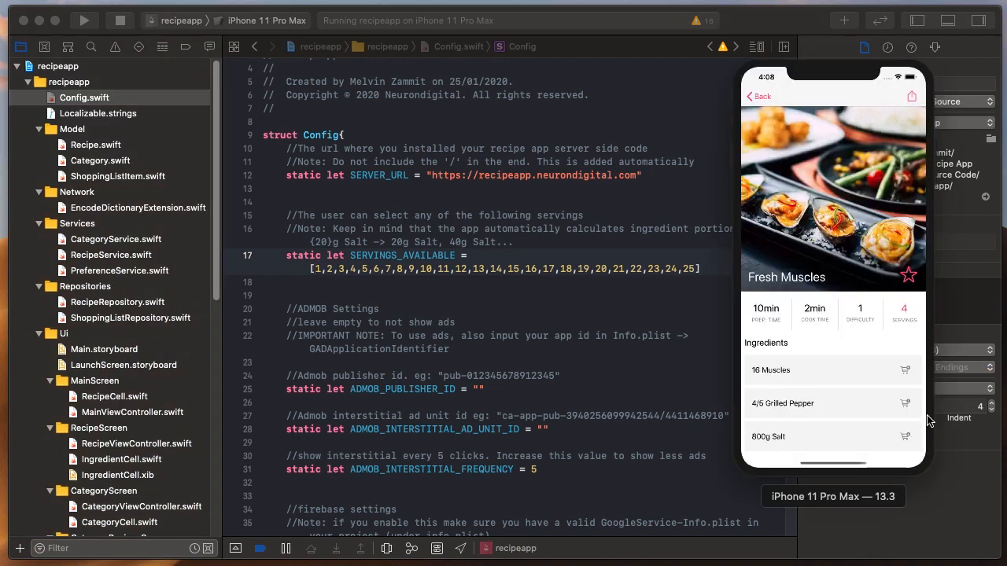
pyautogui.scroll(-3)
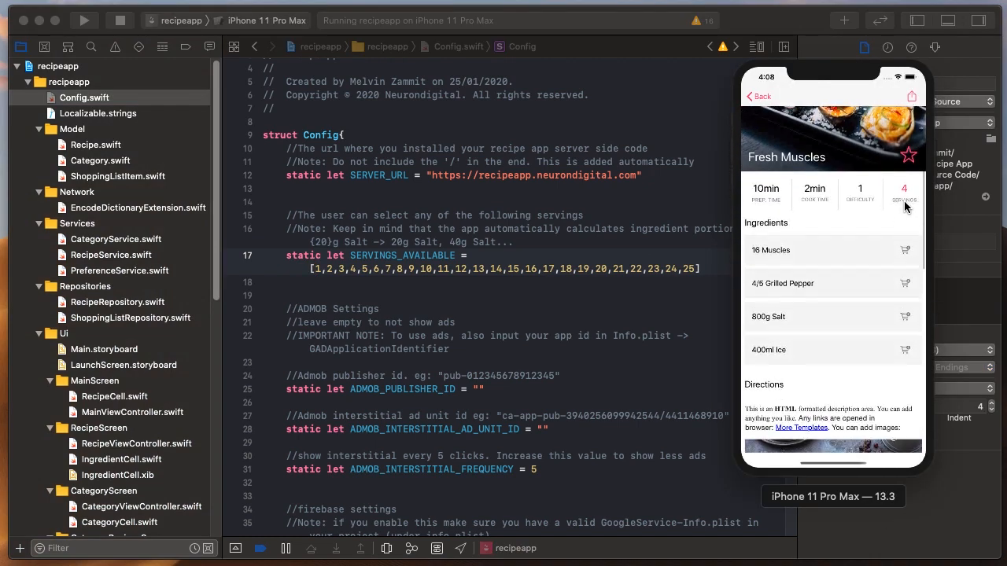
pyautogui.click(903, 192)
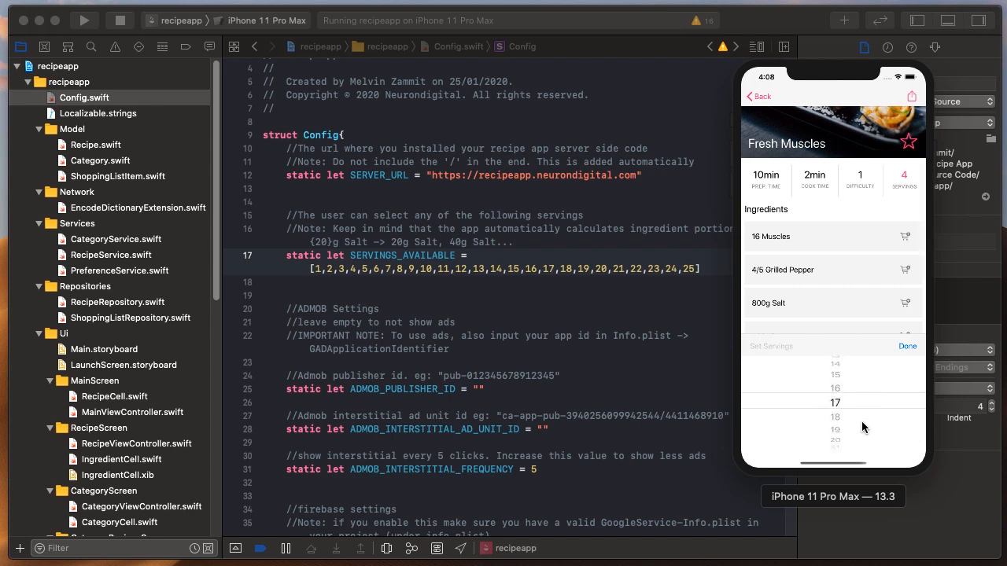
pyautogui.scroll(-3)
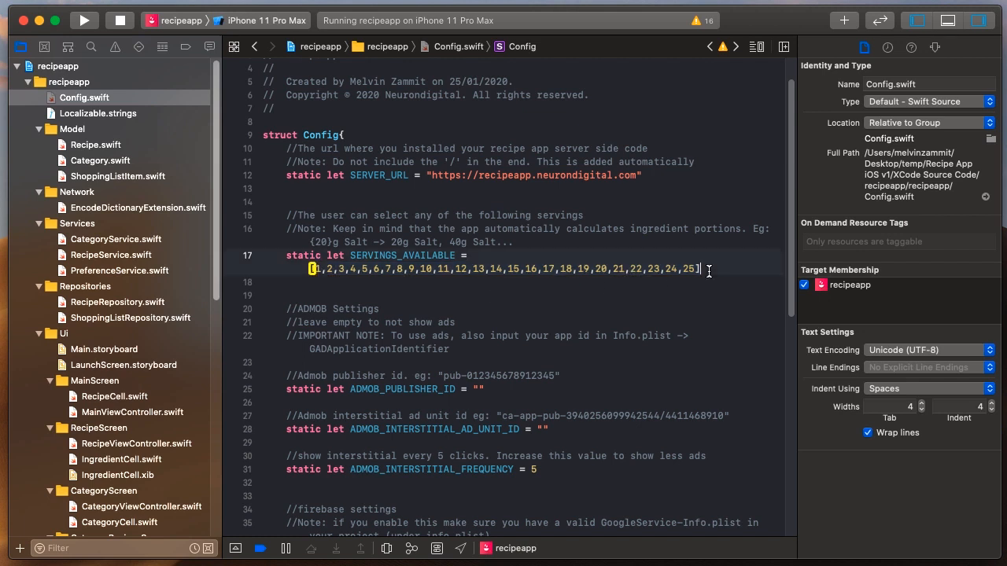
# - Browse to the Vegan Pizza recipe in the running app and go back to the recipe list
pyautogui.scroll(-3)
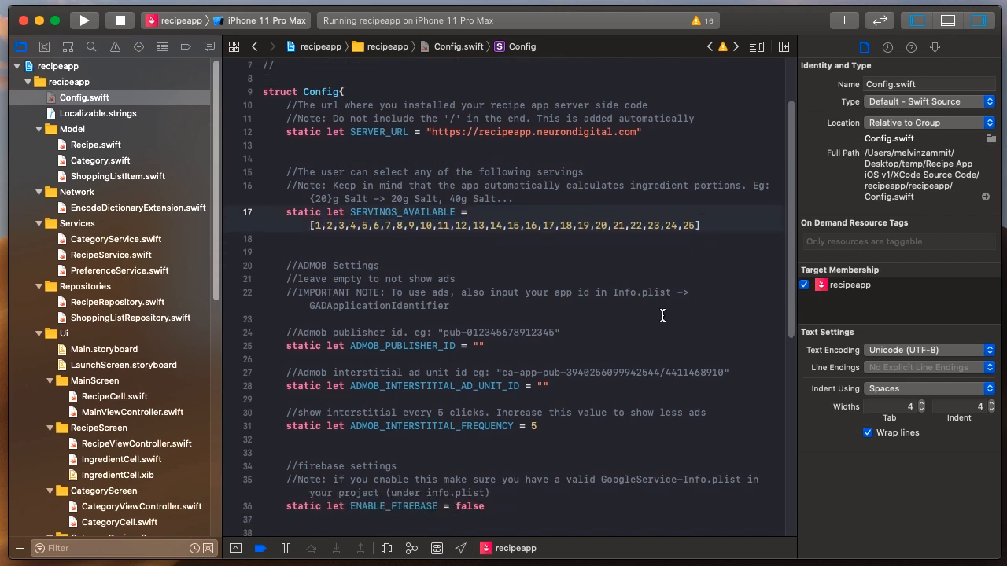
pyautogui.scroll(-3)
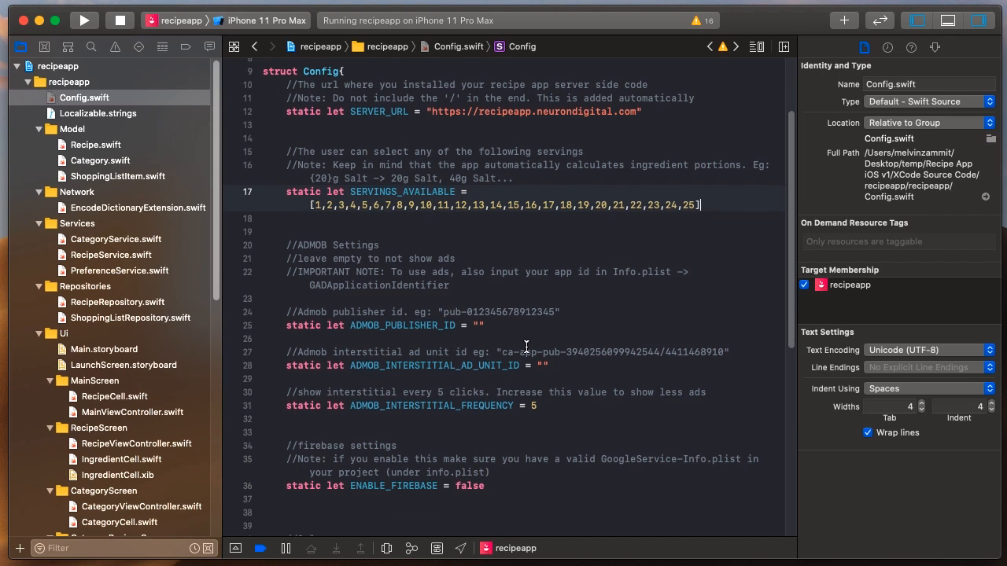
pyautogui.moveTo(548, 379)
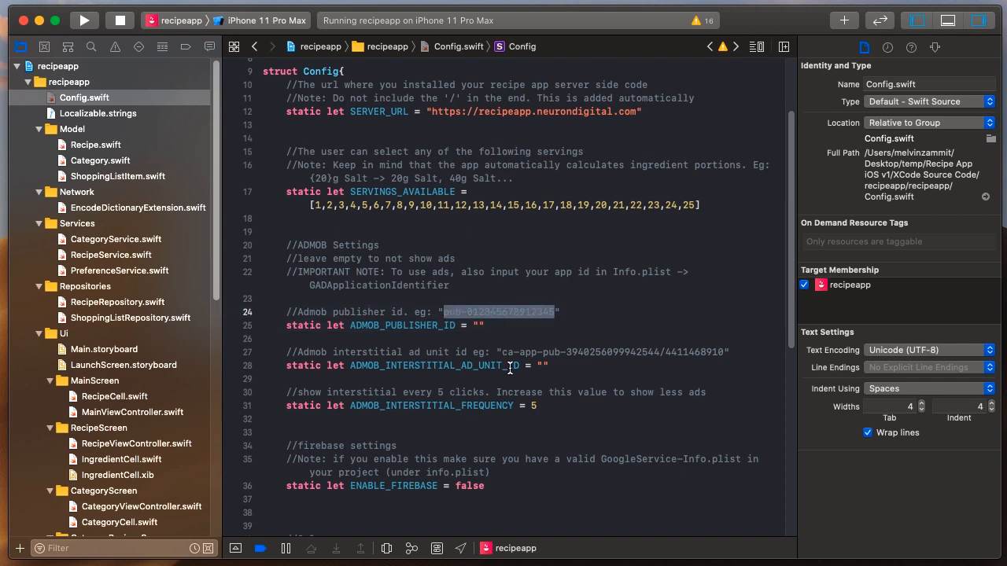
pyautogui.moveTo(577, 335)
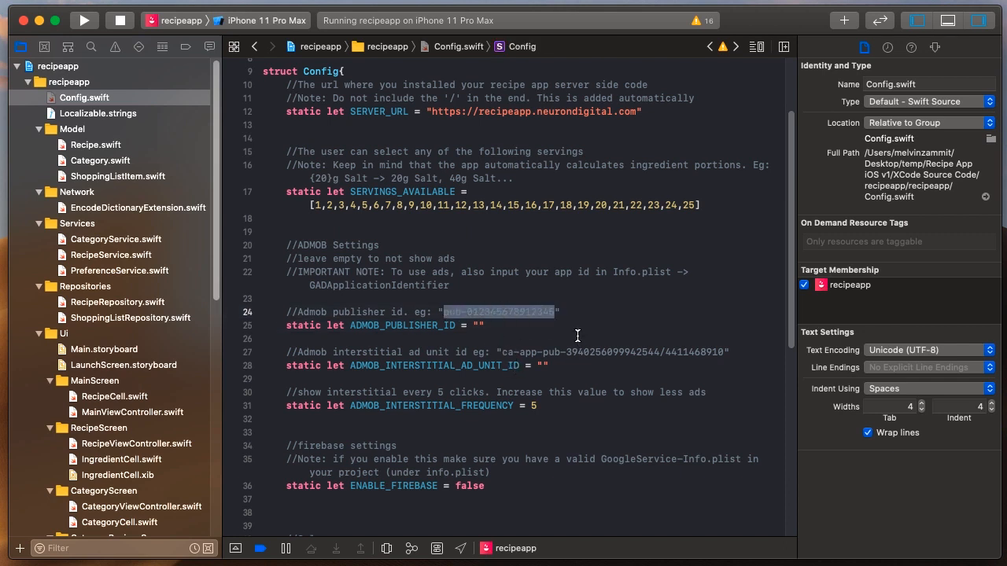
pyautogui.moveTo(569, 352)
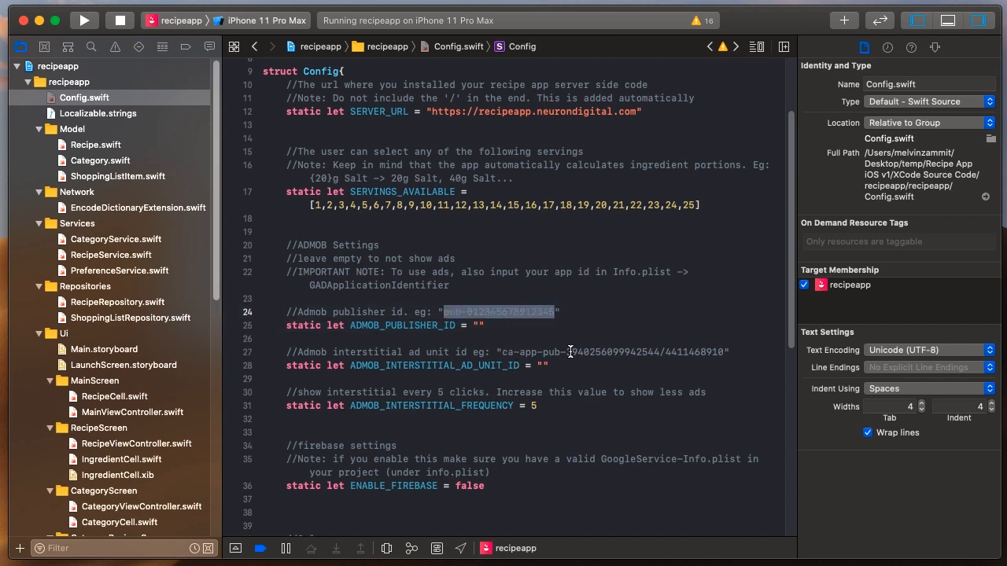
pyautogui.moveTo(554, 372)
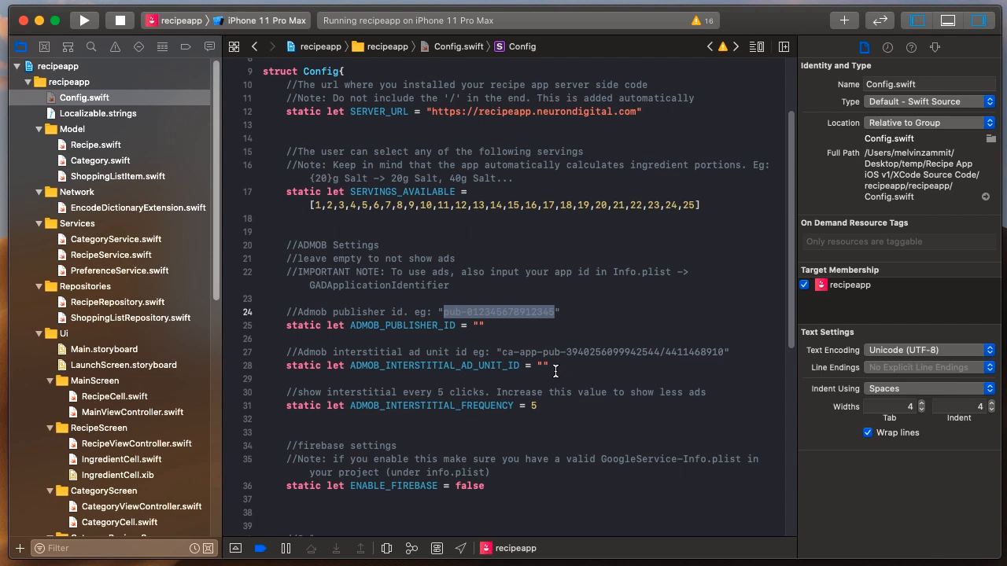
pyautogui.click(543, 365)
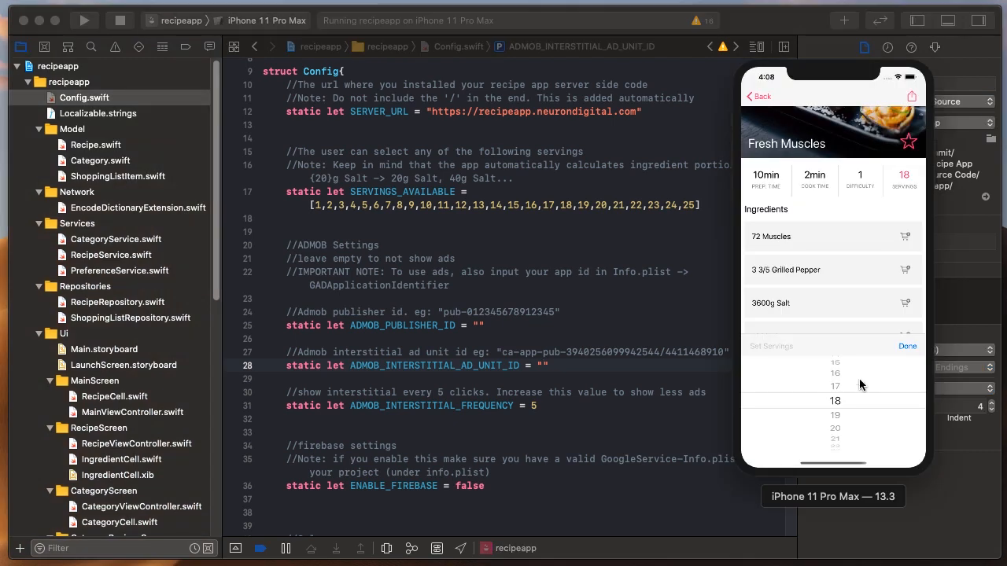
pyautogui.click(758, 96)
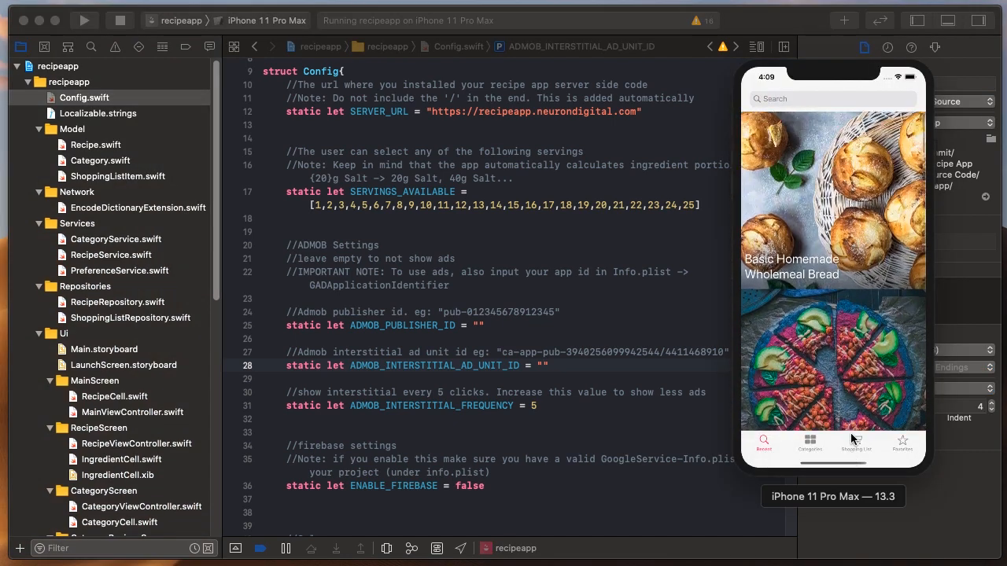
pyautogui.click(832, 203)
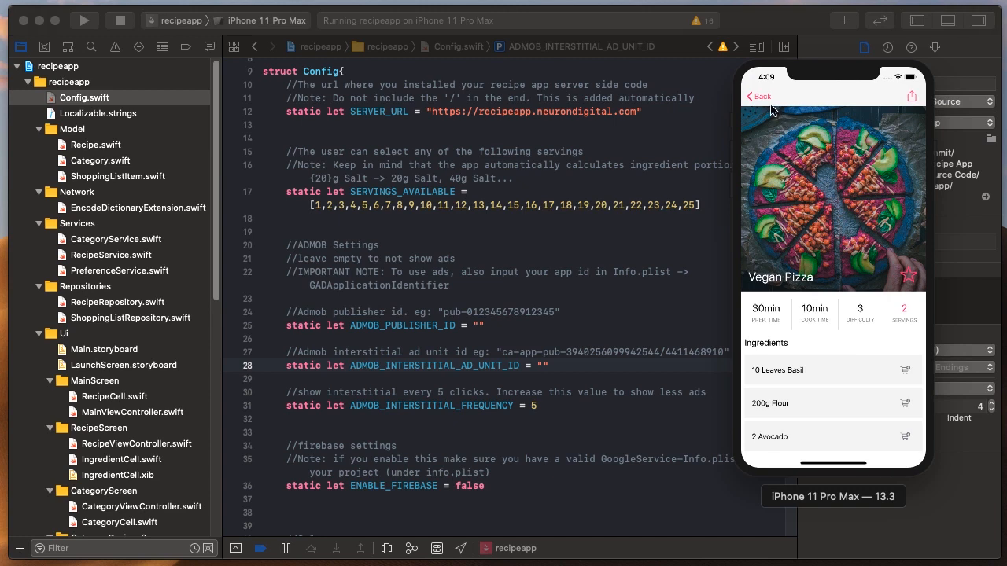
pyautogui.click(757, 96)
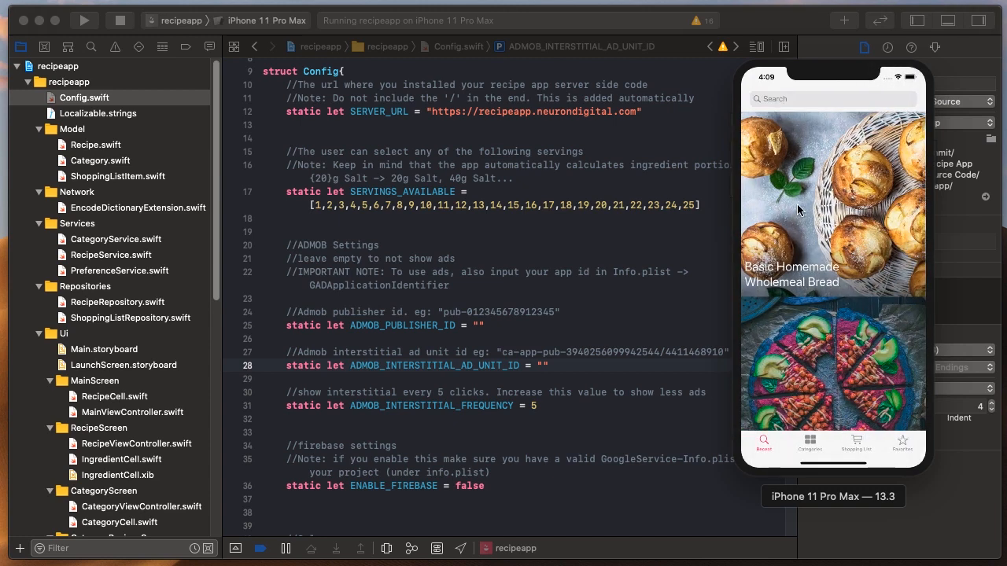
pyautogui.moveTo(837, 350)
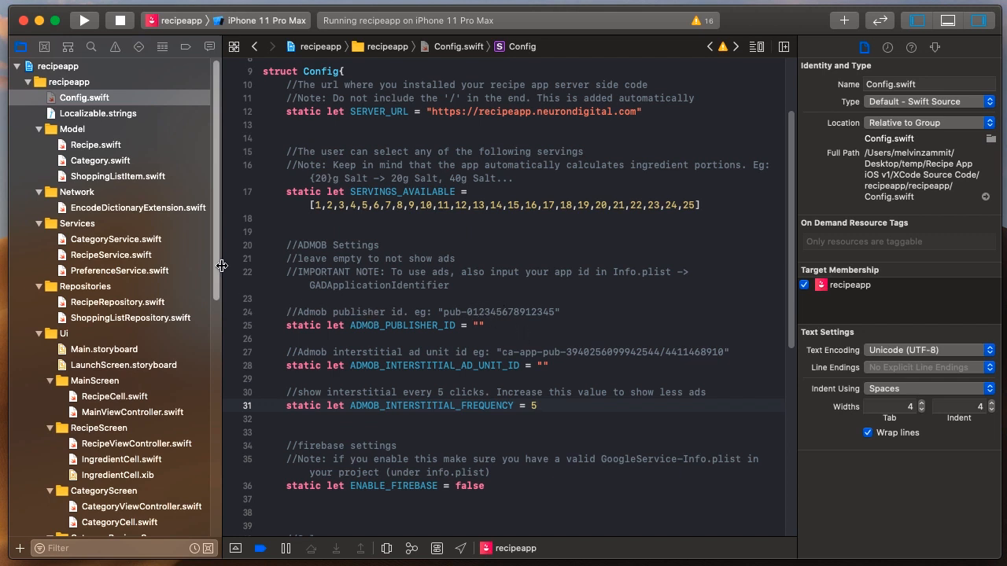
# - Check the GADApplicationIdentifier ca-app-pub value in Info.plist, then return to Config.swift
pyautogui.scroll(-3)
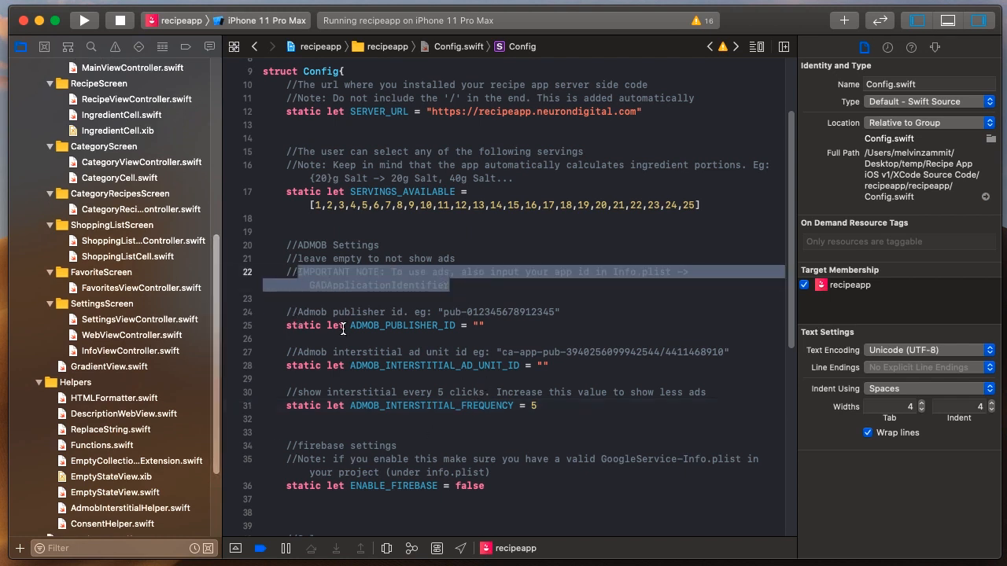
pyautogui.scroll(-3)
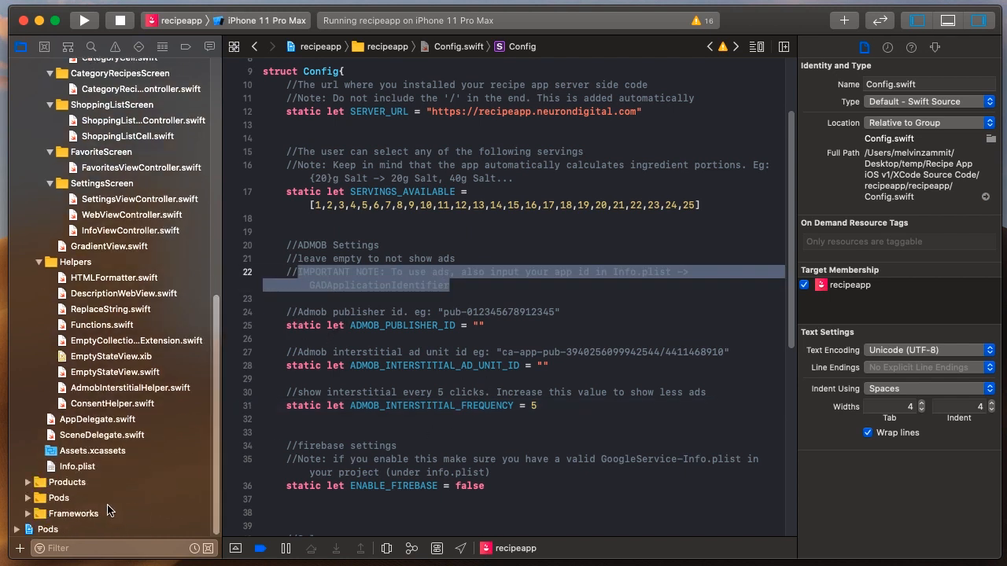
pyautogui.click(77, 465)
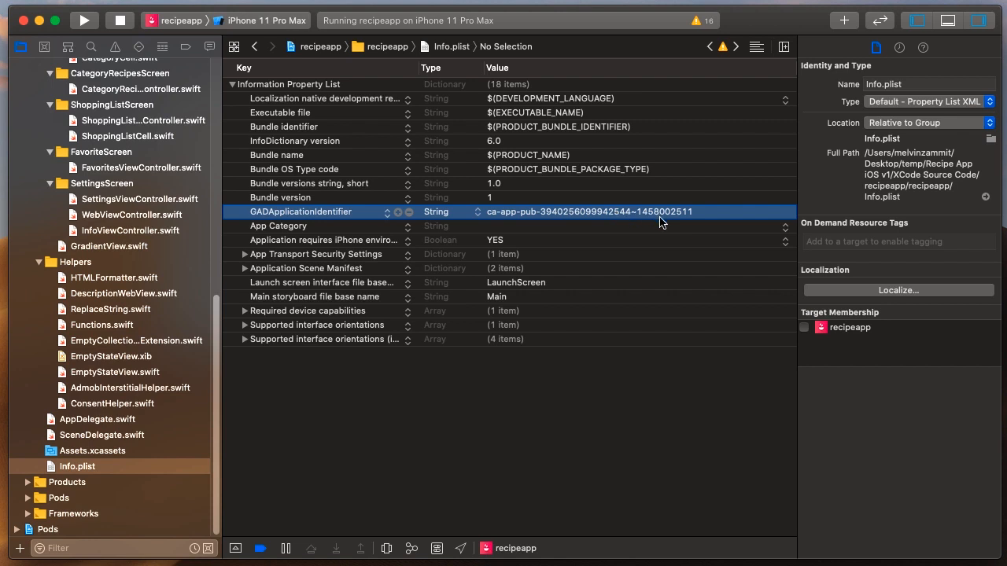
pyautogui.moveTo(689, 219)
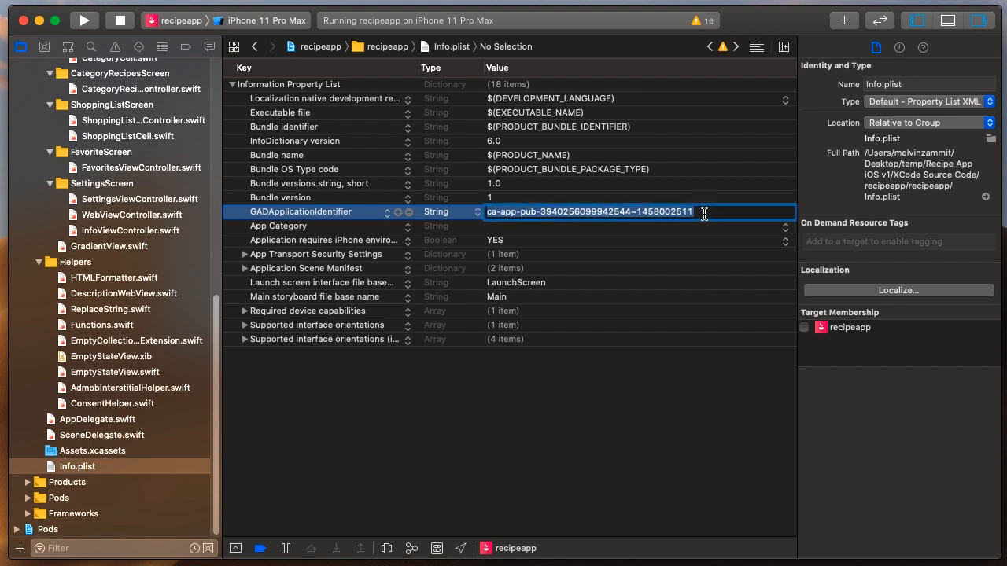
pyautogui.click(661, 482)
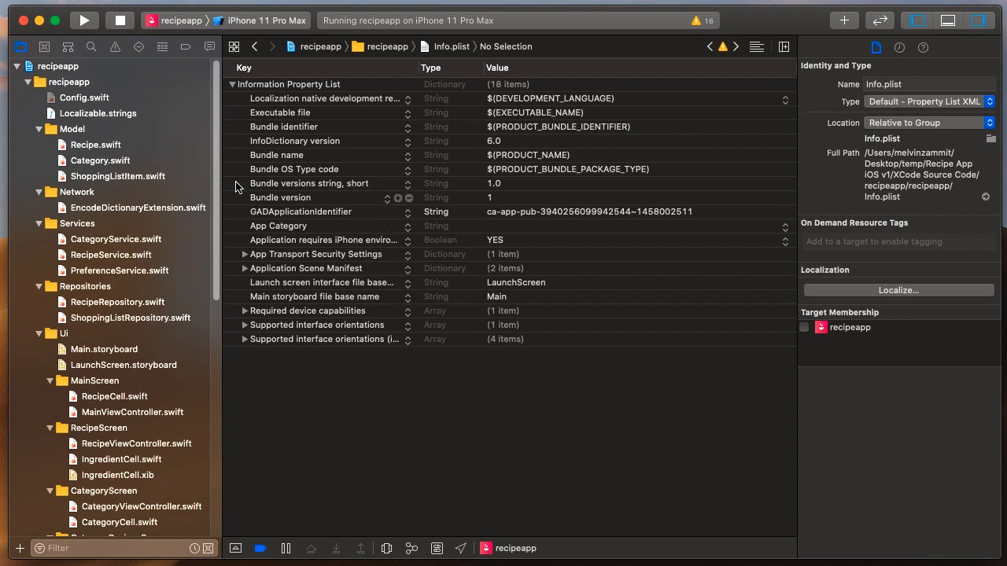
pyautogui.click(85, 97)
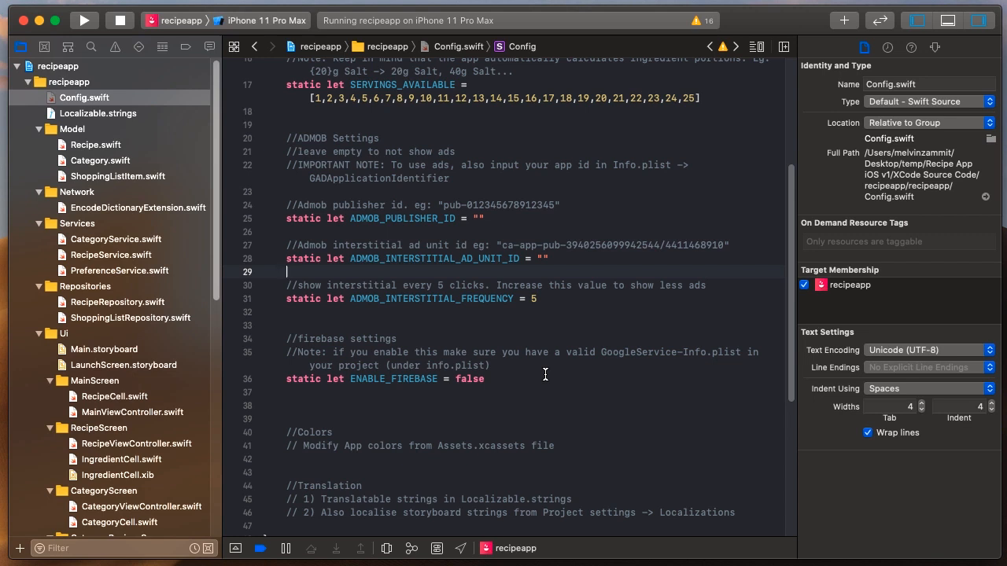
# - Change ENABLE_FIREBASE from false to true in Config.swift
pyautogui.doubleClick(468, 377)
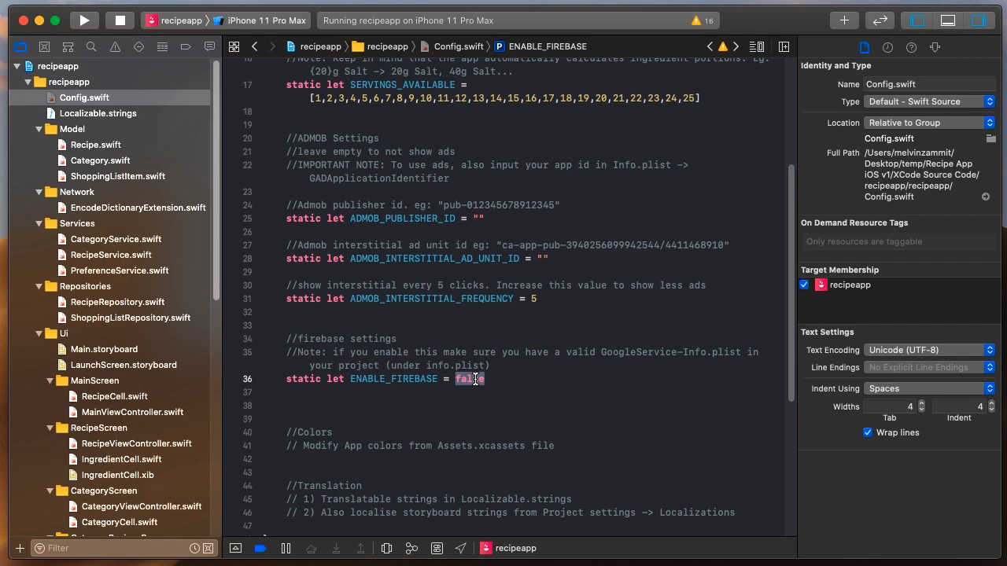
pyautogui.write('true')
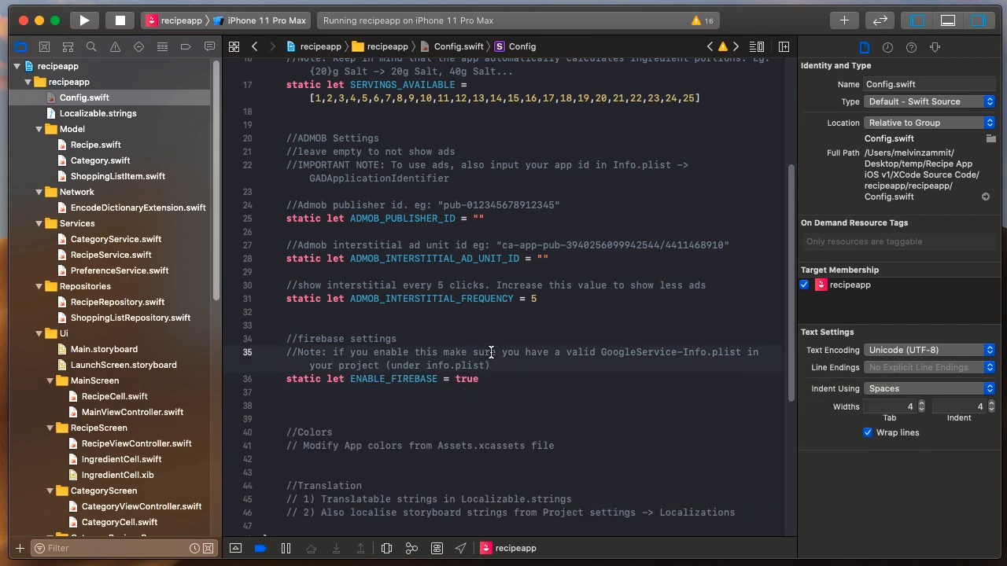
pyautogui.moveTo(550, 356)
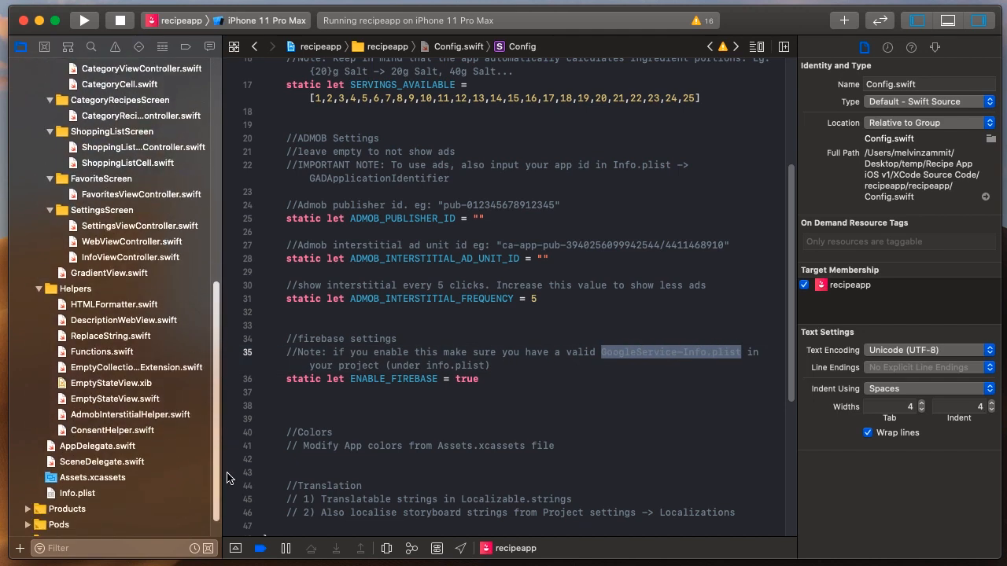
# - Drag GoogleService-Info.plist into the project, add it to the recipeapp target, and rerun the app
pyautogui.scroll(-3)
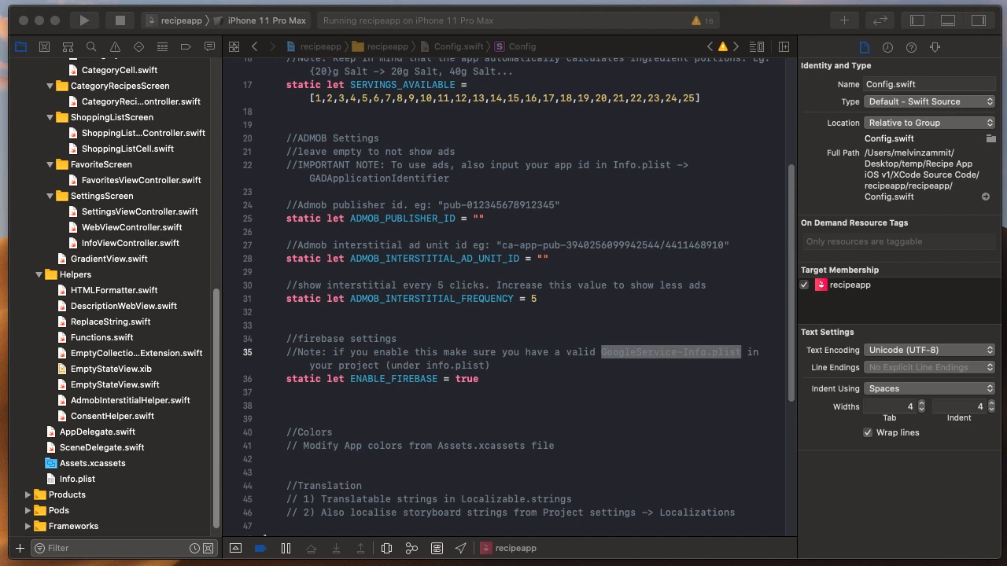
pyautogui.moveTo(669, 352); pyautogui.dragTo(155, 401)
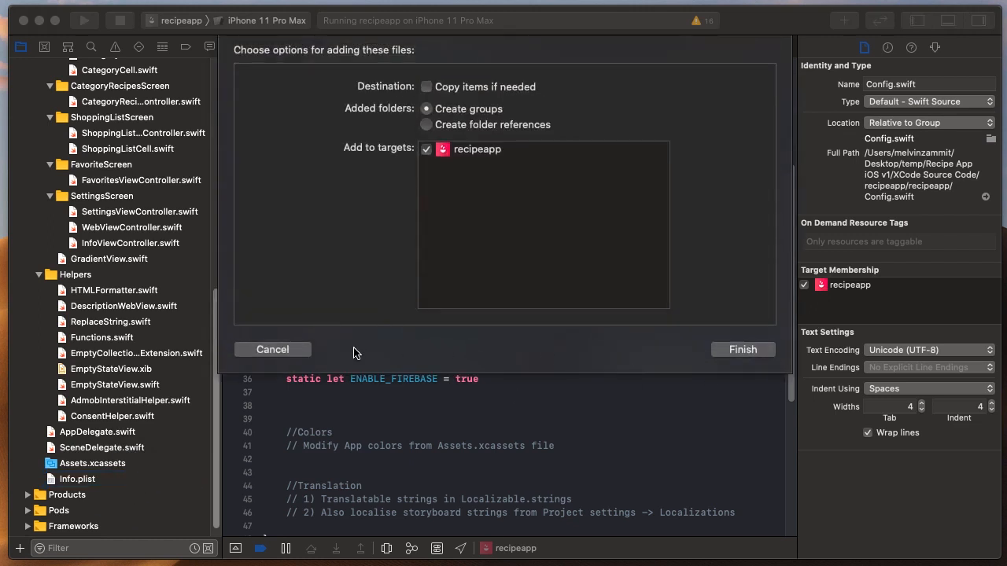
pyautogui.moveTo(66, 290)
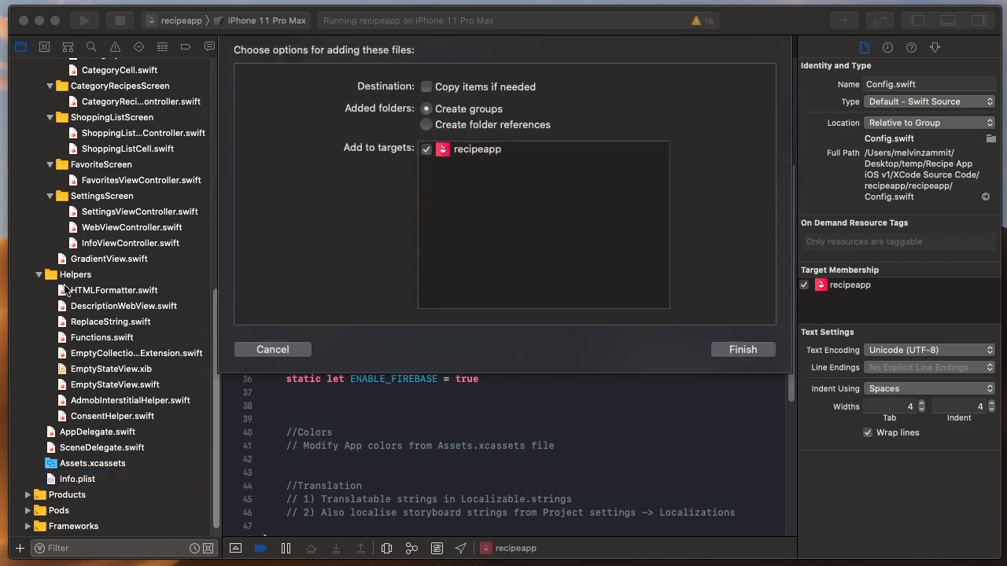
pyautogui.click(742, 349)
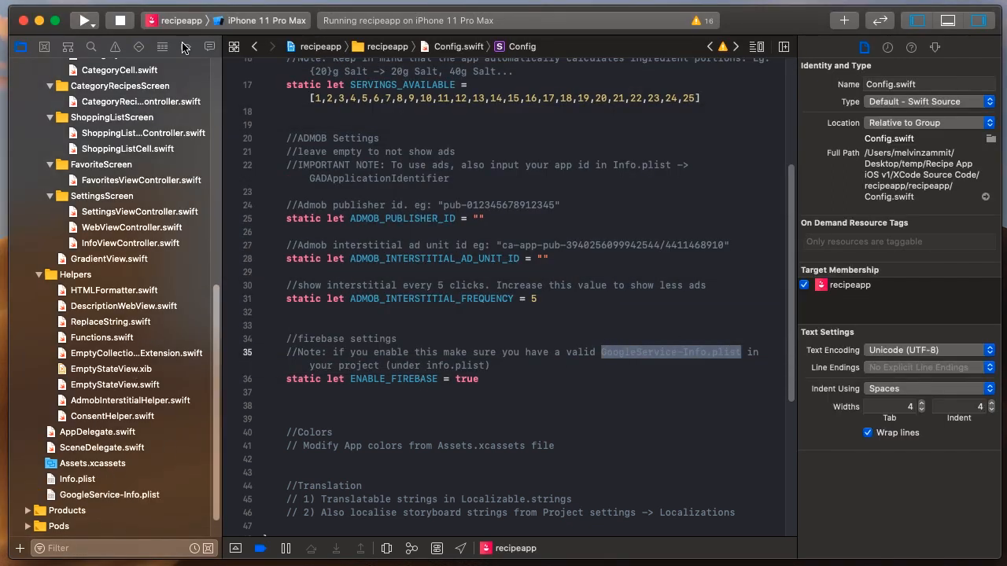
pyautogui.click(85, 19)
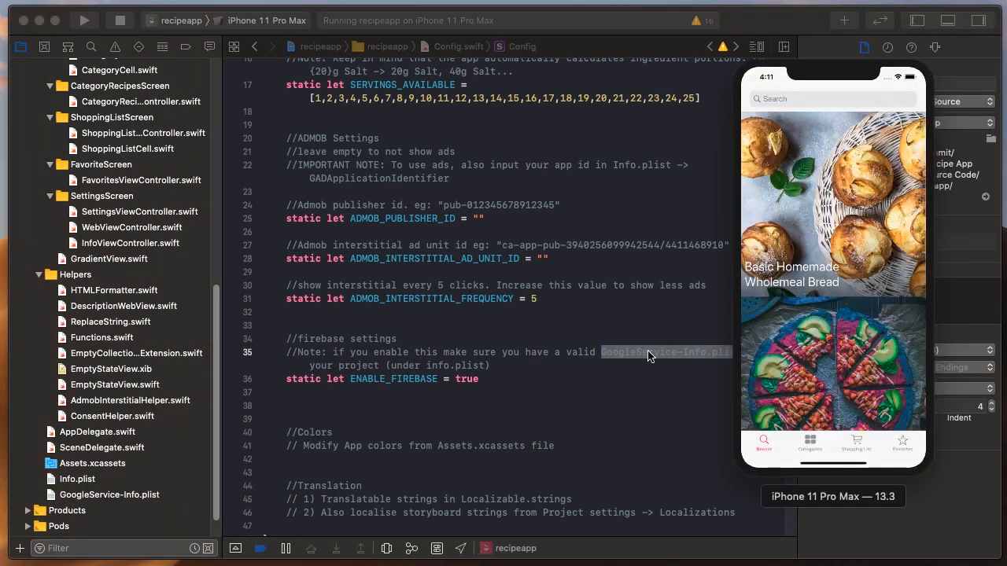
pyautogui.scroll(-3)
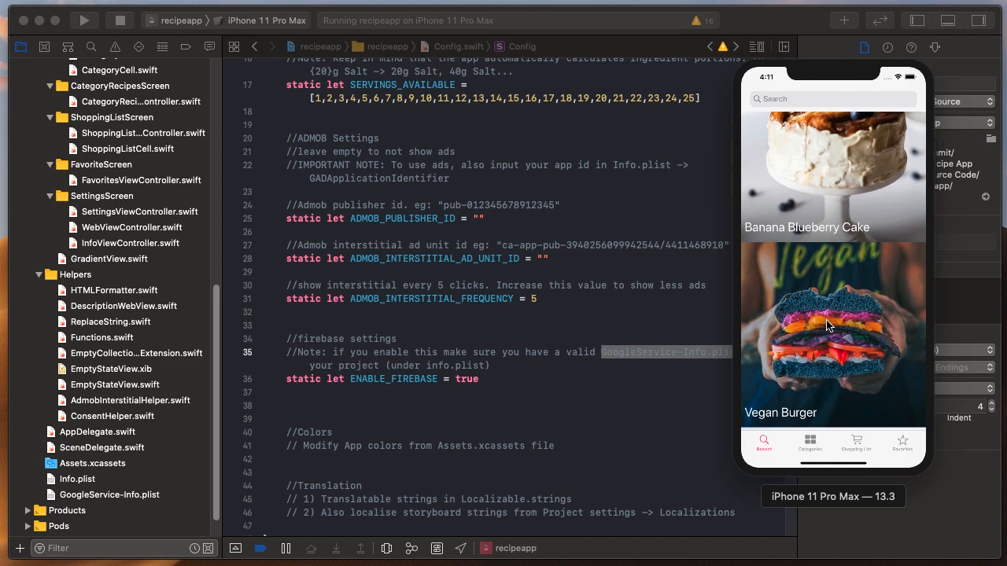
pyautogui.moveTo(613, 305)
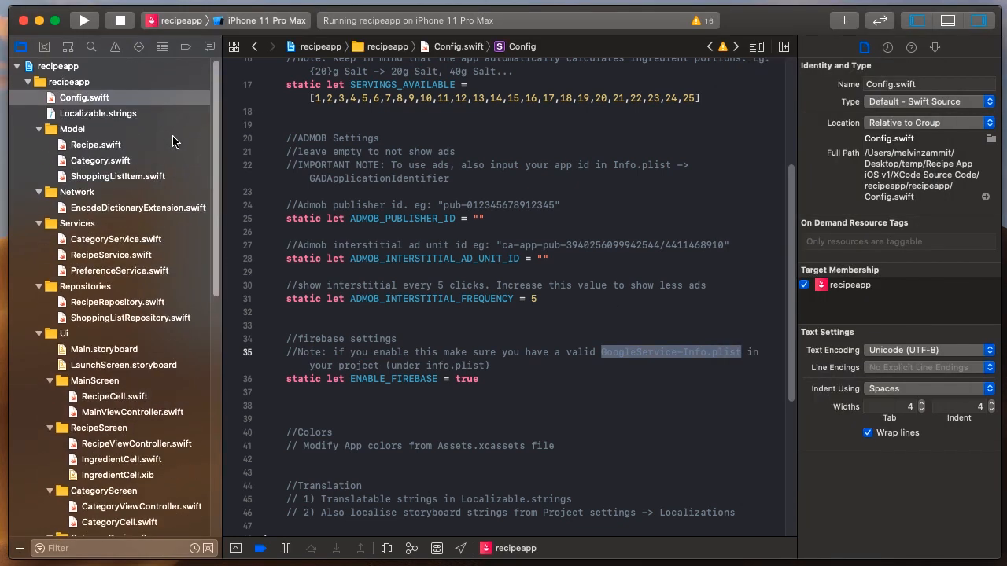
# - Review the recipeapp target's General settings, then open the Assets.xcassets catalog
pyautogui.click(57, 66)
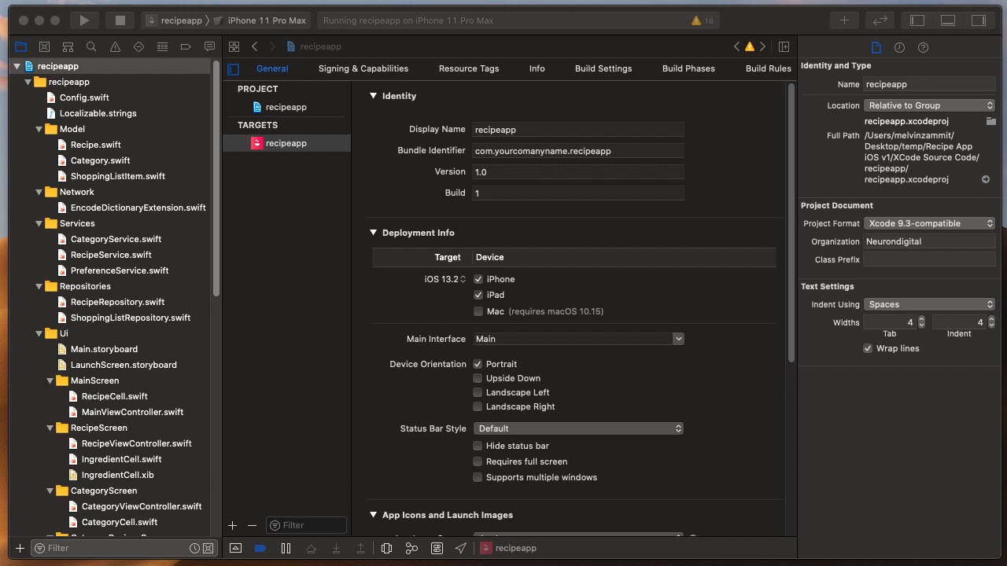
pyautogui.moveTo(245, 242)
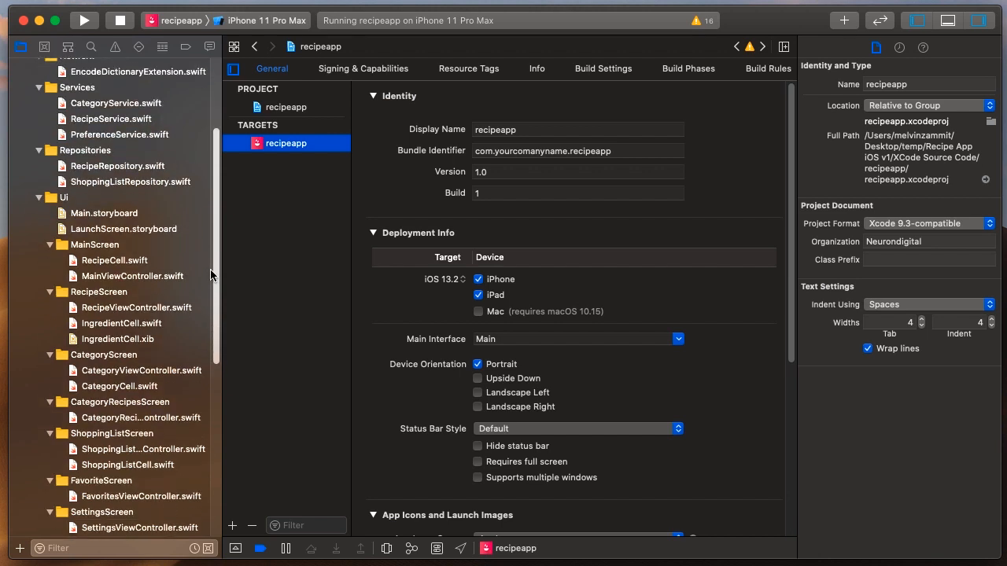
pyautogui.scroll(-3)
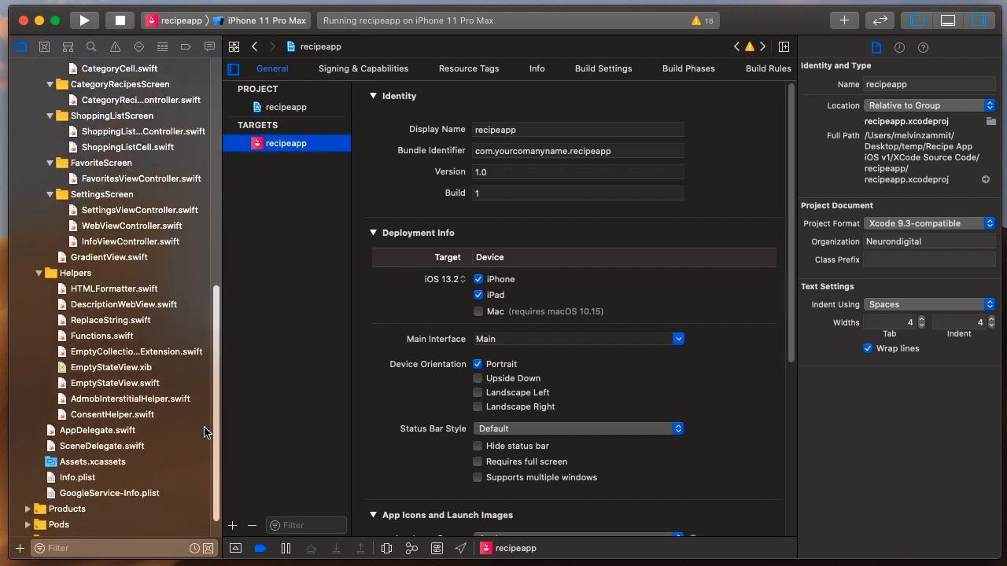
pyautogui.click(91, 463)
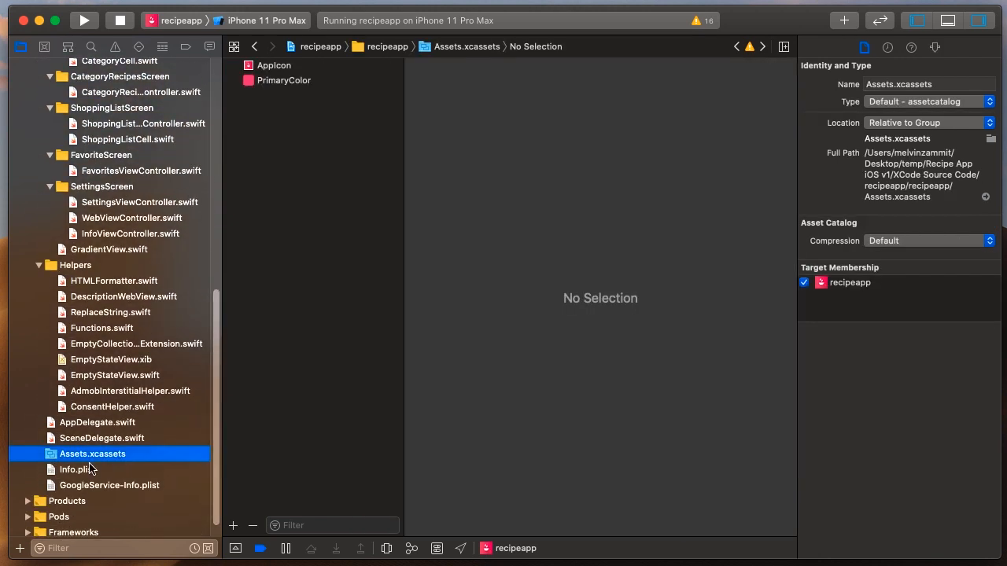
# - Show the AppIcon image set and look through the red recipe icon at every iPhone and iPad size
pyautogui.click(274, 66)
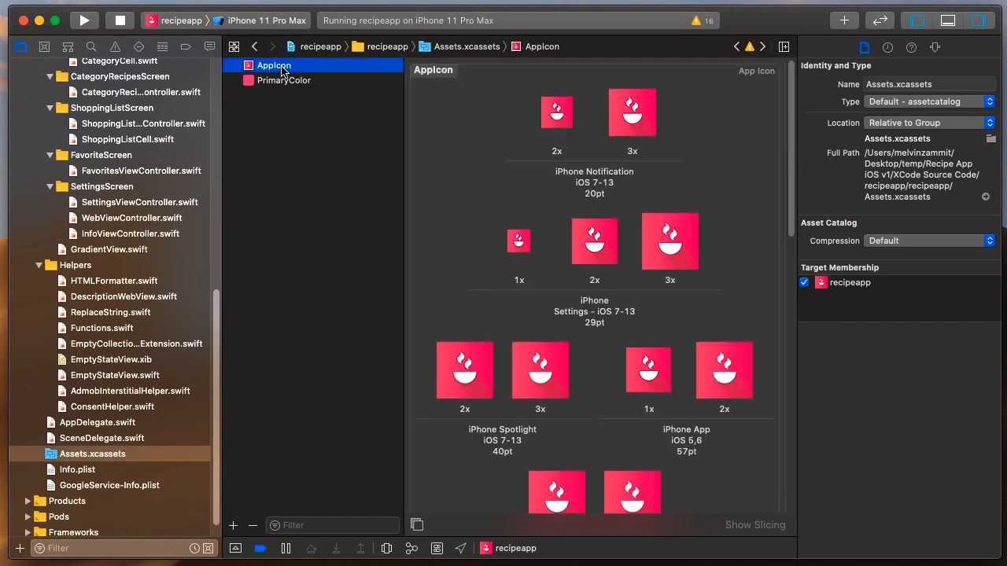
pyautogui.moveTo(727, 295)
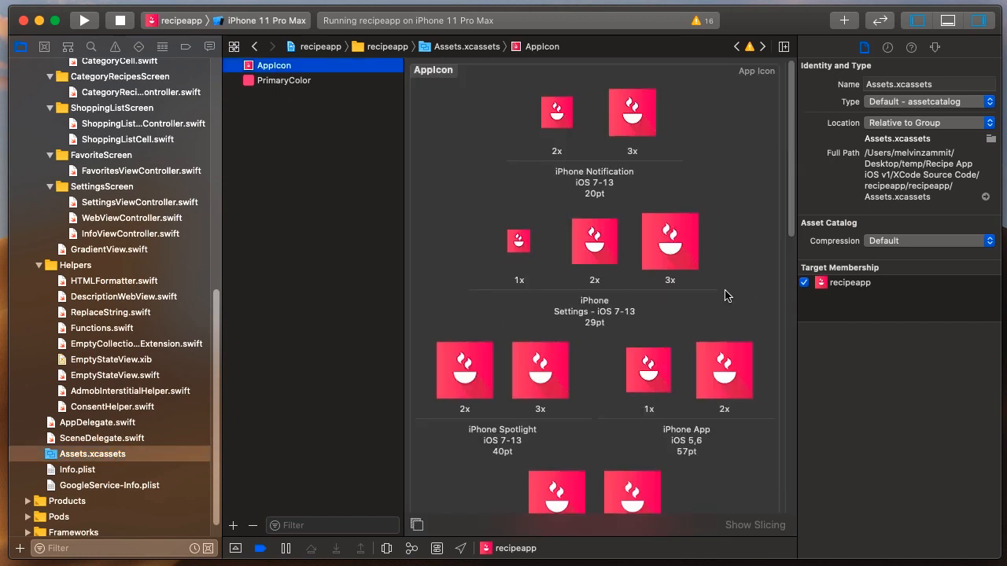
pyautogui.scroll(-3)
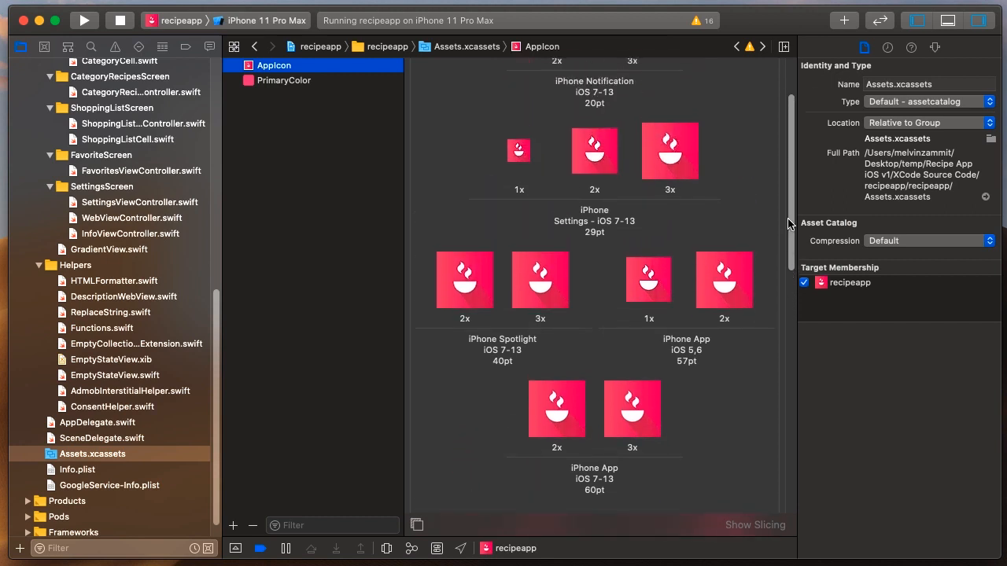
pyautogui.scroll(-3)
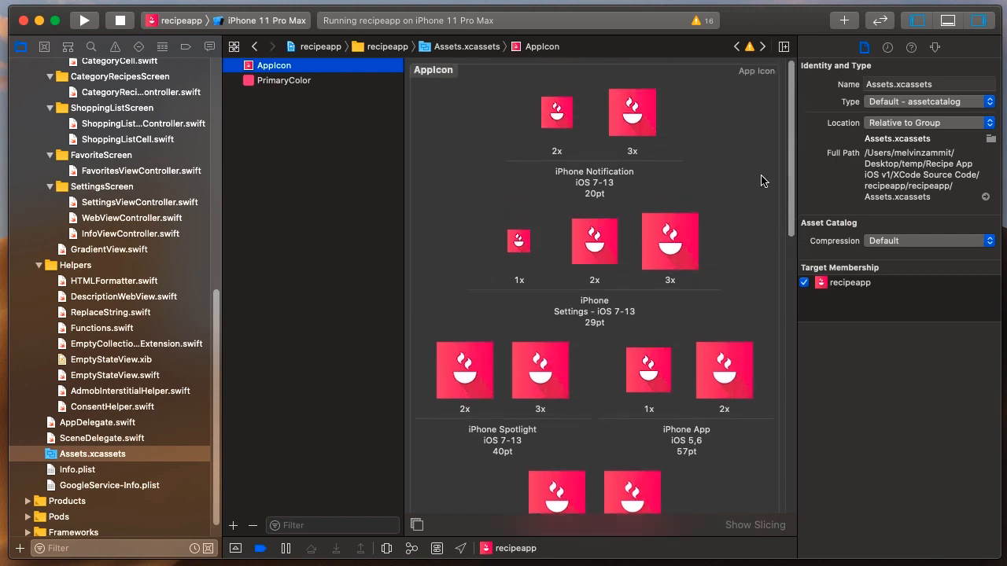
pyautogui.moveTo(747, 173)
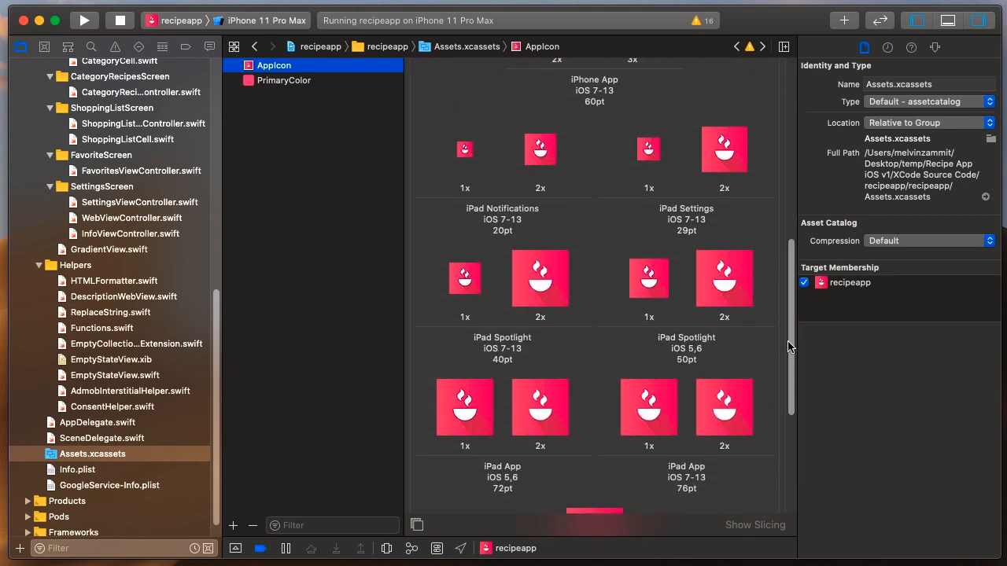
pyautogui.scroll(-3)
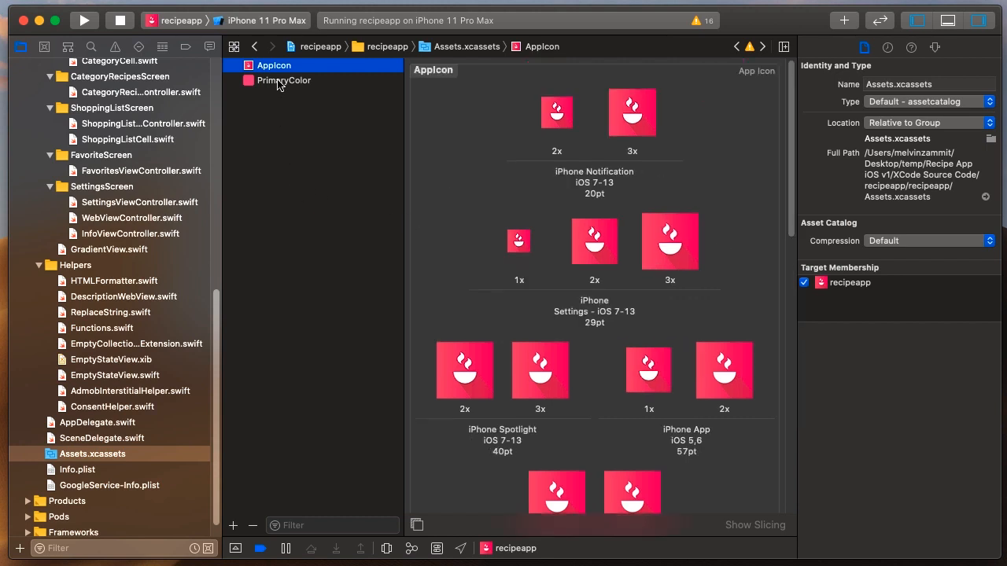
# - Select the PrimaryColor universal swatch and reveal its colour attributes
pyautogui.click(283, 81)
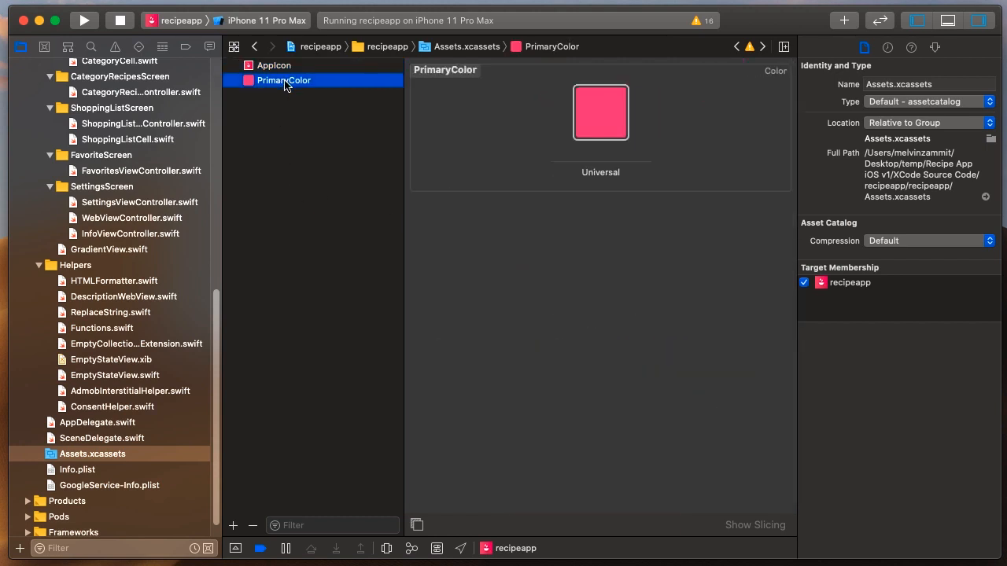
pyautogui.click(601, 113)
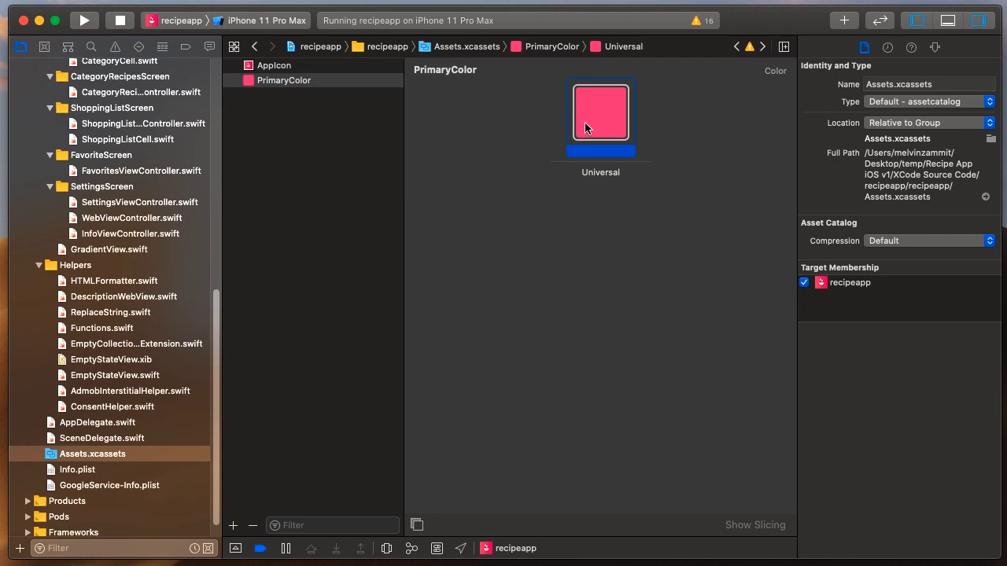
pyautogui.click(935, 47)
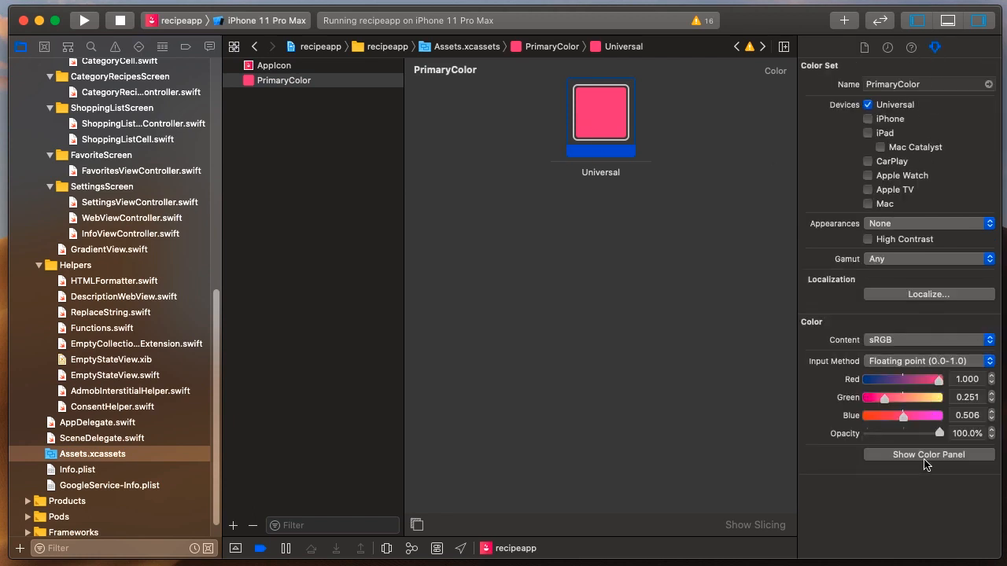
# - Check the pink value FF4081 (255, 64, 129) in the colour picker, then dismiss it
pyautogui.click(928, 455)
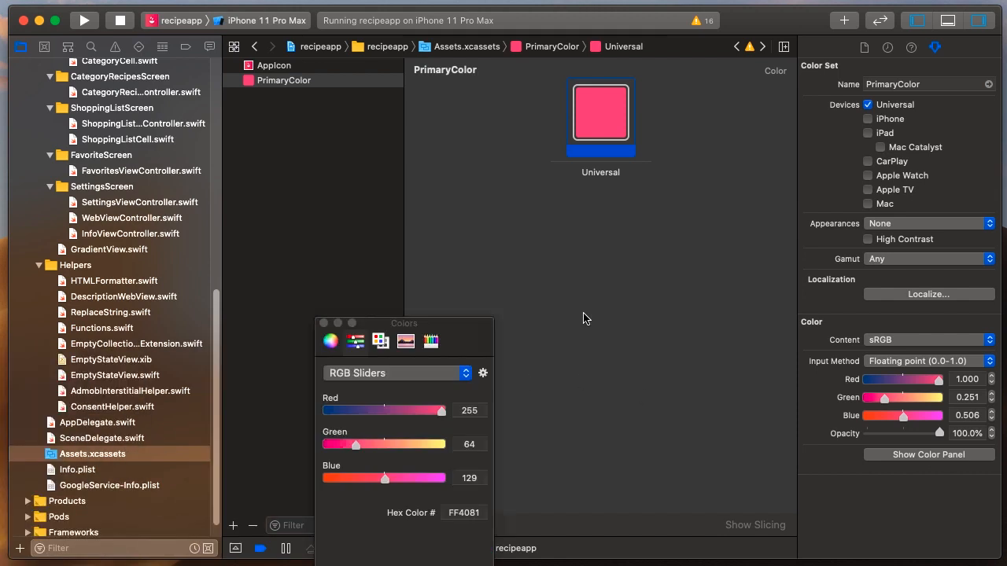
pyautogui.moveTo(403, 322); pyautogui.dragTo(689, 166)
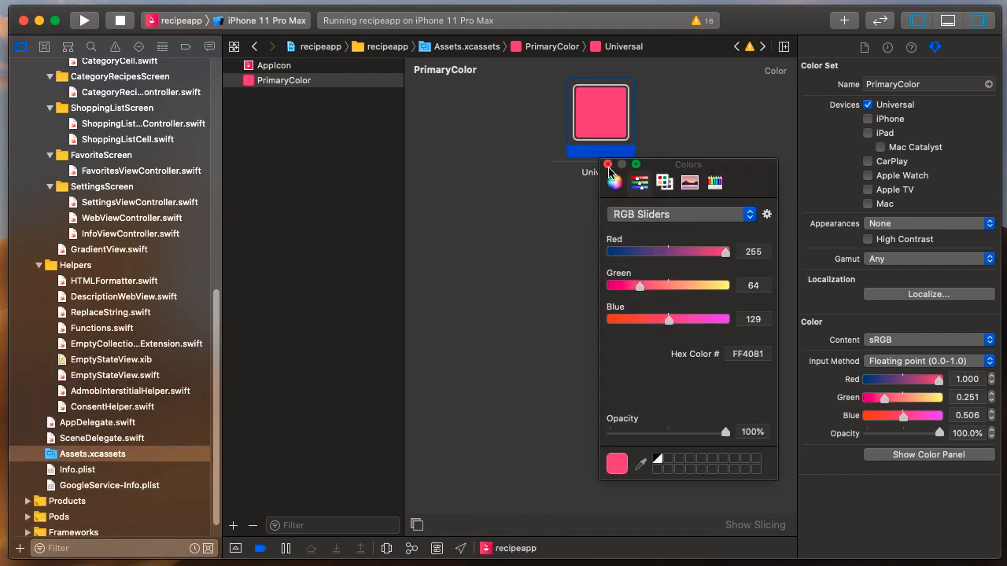
pyautogui.click(607, 166)
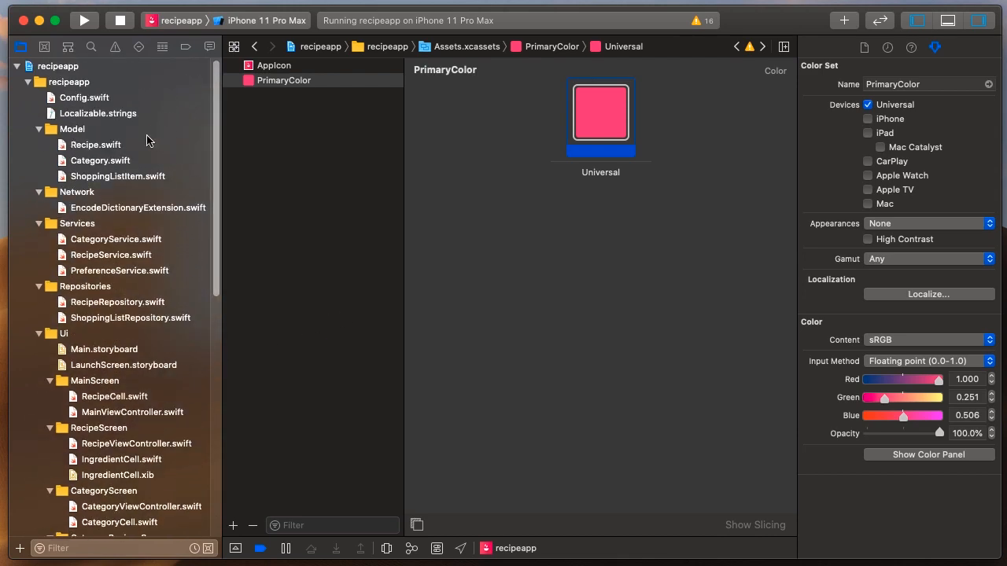
pyautogui.moveTo(150, 484)
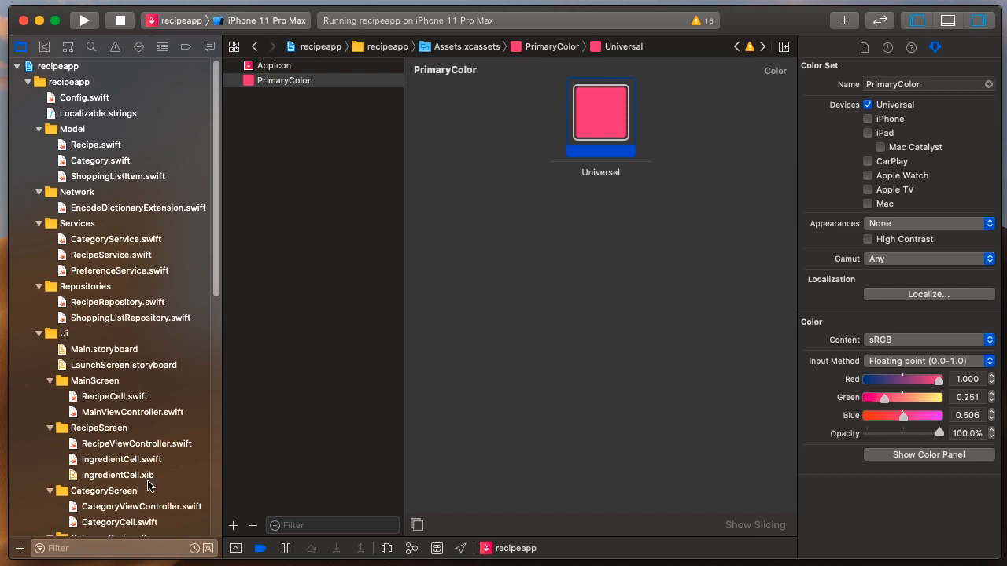
pyautogui.moveTo(151, 441)
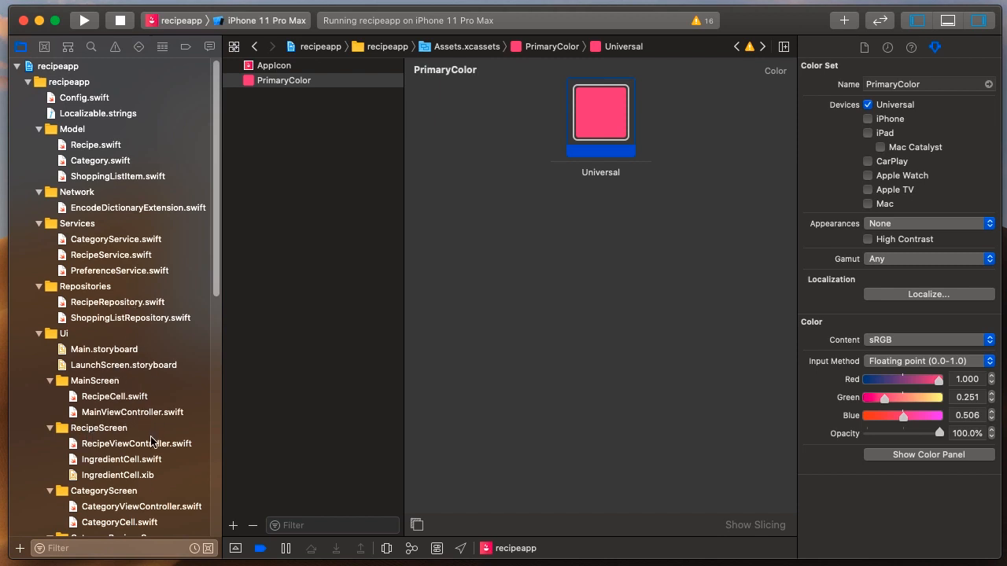
pyautogui.moveTo(187, 283)
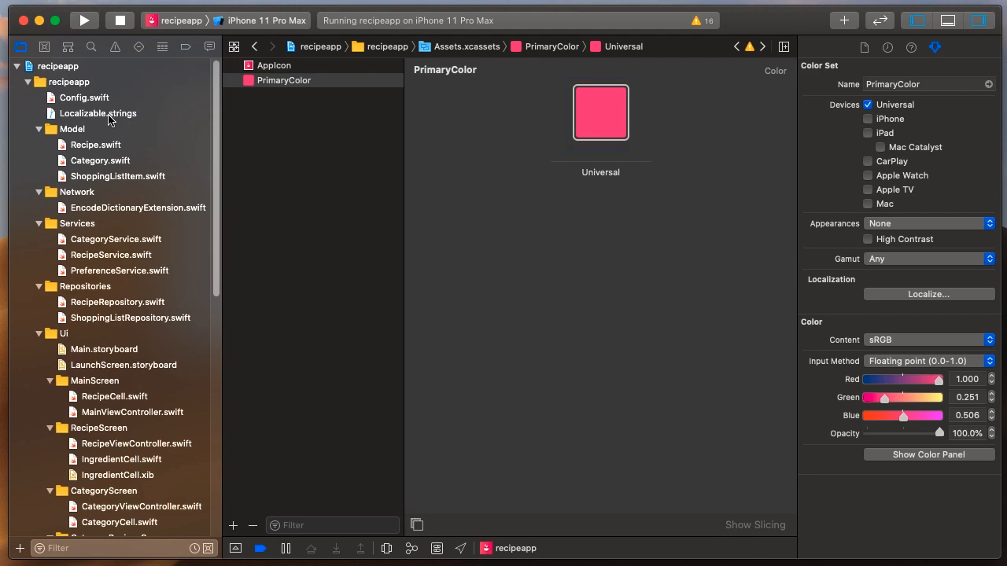
# - View Localizable.strings and highlight the 'Set Servings' English text value
pyautogui.click(97, 113)
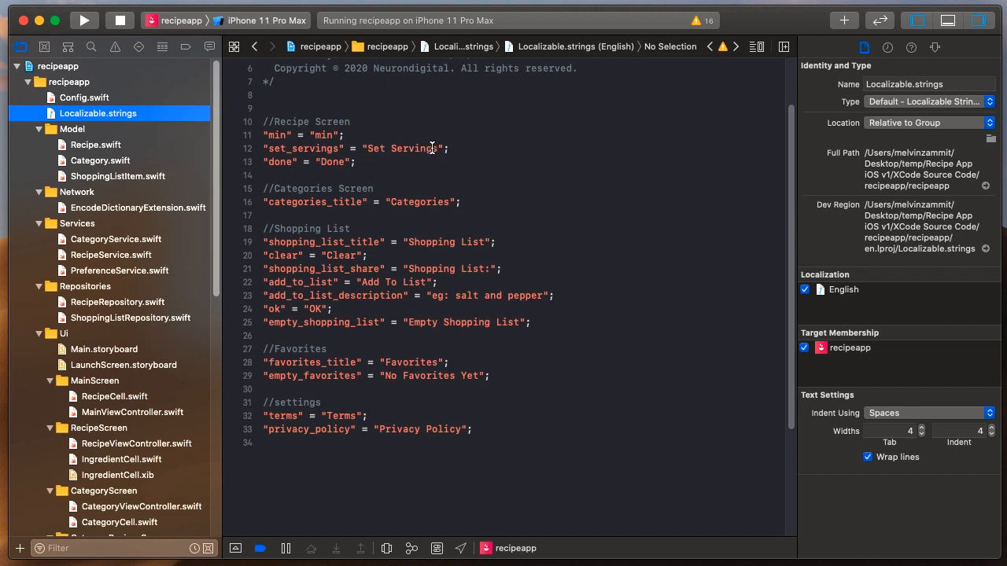
pyautogui.moveTo(409, 141)
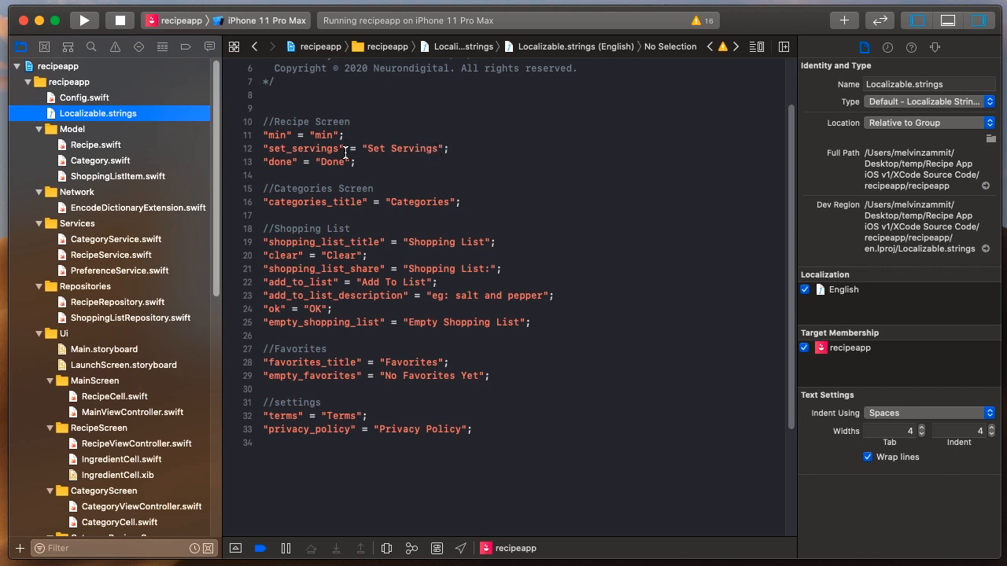
pyautogui.doubleClick(415, 148)
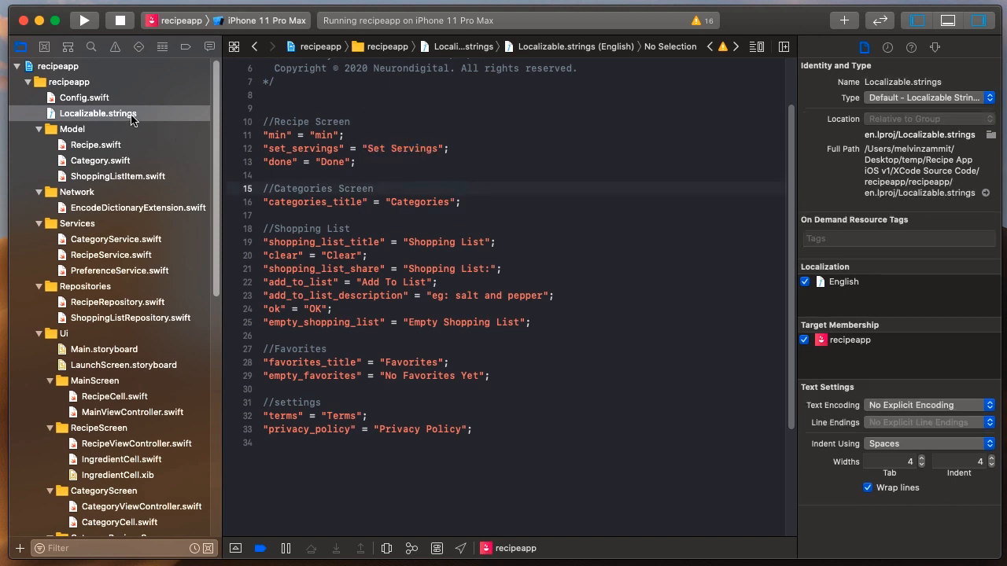
pyautogui.click(57, 66)
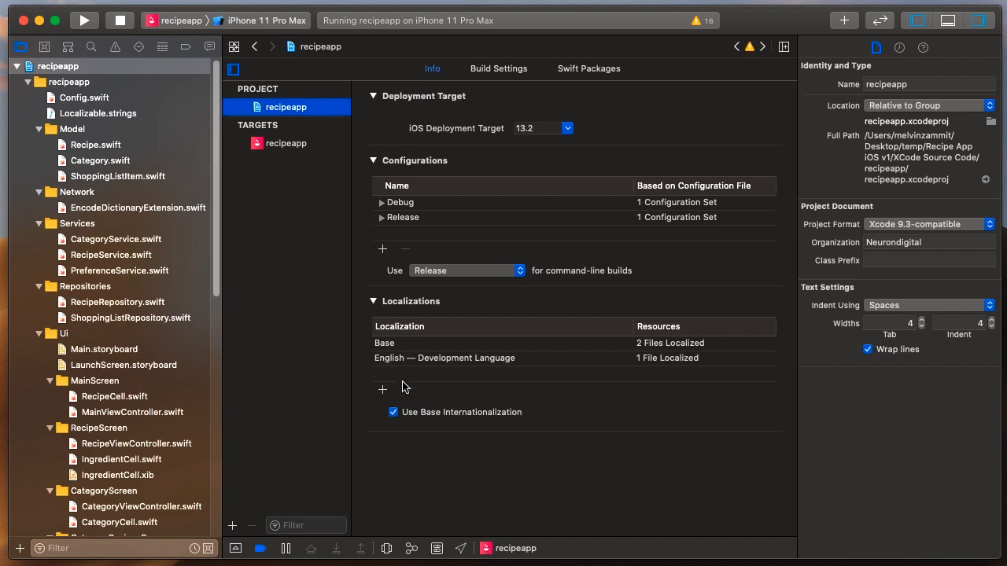
# - Add French localization covering Localizable.strings, Main.storyboard and LaunchScreen.storyboard
pyautogui.click(383, 390)
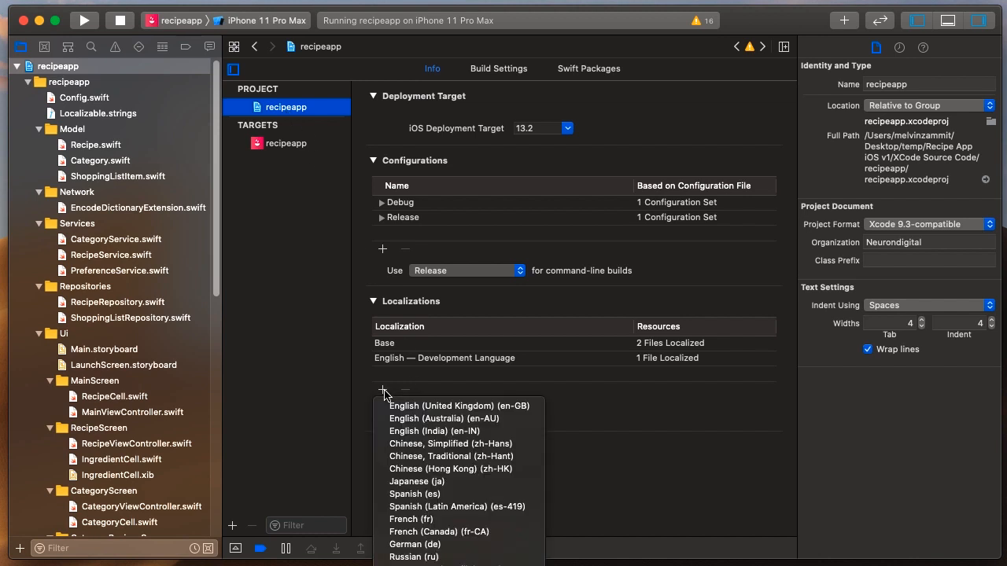
pyautogui.moveTo(390, 400)
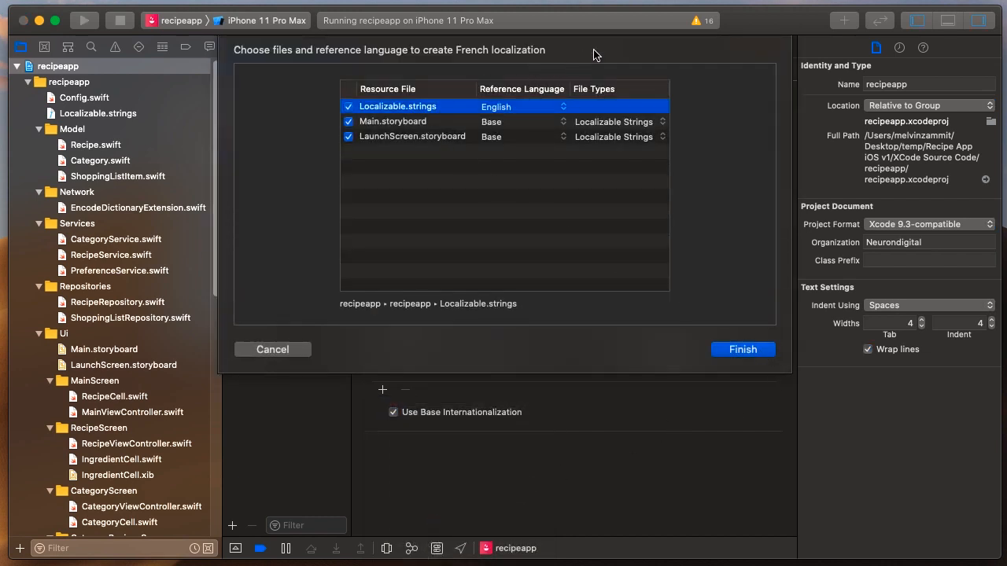
pyautogui.moveTo(418, 114)
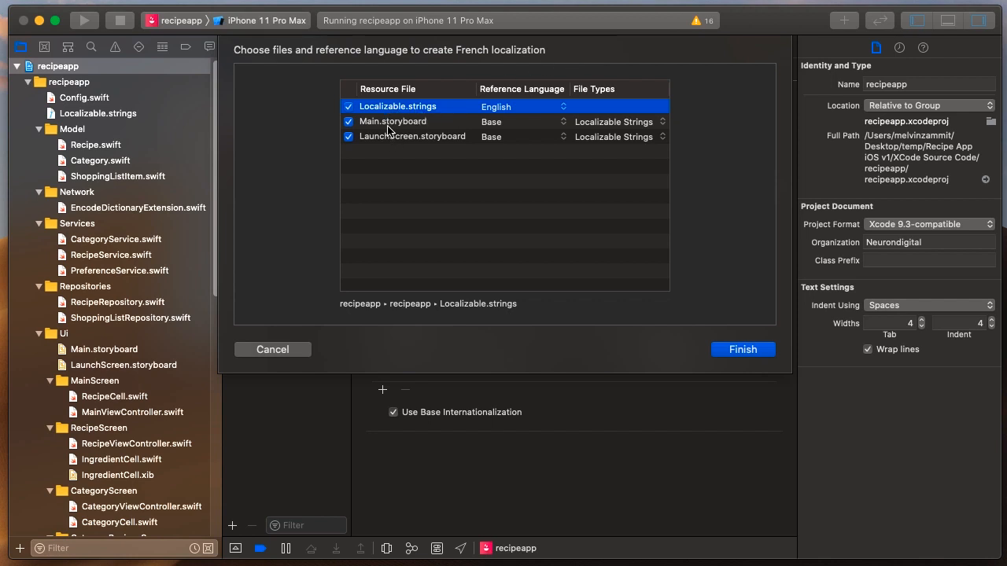
pyautogui.moveTo(447, 145)
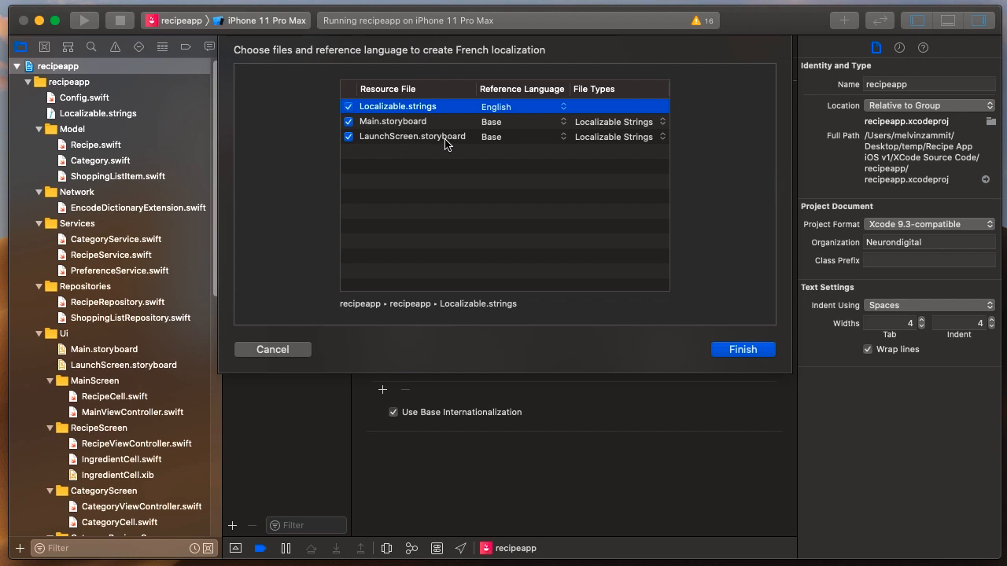
pyautogui.click(742, 350)
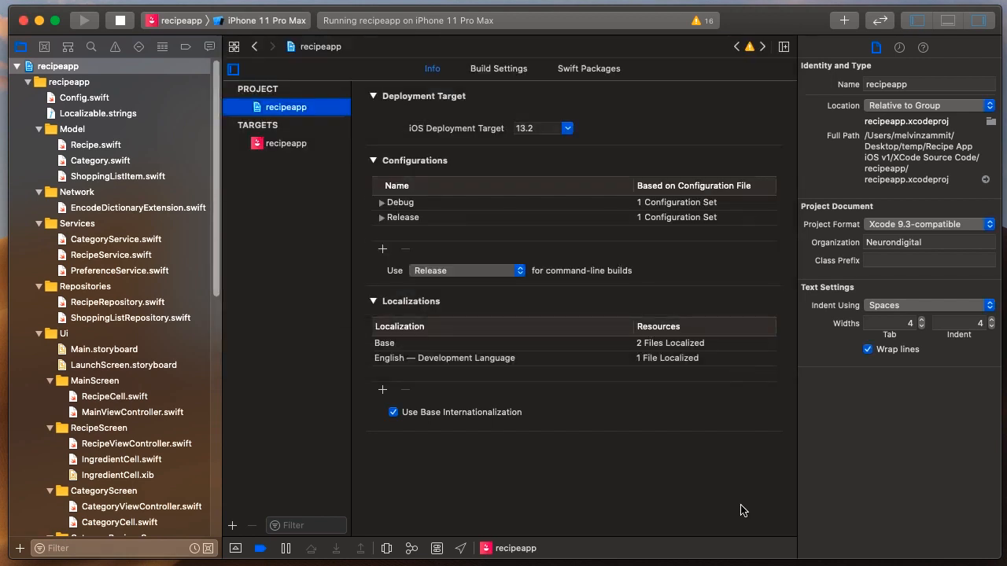
# - View the new French Localizable.strings and highlight its 'Set Servings' value
pyautogui.click(382, 390)
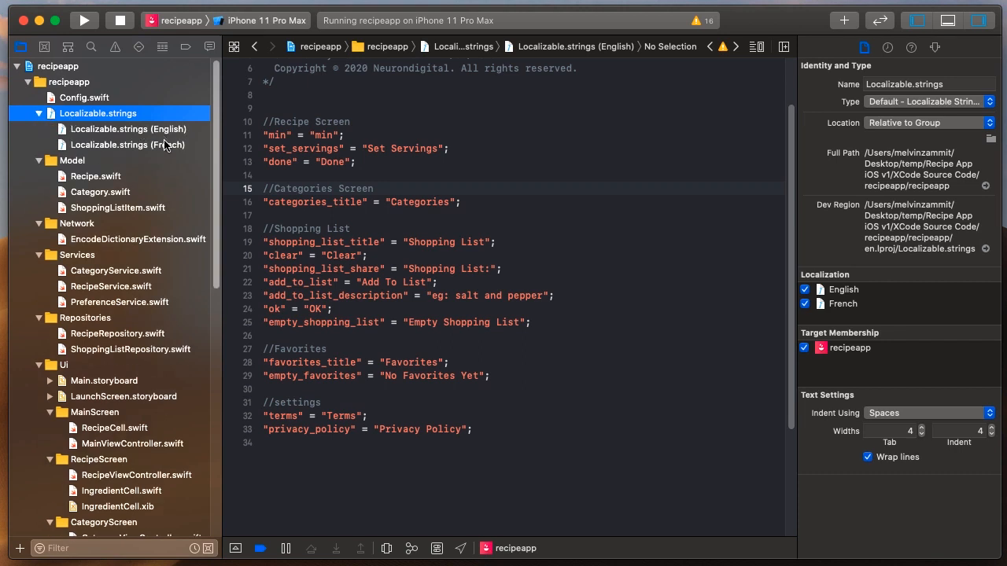
pyautogui.click(127, 145)
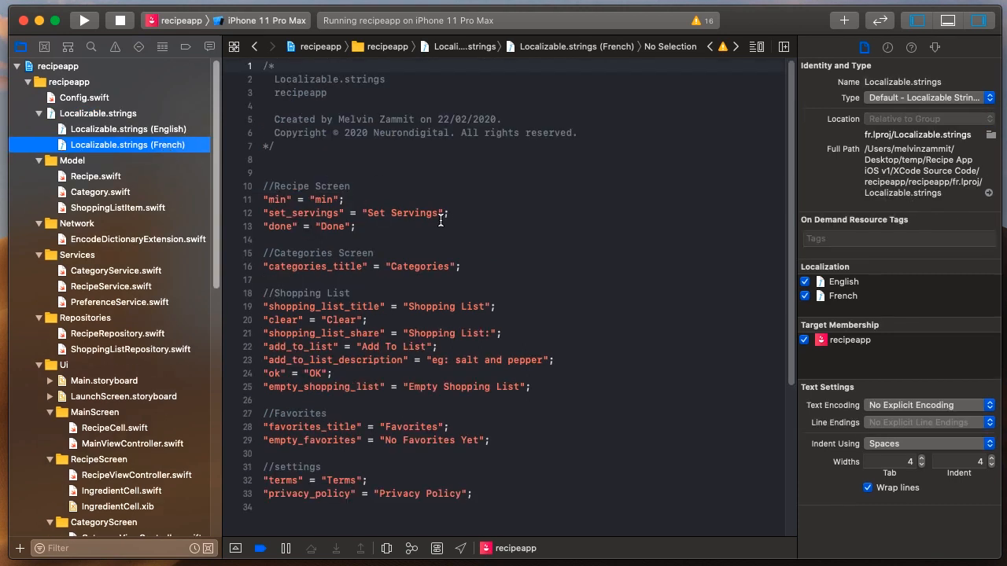
pyautogui.doubleClick(403, 214)
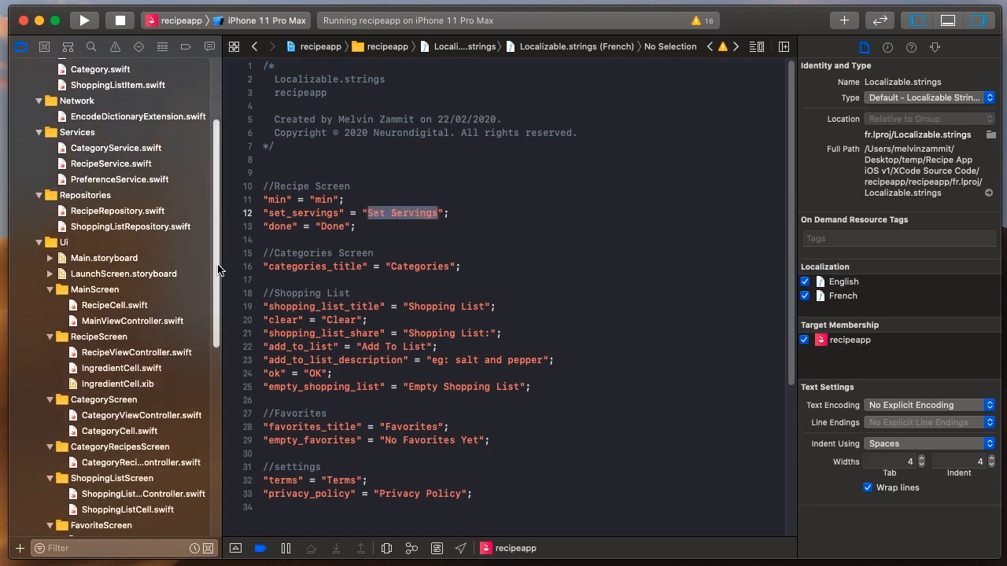
# - Reveal Main.storyboard's base and French versions and load the base storyboard
pyautogui.click(50, 258)
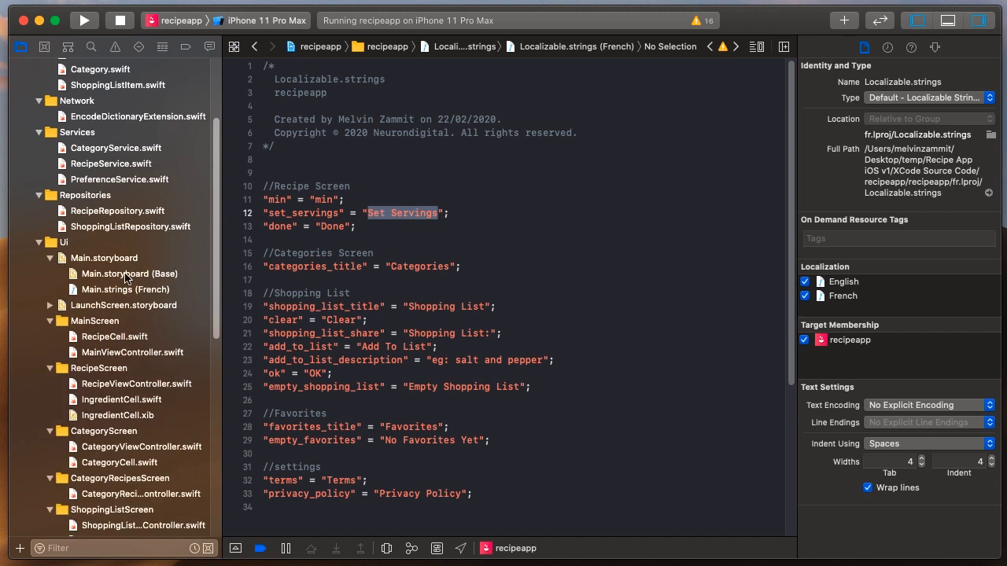
pyautogui.moveTo(164, 275)
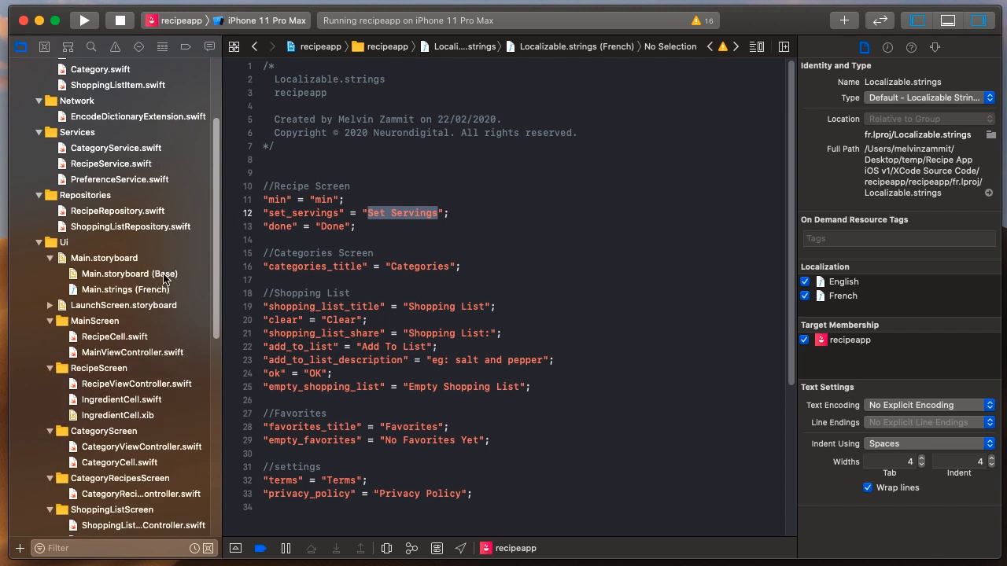
pyautogui.click(129, 274)
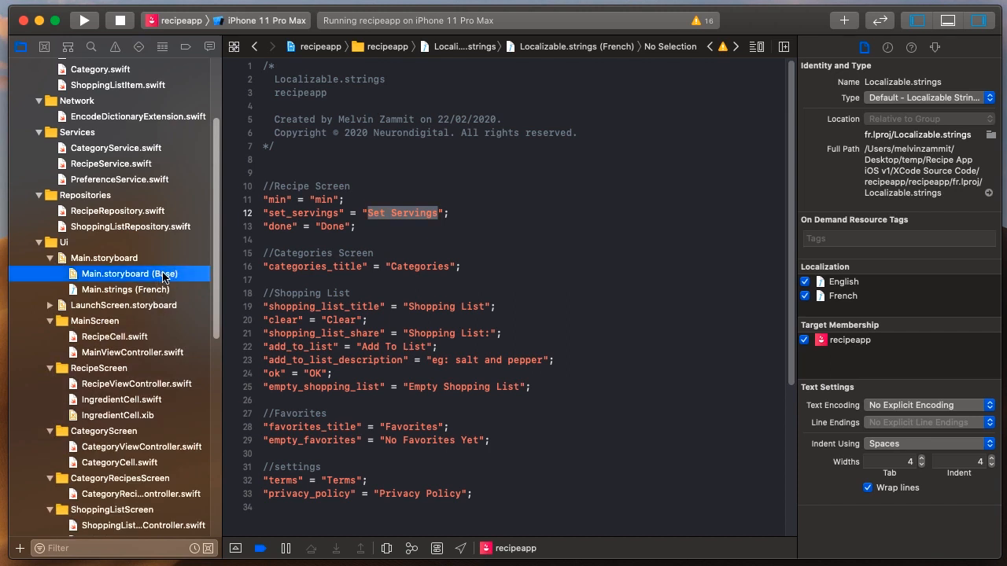
pyautogui.click(126, 290)
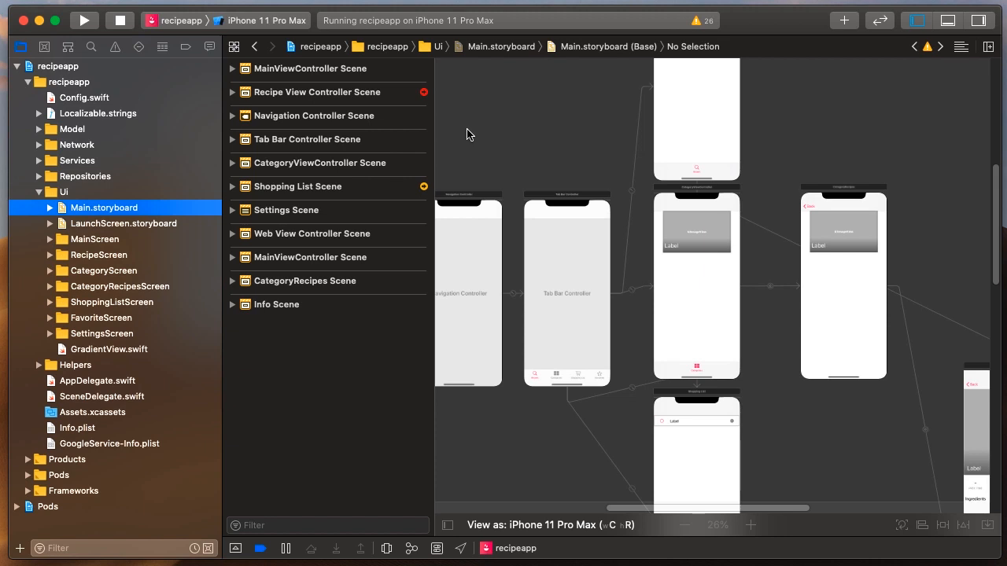
pyautogui.moveTo(711, 375)
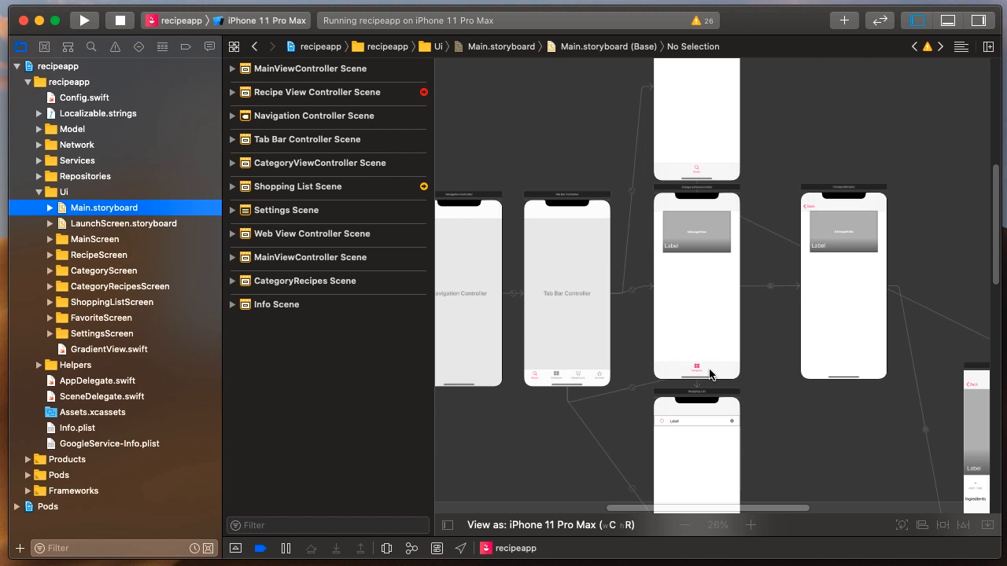
pyautogui.moveTo(557, 390)
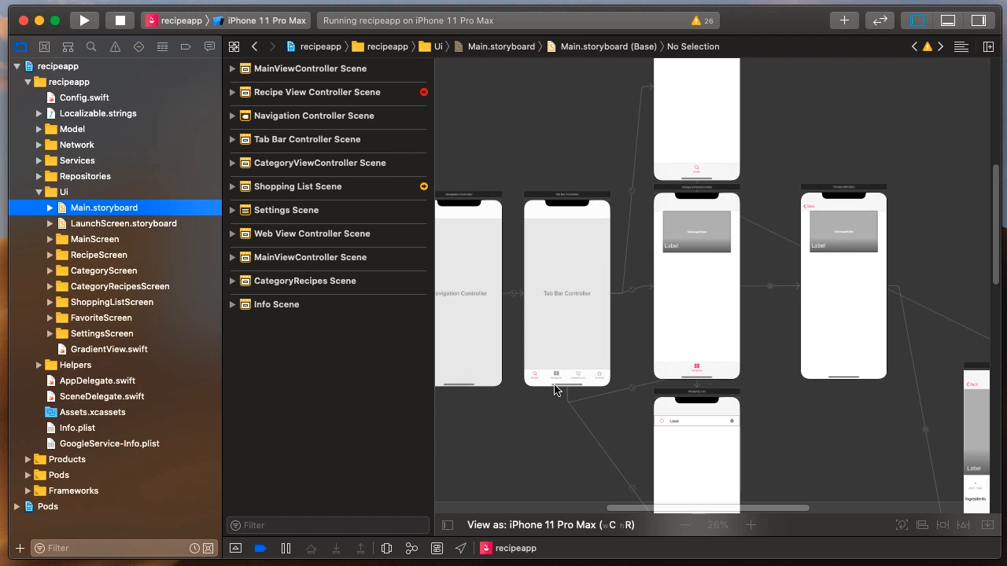
pyautogui.moveTo(82, 179)
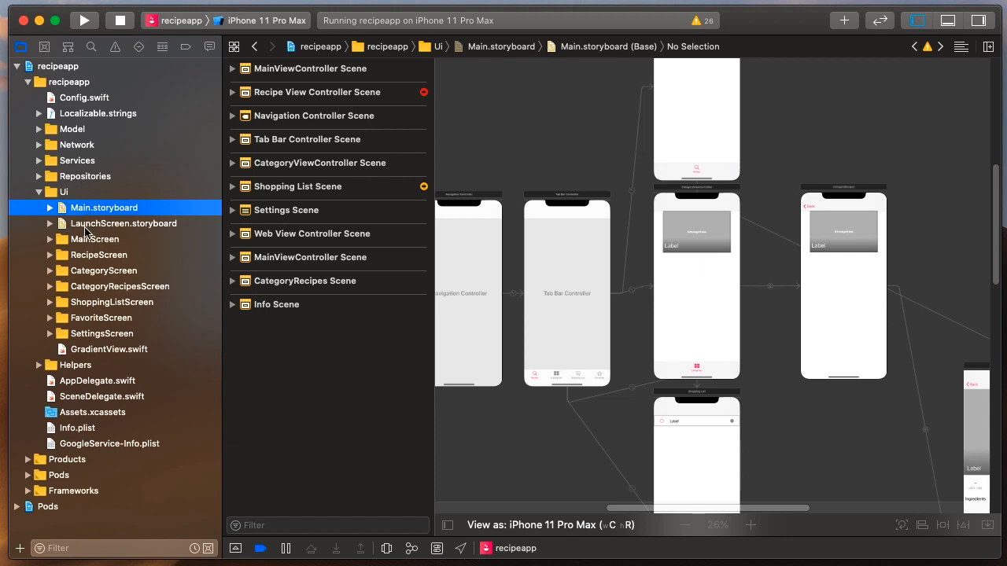
pyautogui.moveTo(75, 239)
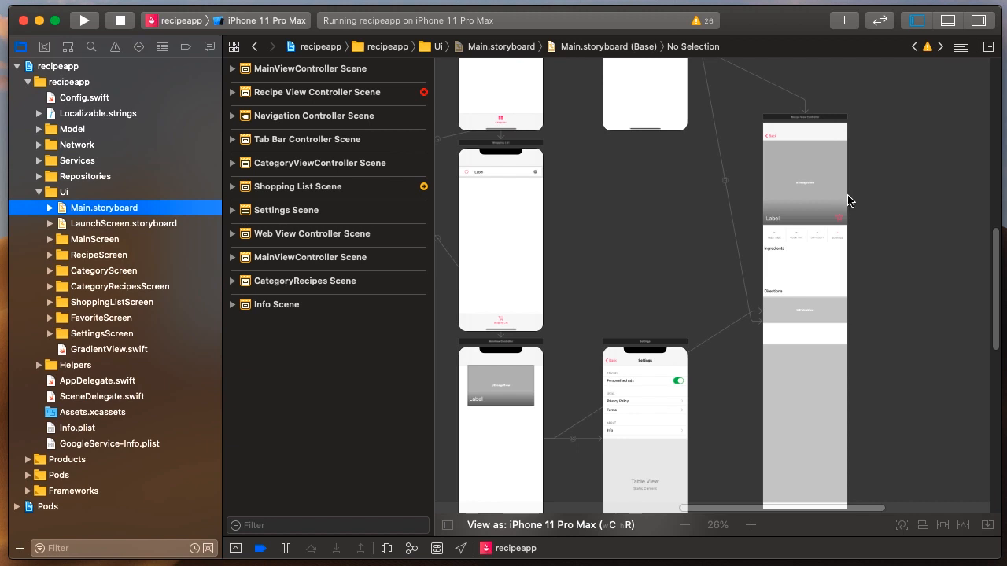
pyautogui.moveTo(822, 143)
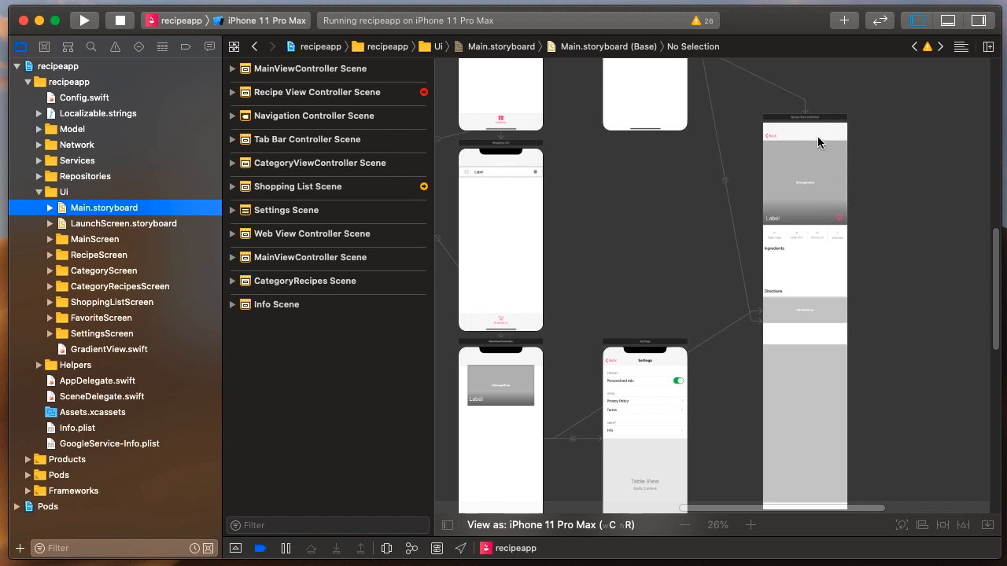
# - Select the RecipeScreen group in the project navigator
pyautogui.click(98, 255)
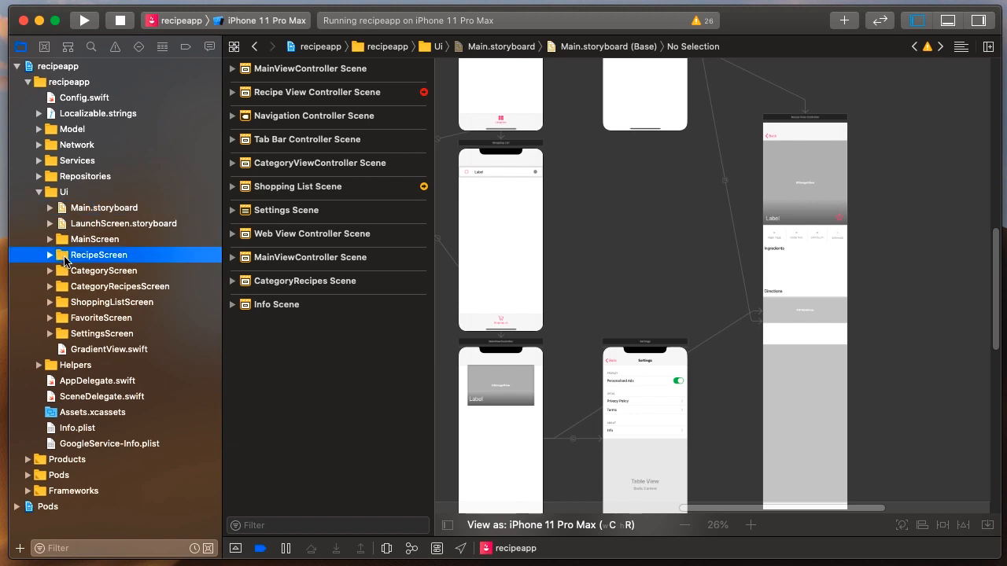
# - Read RecipeViewController.swift's properties and outlets, then return to Main.storyboard
pyautogui.click(51, 254)
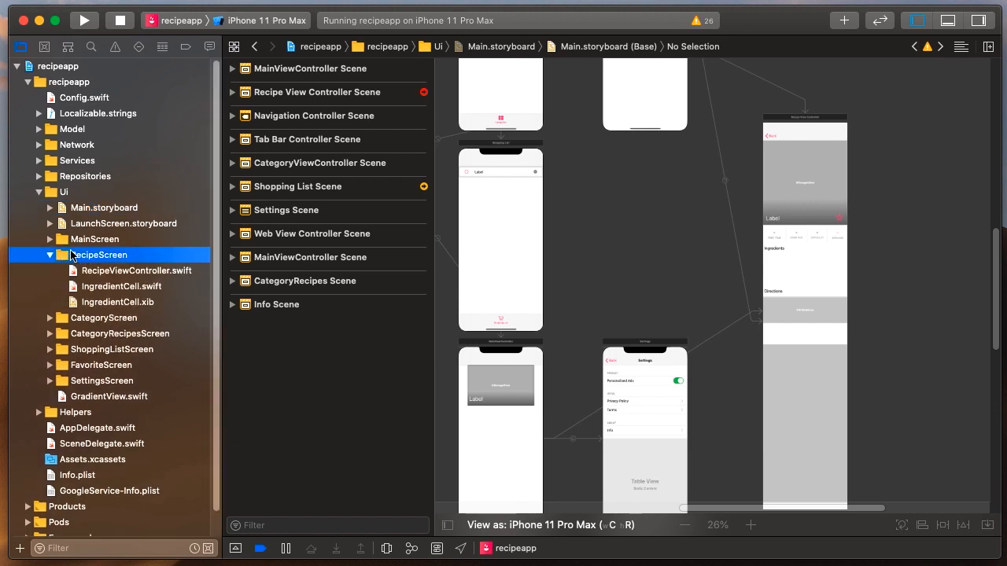
pyautogui.click(136, 270)
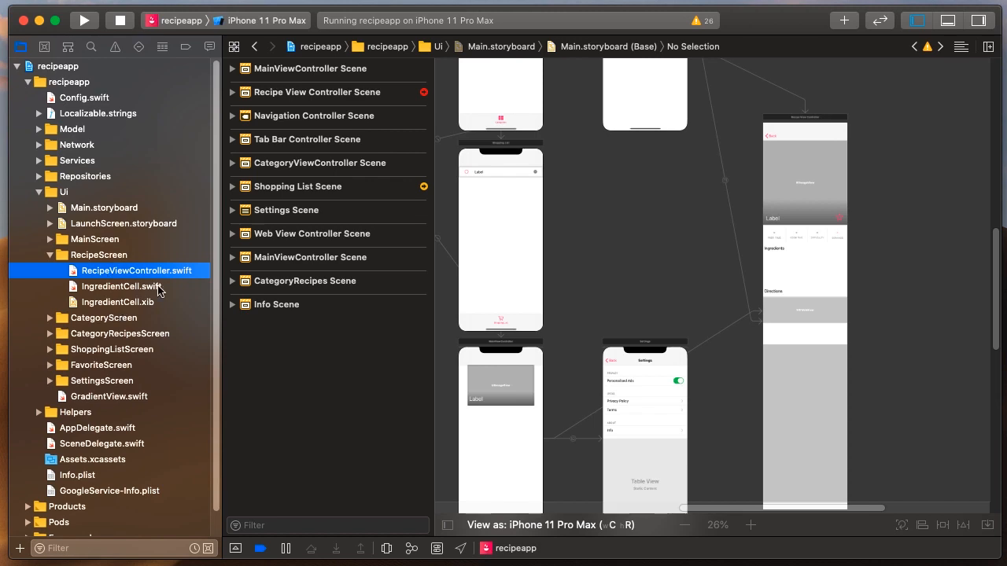
pyautogui.click(135, 271)
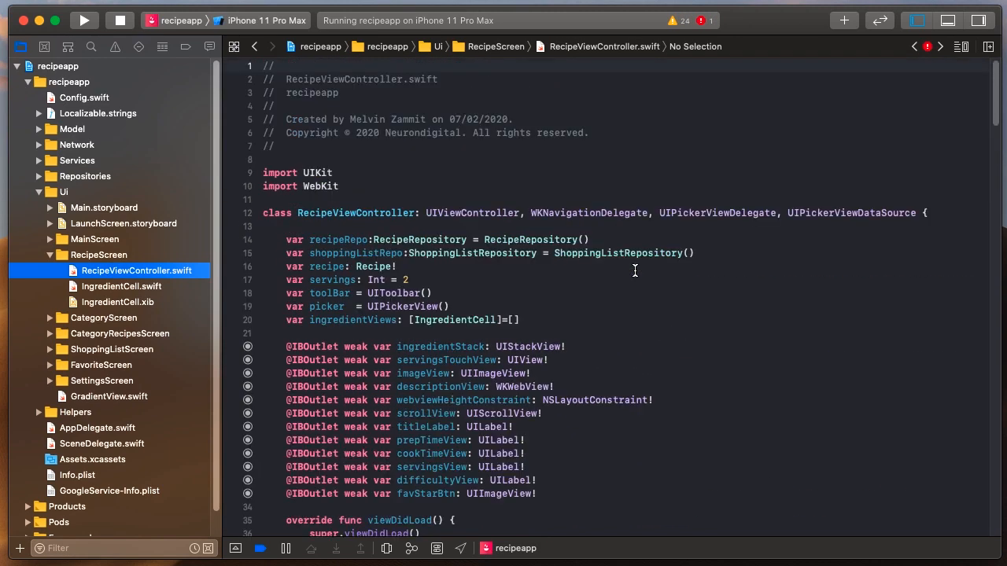
pyautogui.moveTo(519, 273)
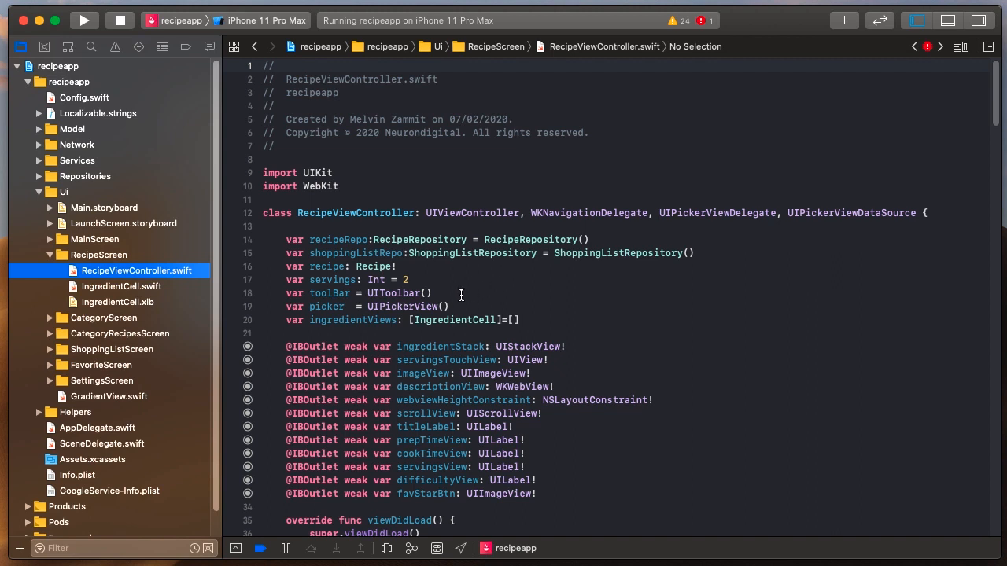
pyautogui.moveTo(469, 286)
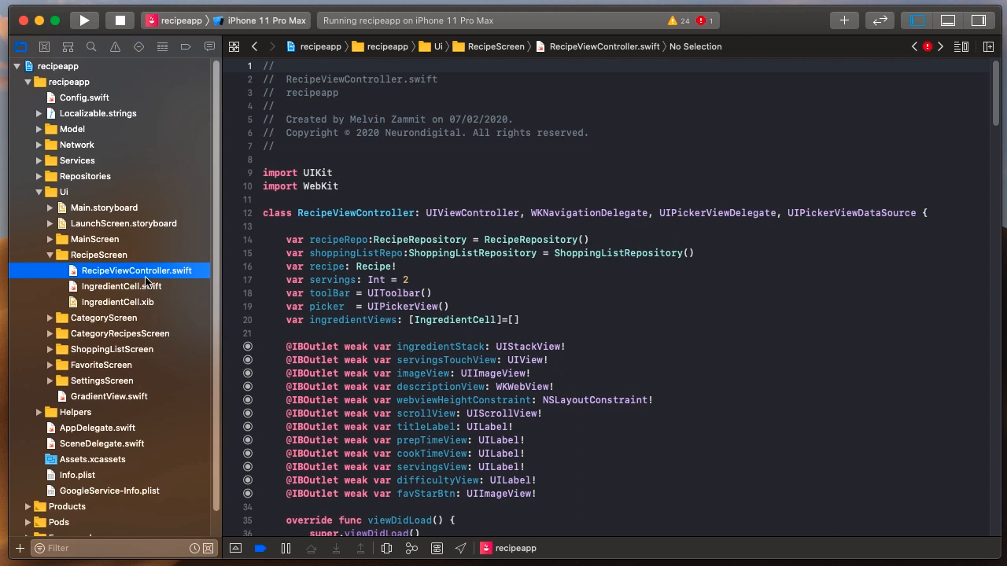
pyautogui.click(104, 208)
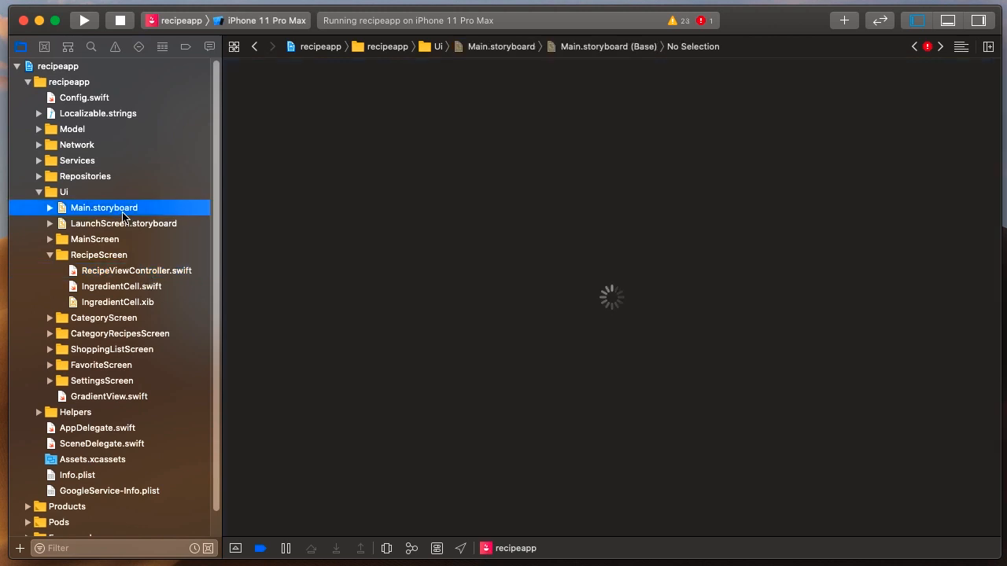
# - View the IngredientCell.xib layout with its single Label, then go back to RecipeViewController.swift
pyautogui.click(104, 208)
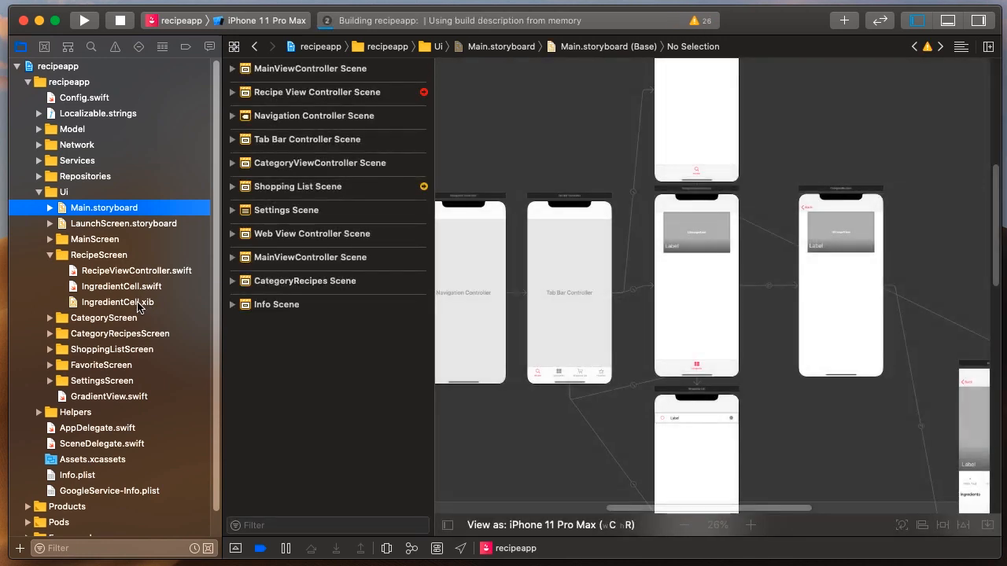
pyautogui.click(117, 302)
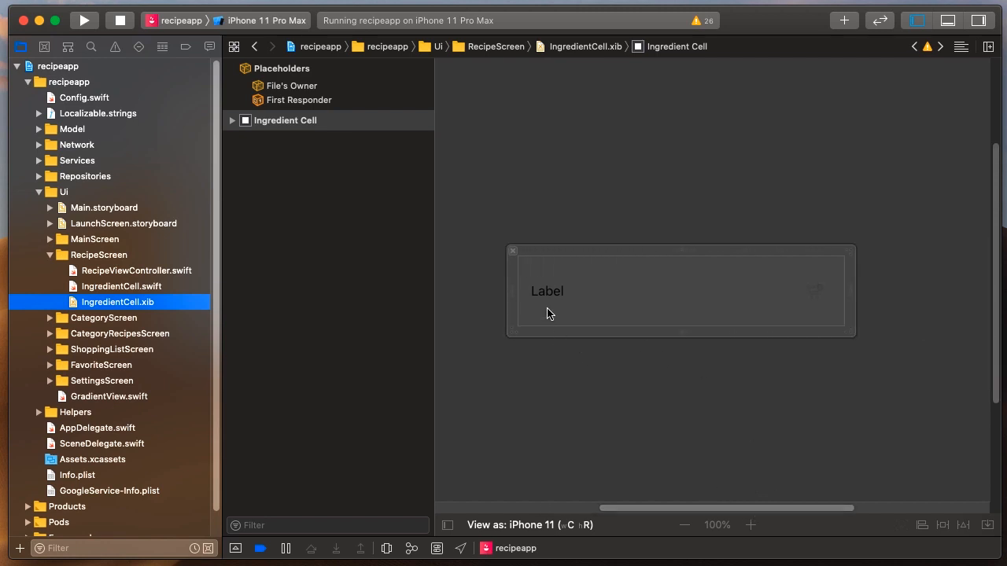
pyautogui.moveTo(761, 315)
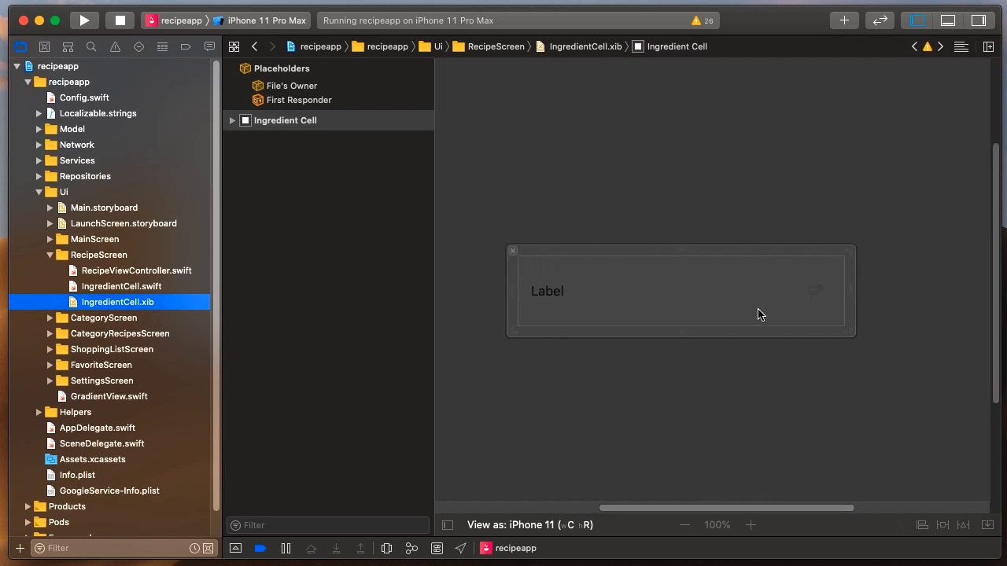
pyautogui.moveTo(307, 295)
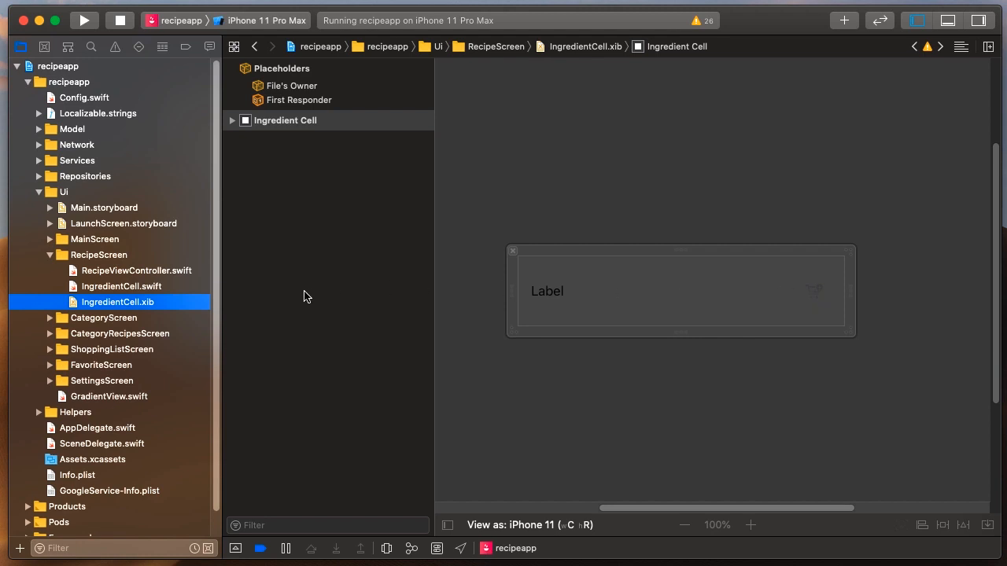
pyautogui.click(135, 271)
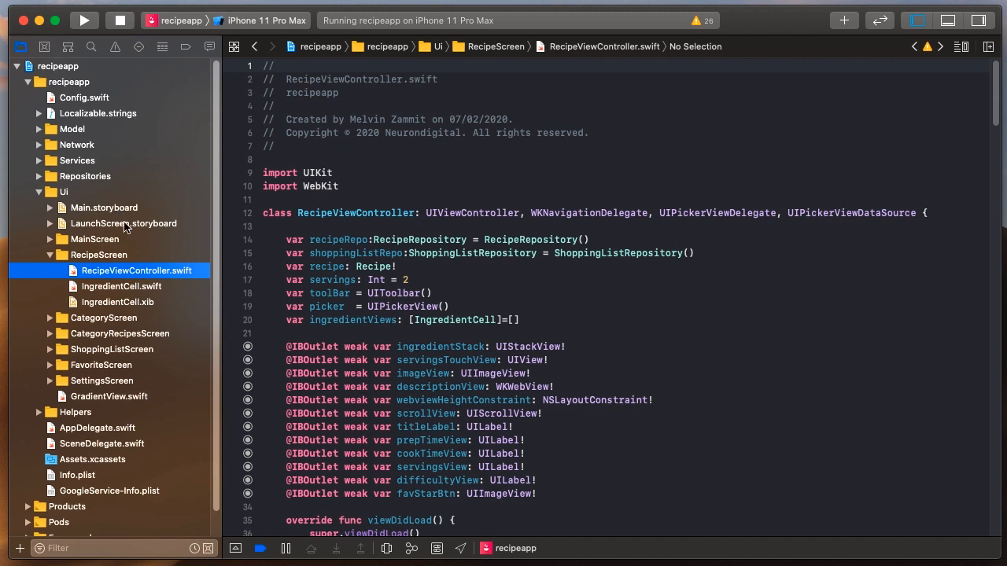
# - Re-expand the UI group and expand Services to list CategoryService, RecipeService and PreferenceService
pyautogui.click(38, 192)
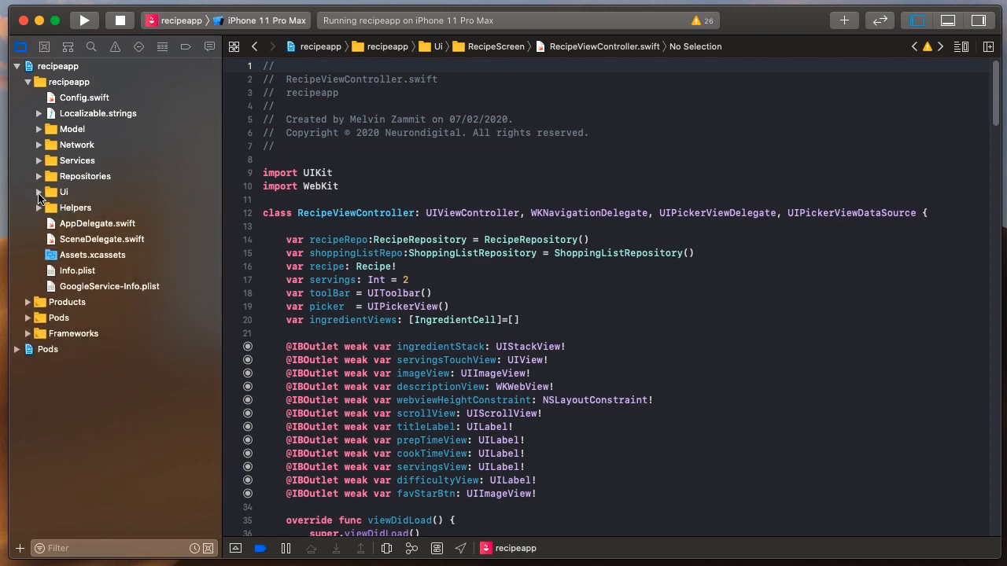
pyautogui.click(63, 192)
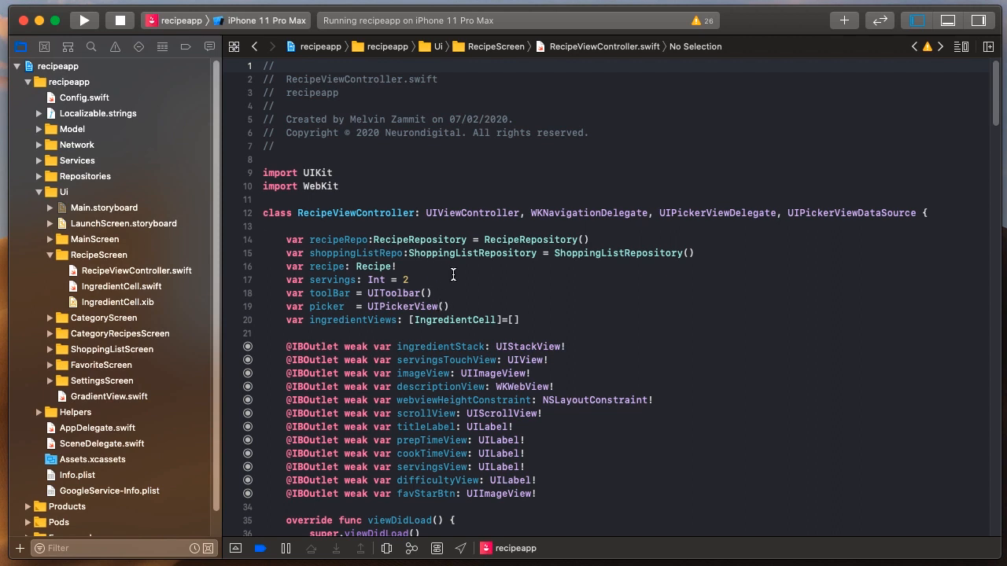
pyautogui.moveTo(455, 294)
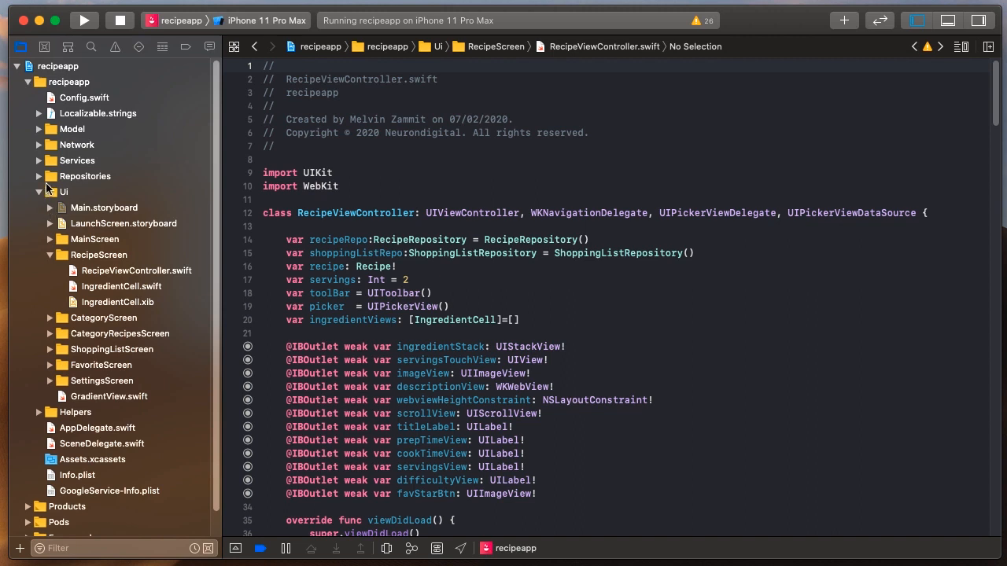
pyautogui.moveTo(60, 160)
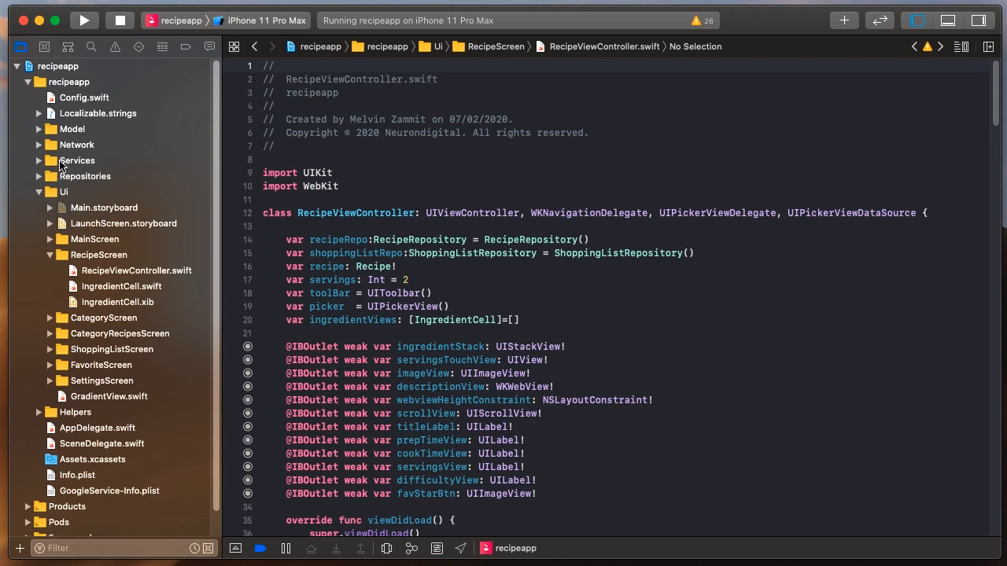
pyautogui.click(76, 160)
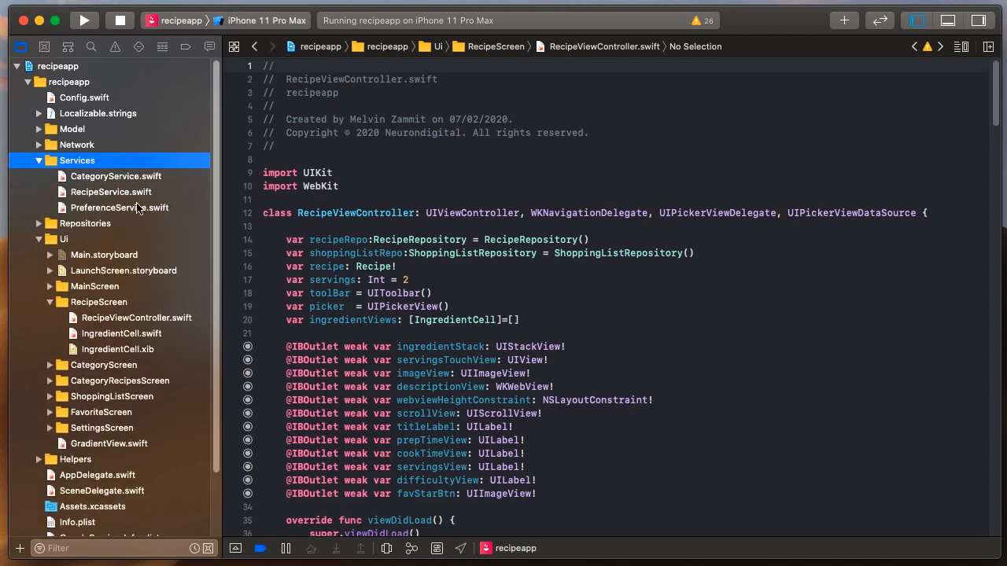
pyautogui.moveTo(138, 208)
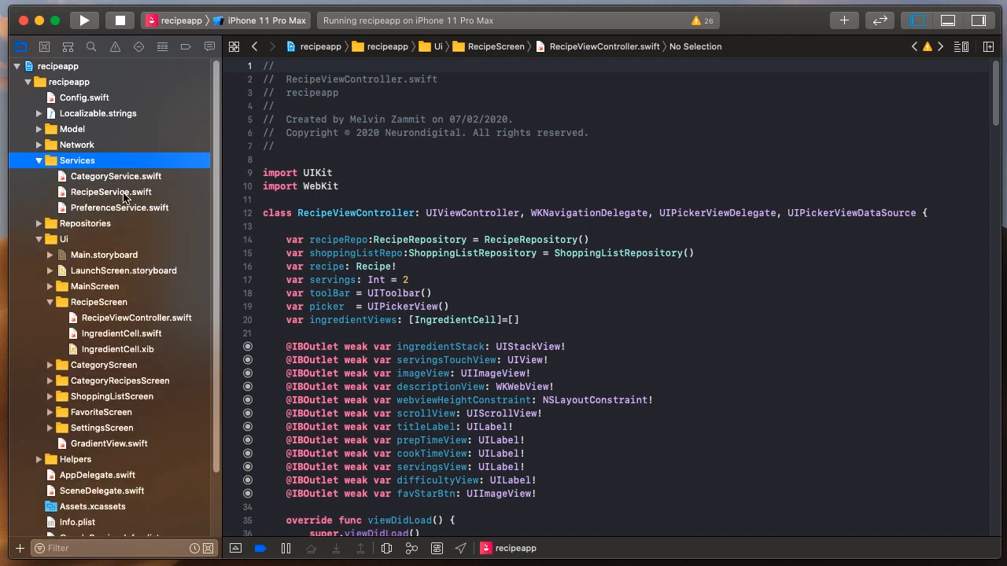
# - Read RecipeService.swift and CategoryService.swift, then expand Model to list Recipe, Category and ShoppingListItem
pyautogui.click(111, 192)
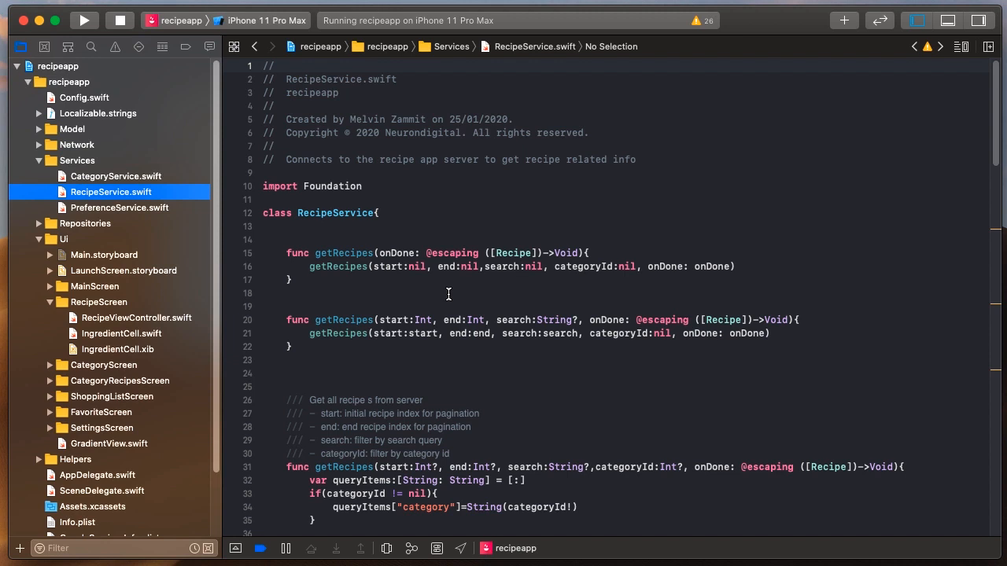
pyautogui.moveTo(173, 195)
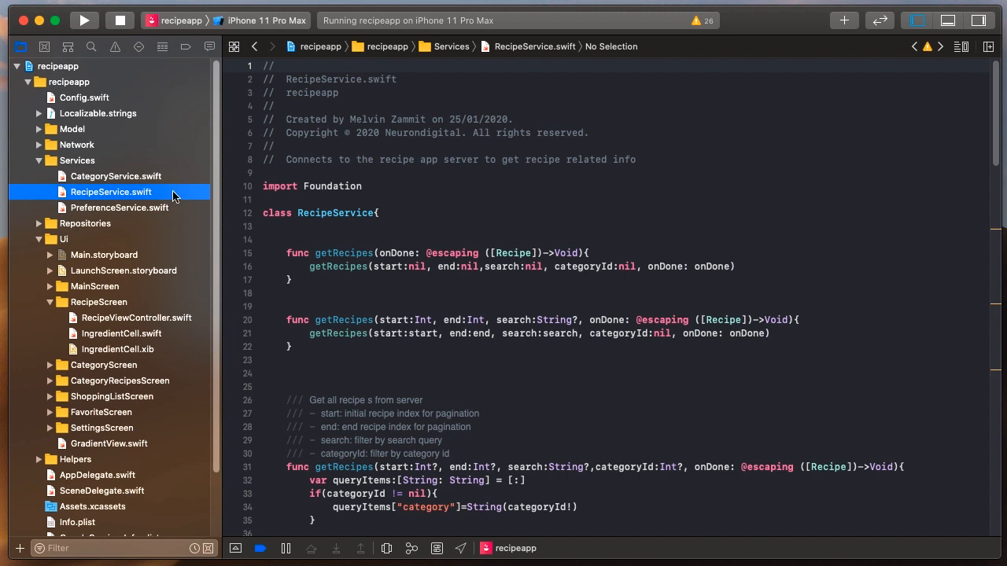
pyautogui.click(116, 176)
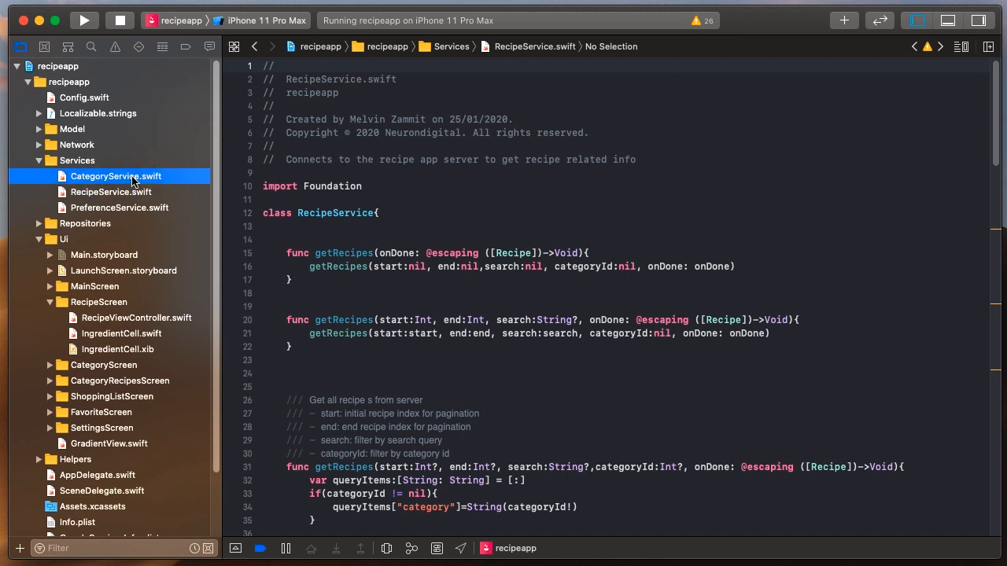
pyautogui.click(116, 176)
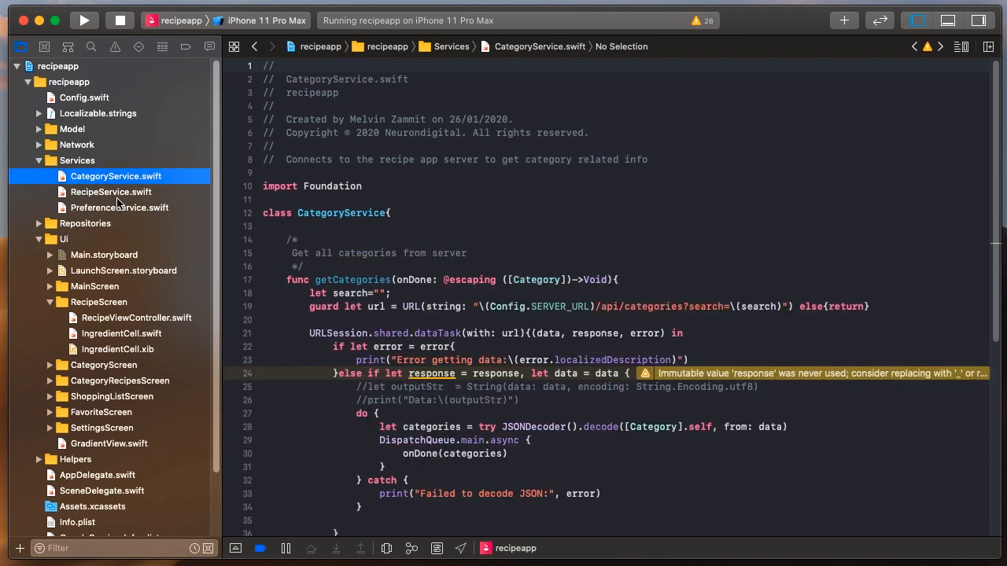
pyautogui.moveTo(107, 188)
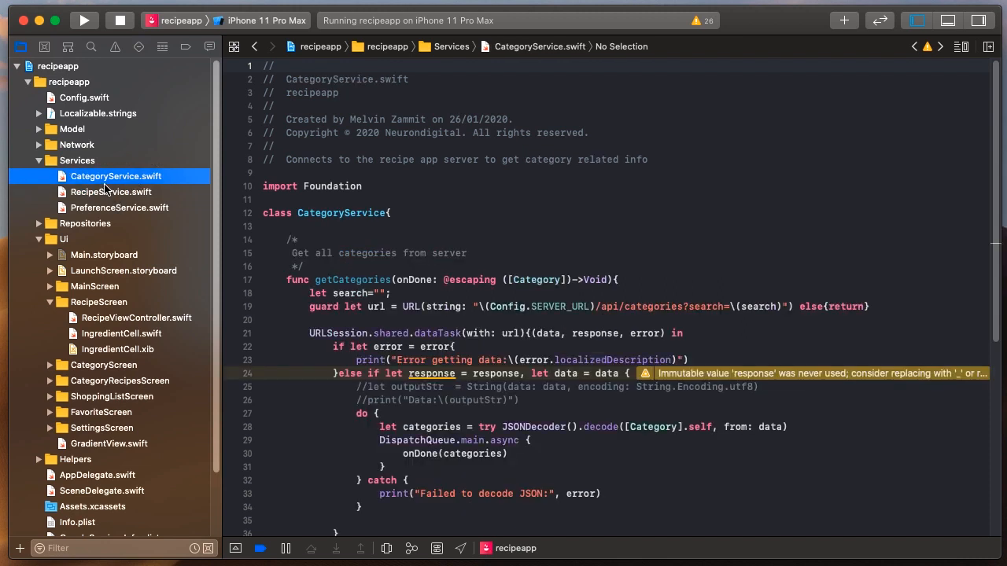
pyautogui.click(73, 129)
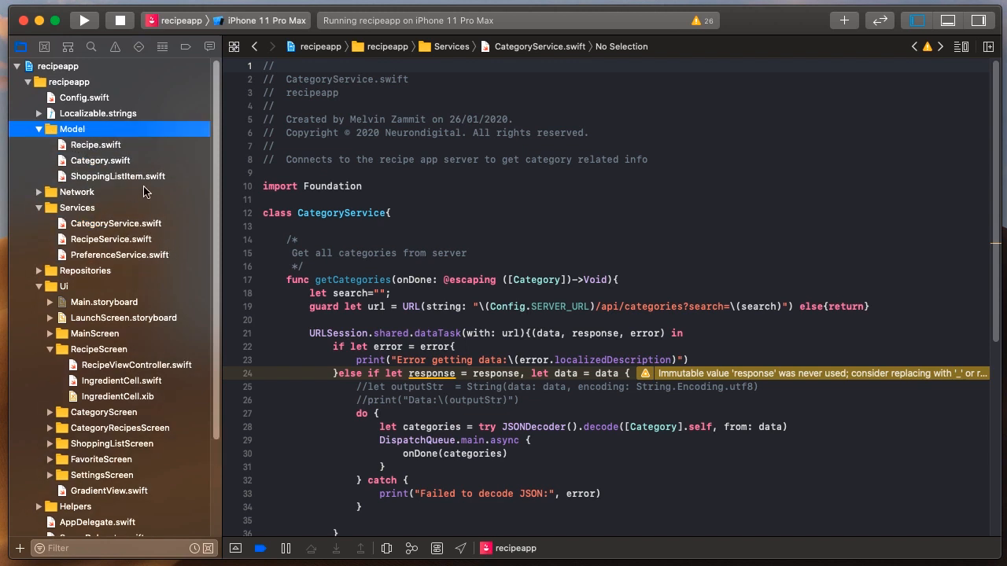
pyautogui.moveTo(140, 182)
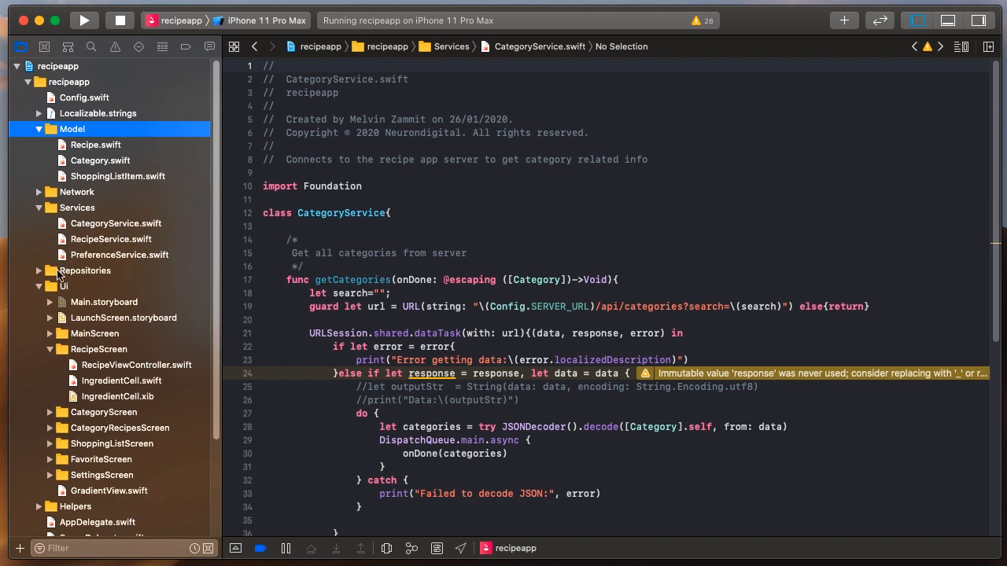
# - Expand Repositories and view RecipeRepository.swift down to its getFavoriteRecipes function
pyautogui.click(38, 271)
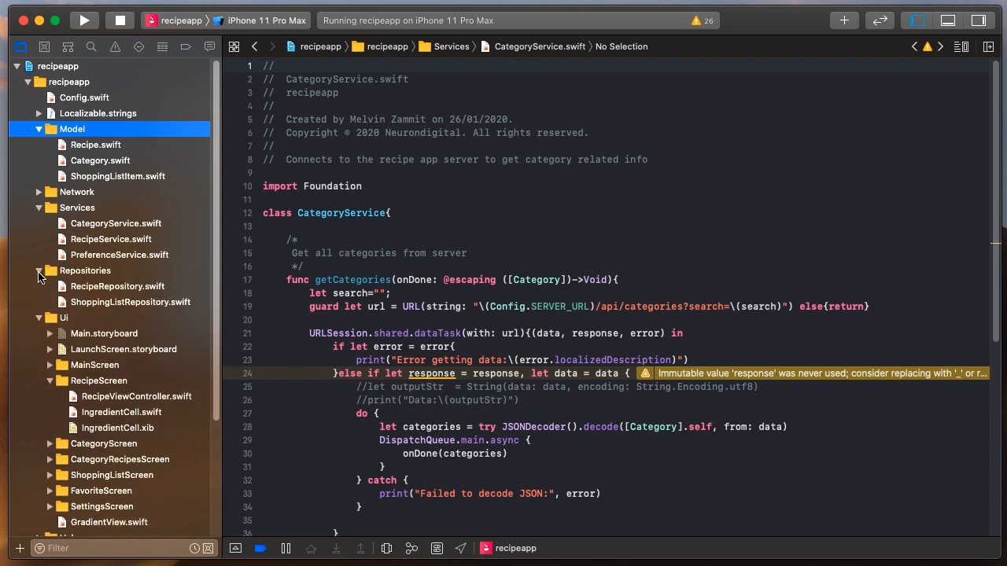
pyautogui.click(116, 286)
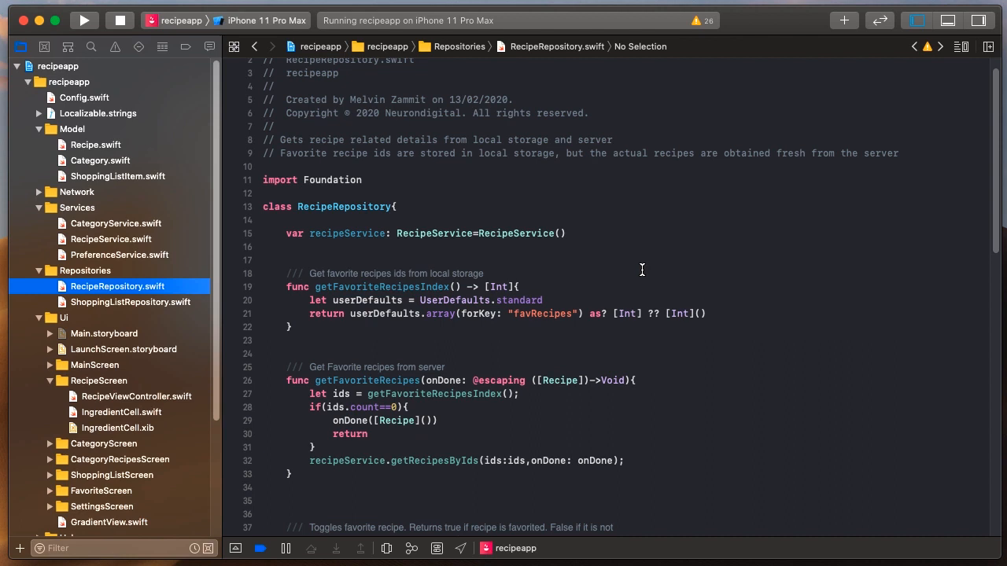
pyautogui.moveTo(516, 318)
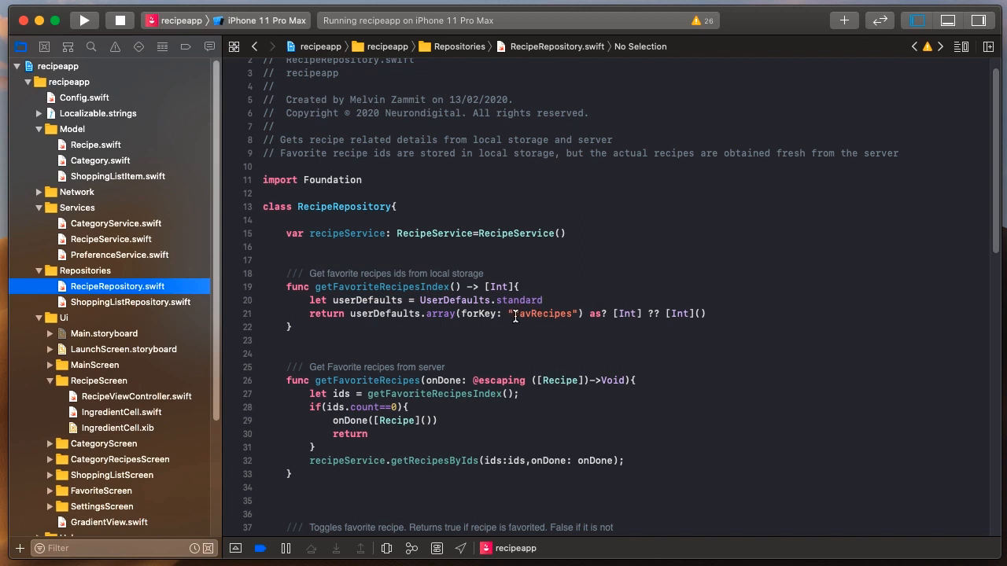
pyautogui.scroll(-3)
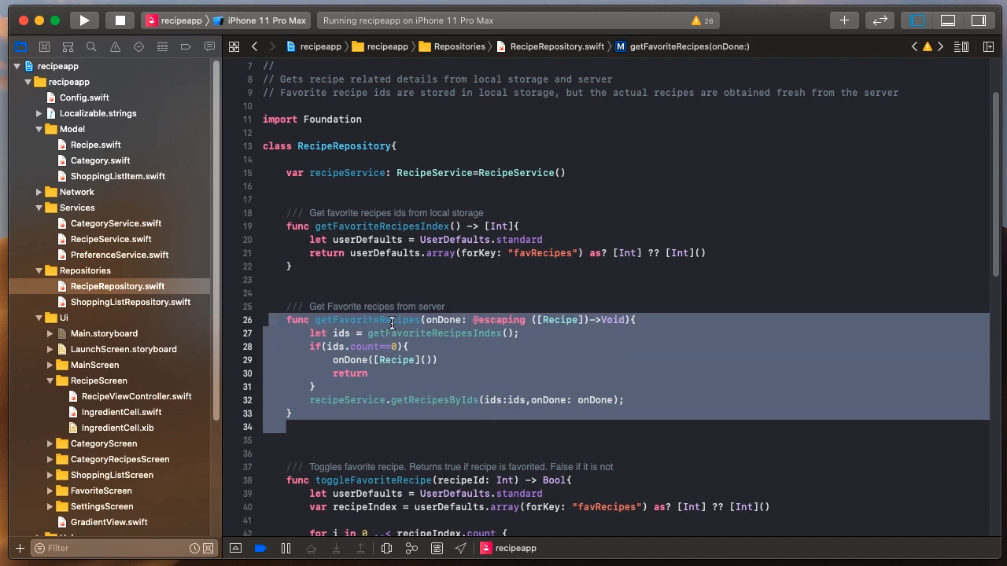
pyautogui.moveTo(421, 339)
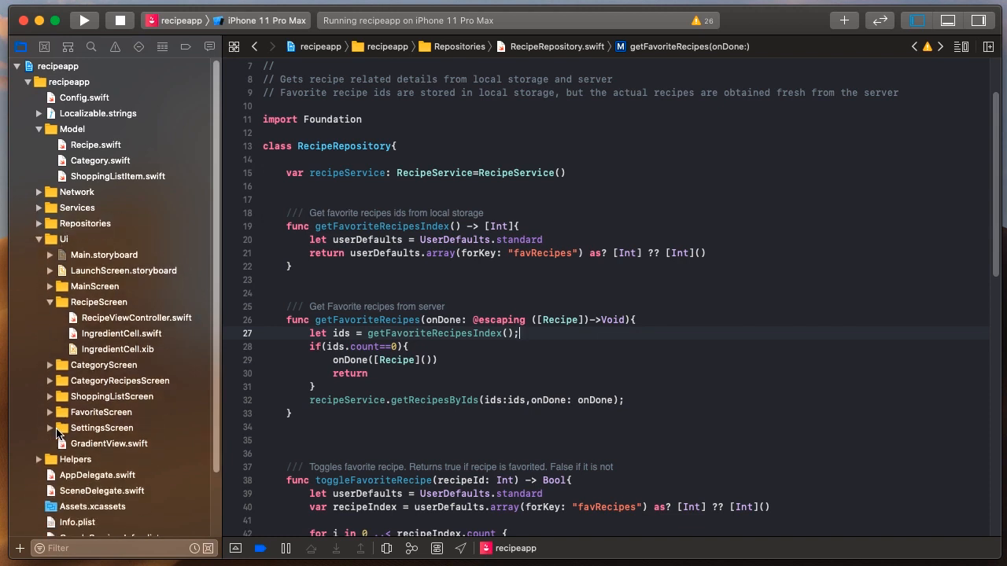
# - Peek into the Helpers group, then fold Helpers and the UI group closed
pyautogui.click(76, 459)
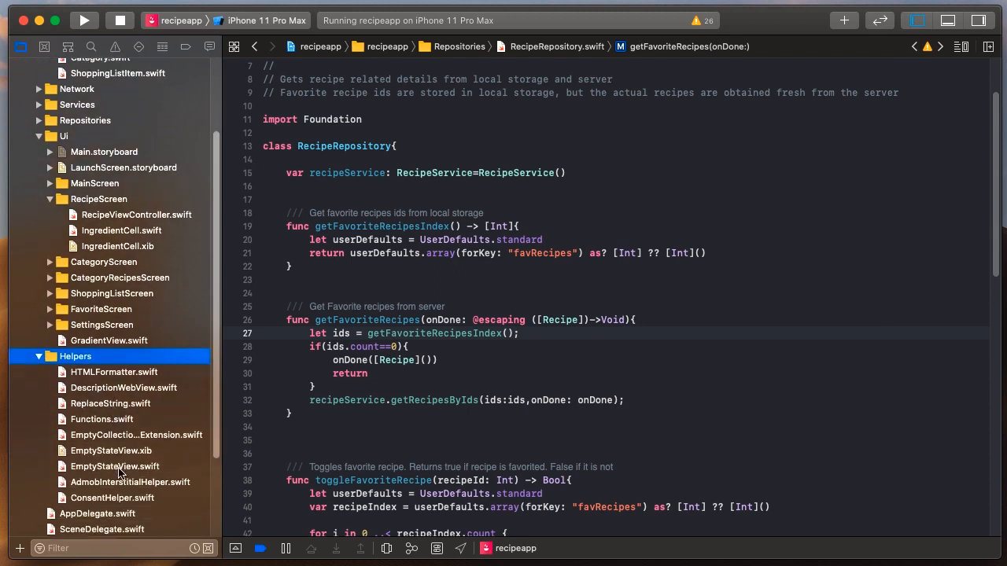
pyautogui.click(38, 355)
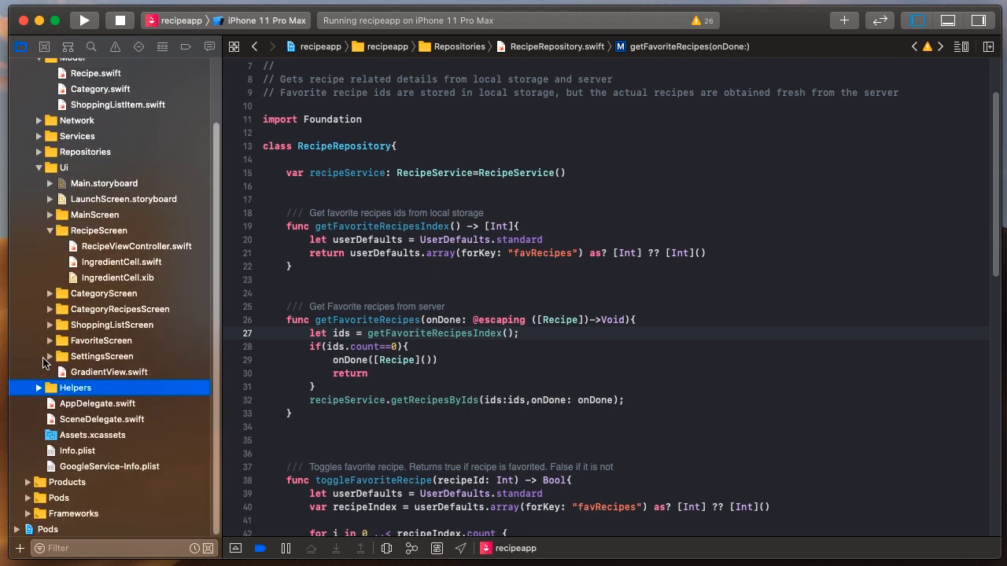
pyautogui.scroll(-3)
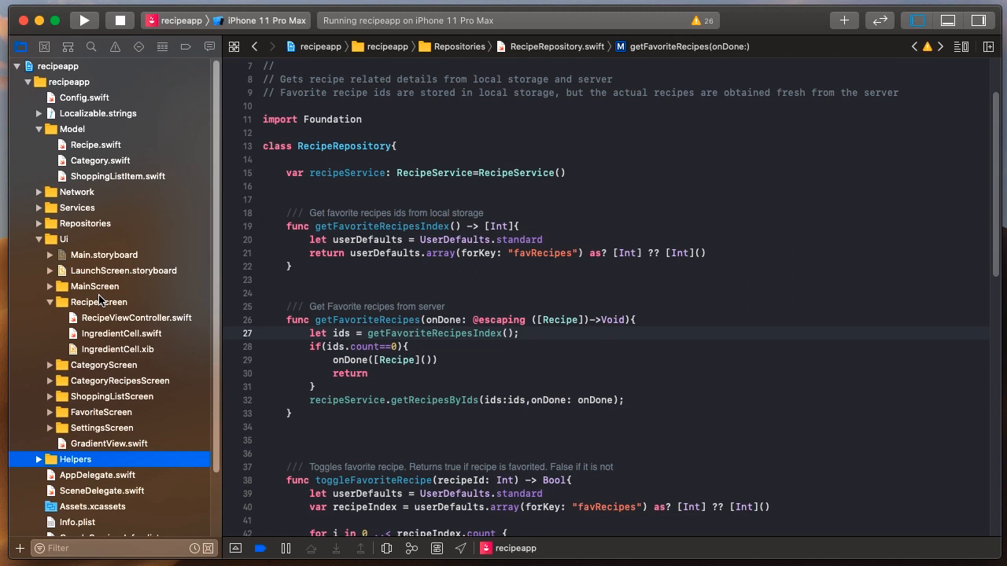
pyautogui.click(63, 239)
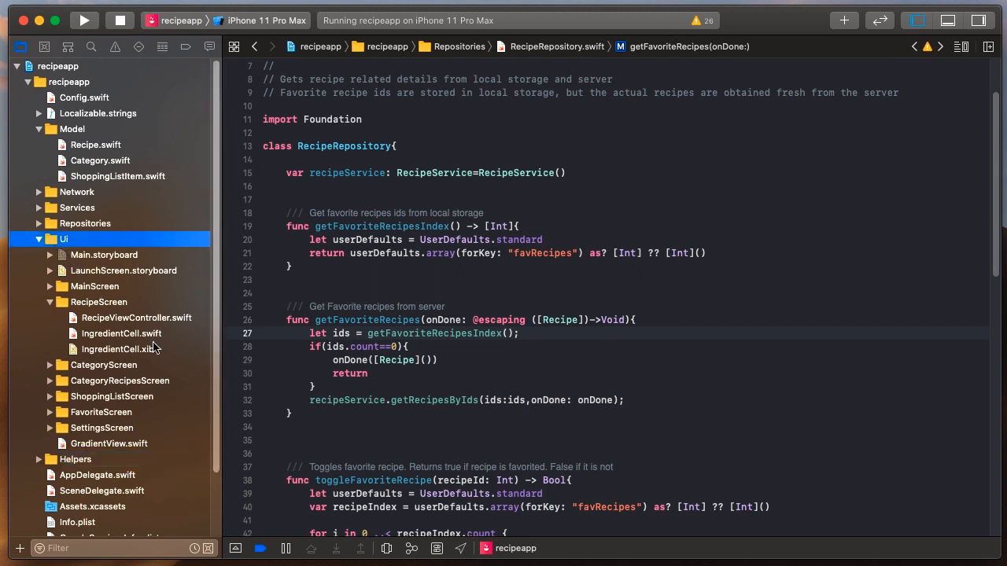
pyautogui.click(37, 239)
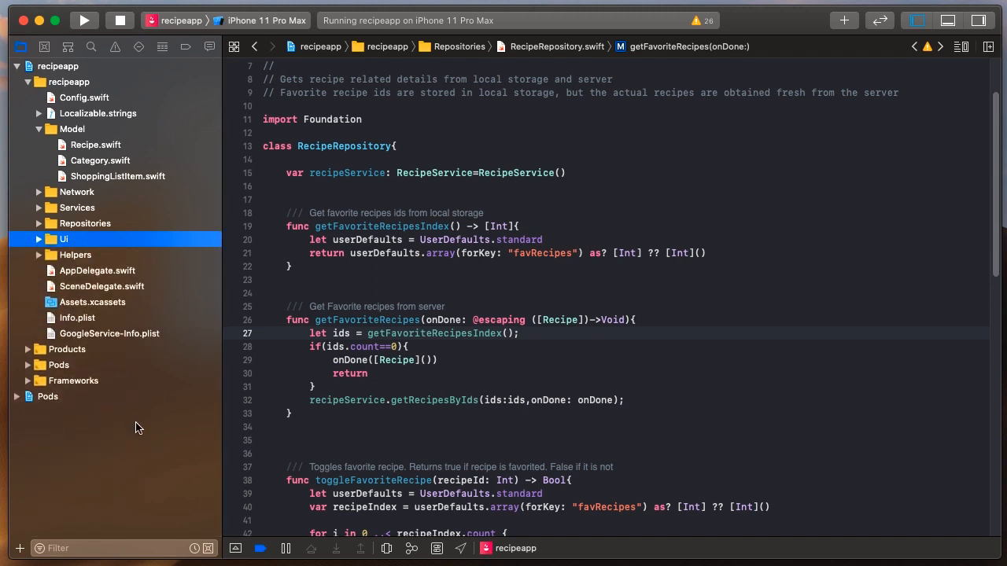
pyautogui.moveTo(145, 463)
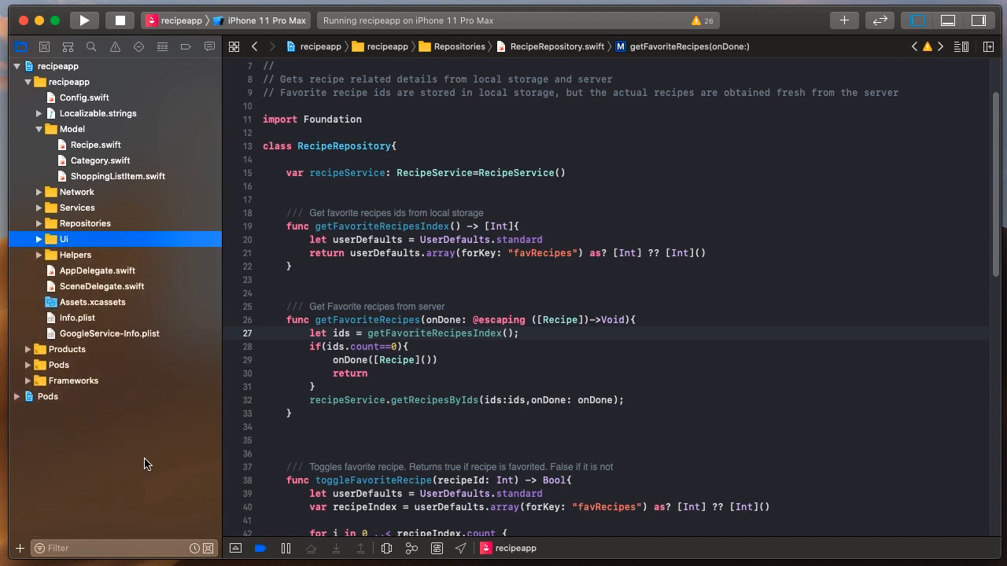
pyautogui.moveTo(151, 451)
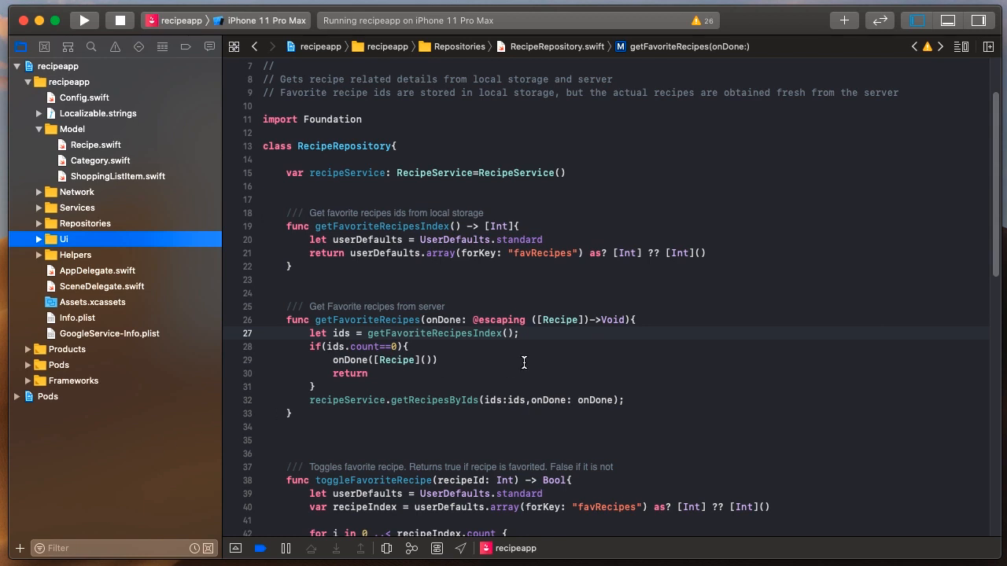
# - Reveal the Pods library and xcconfig files under Frameworks and Pods, then fold them back
pyautogui.click(29, 381)
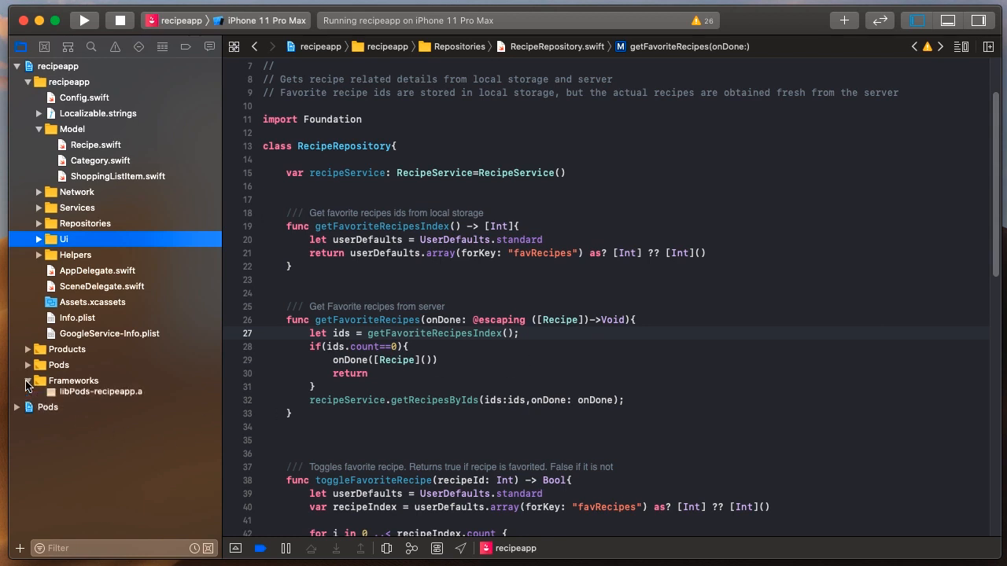
pyautogui.click(28, 365)
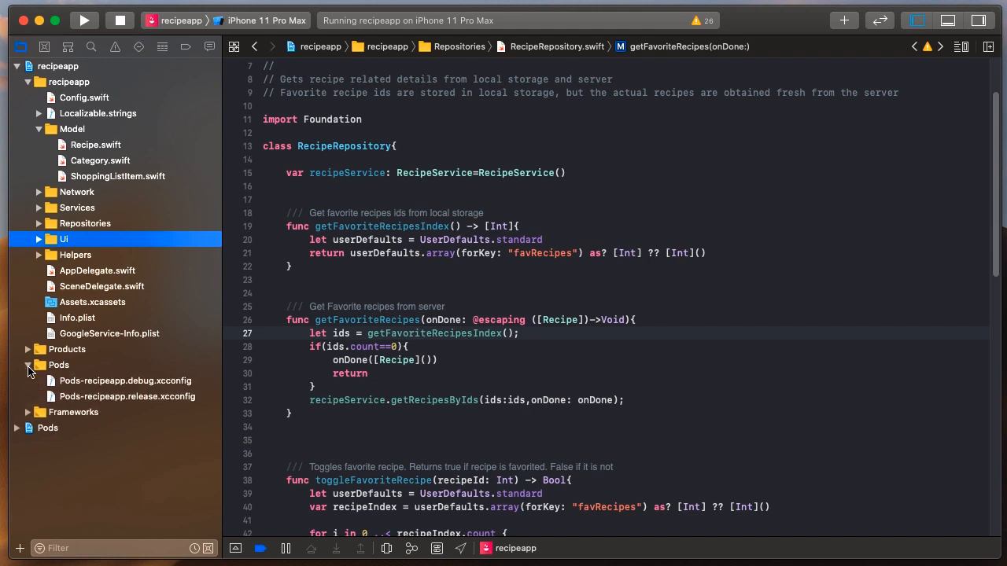
pyautogui.click(29, 365)
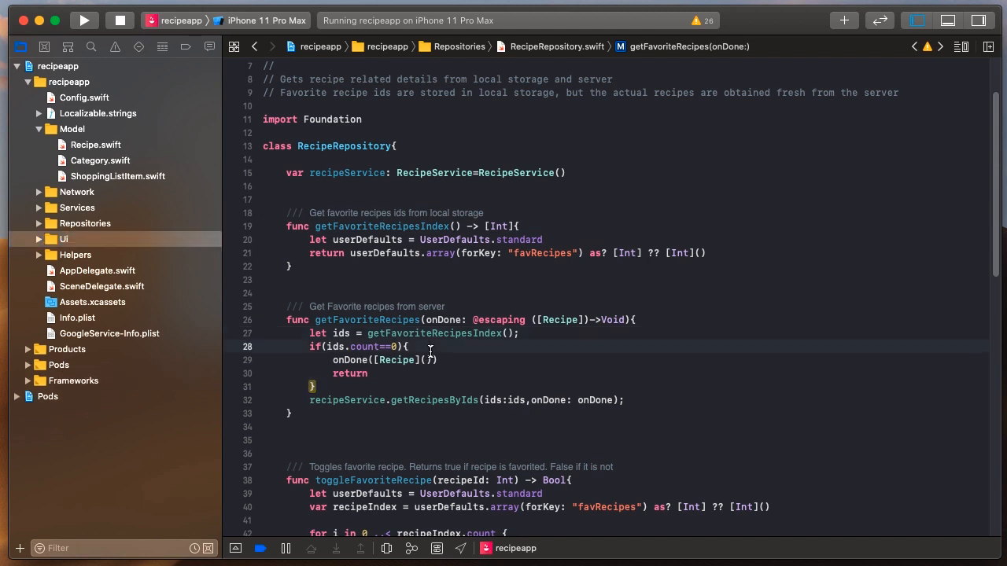
pyautogui.click(407, 348)
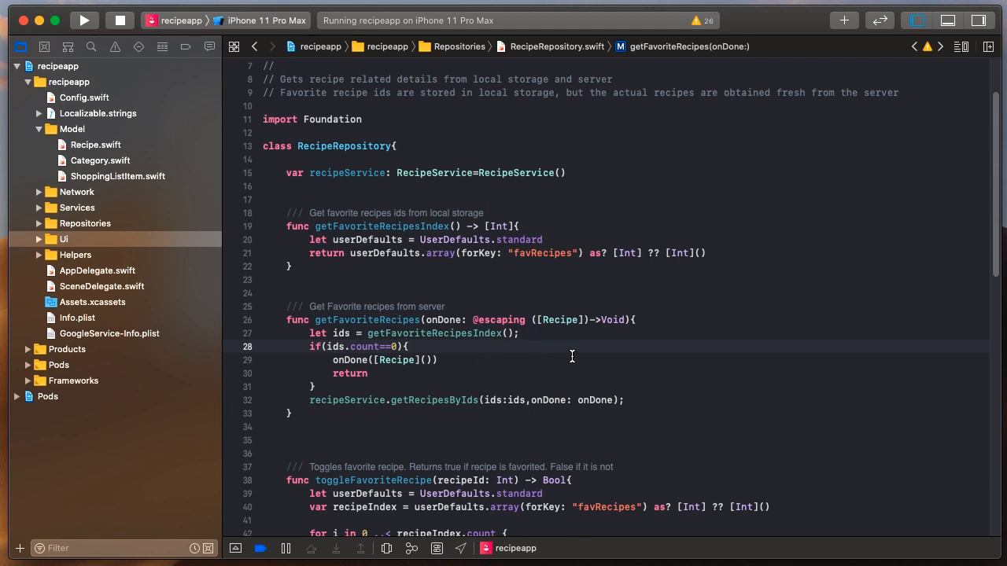
pyautogui.moveTo(573, 356)
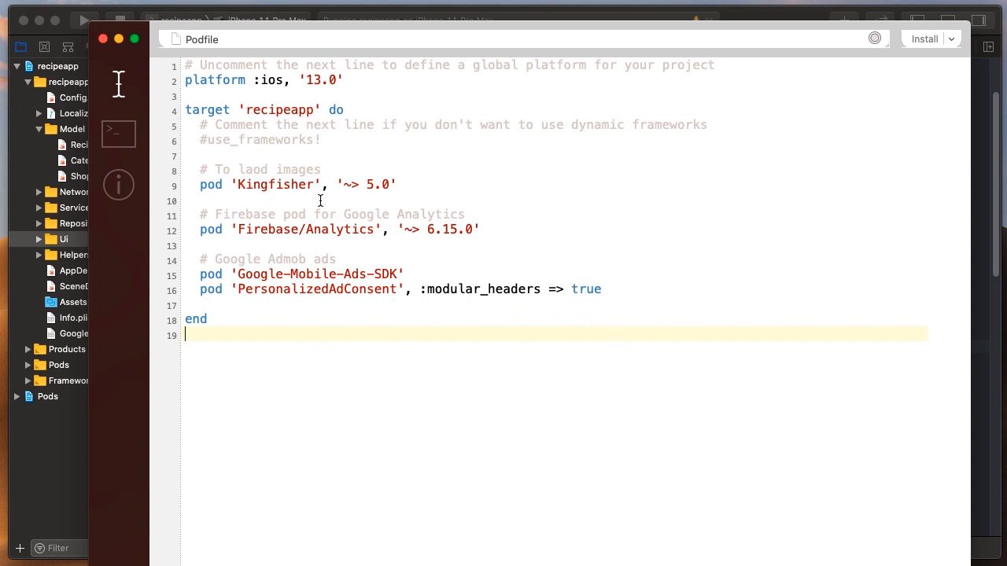
# - Install the Podfile's Kingfisher, Firebase/Analytics, Google-Mobile-Ads-SDK and PersonalizedAdConsent pods
pyautogui.click(510, 230)
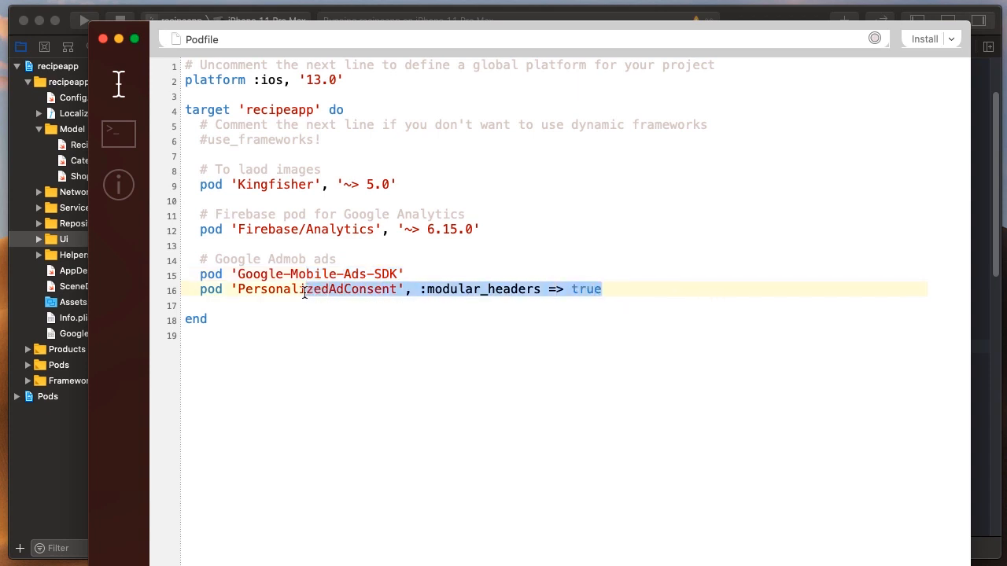
pyautogui.moveTo(518, 290)
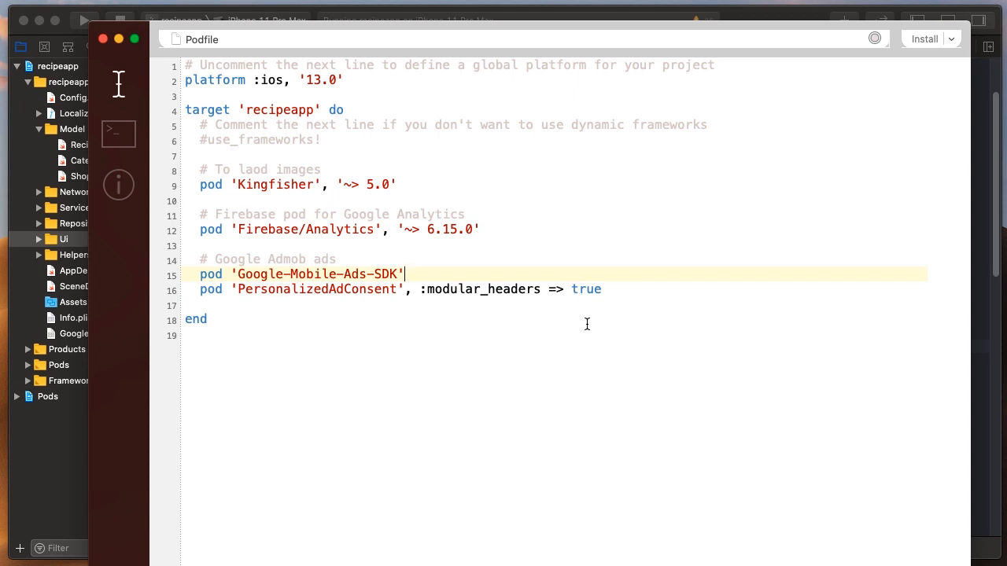
pyautogui.moveTo(925, 38)
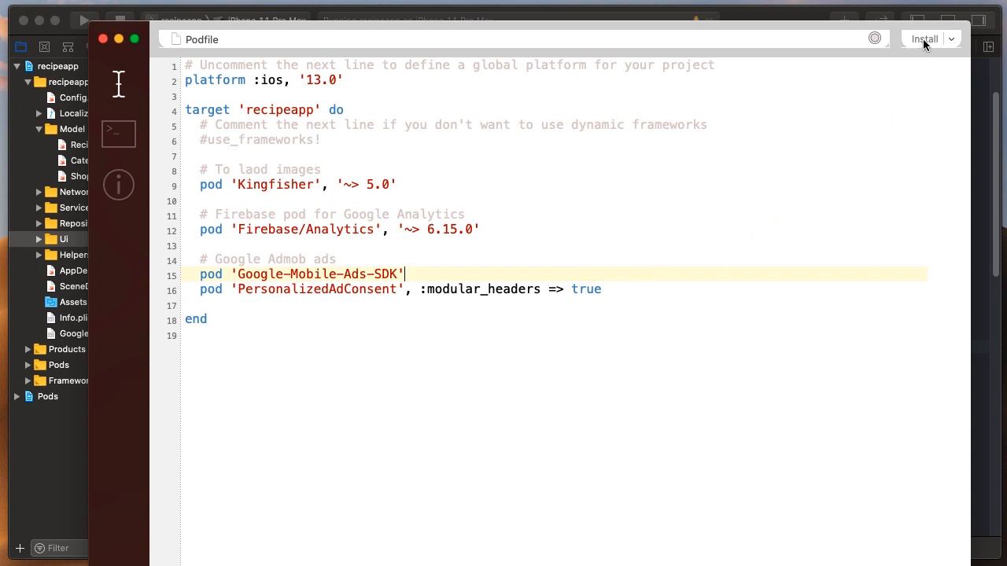
pyautogui.click(923, 38)
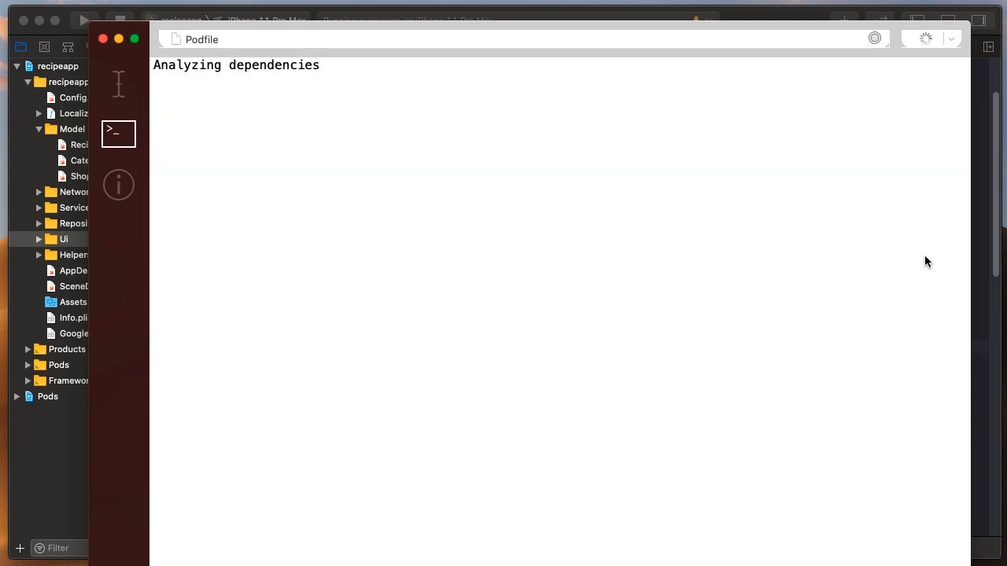
pyautogui.moveTo(120, 37)
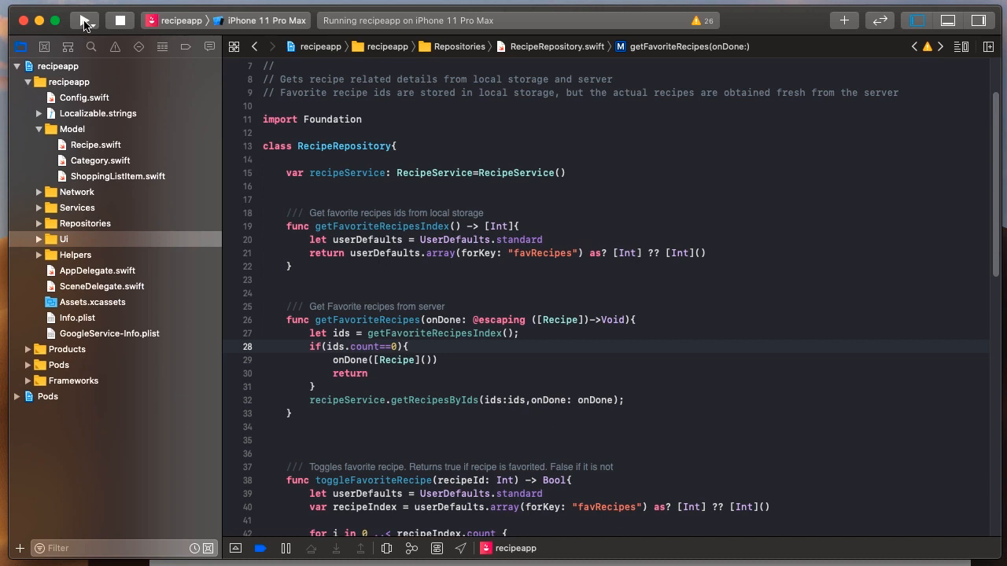
# - Run recipeapp again on the iPhone 11 Pro Max simulator
pyautogui.click(85, 20)
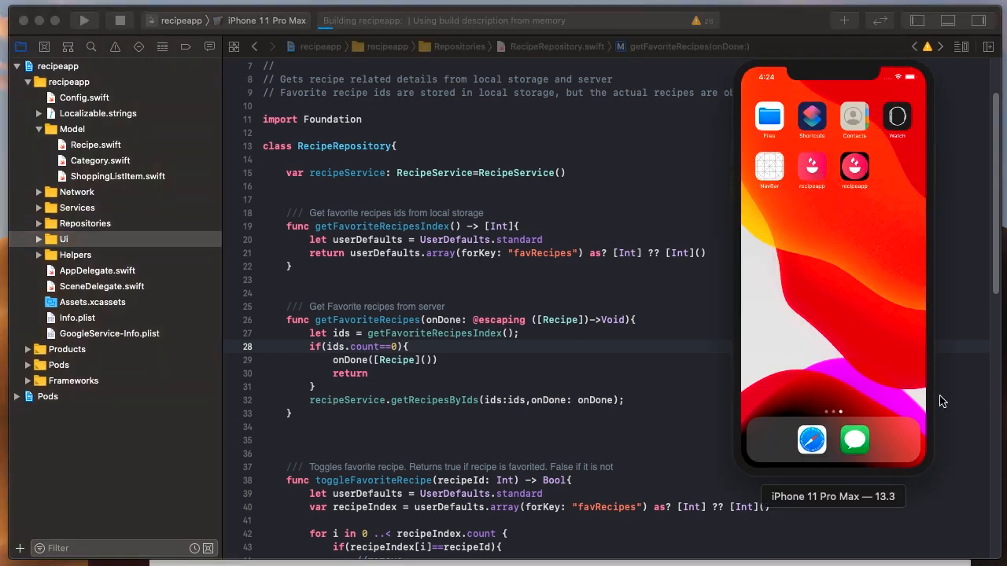
pyautogui.moveTo(527, 346)
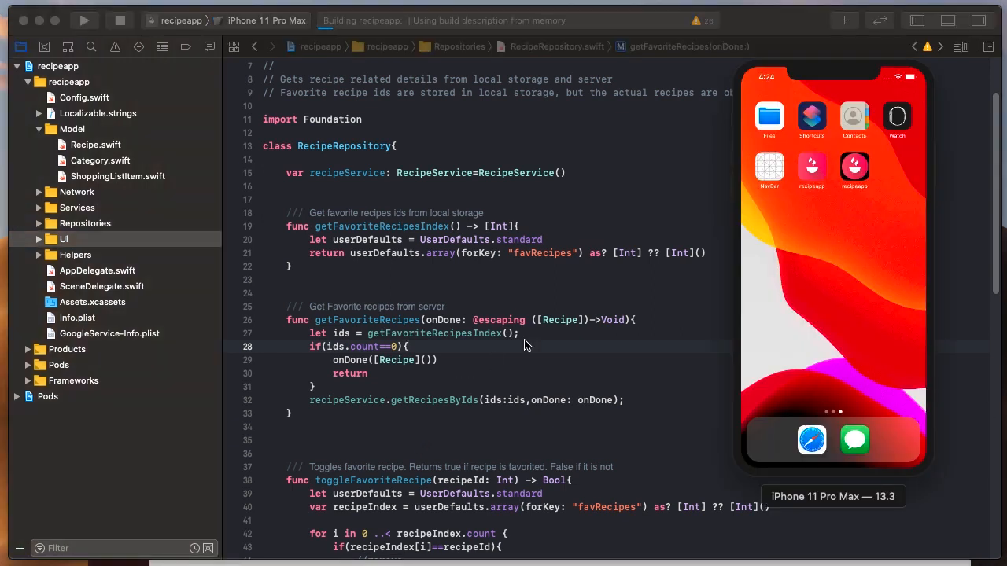
pyautogui.moveTo(528, 370)
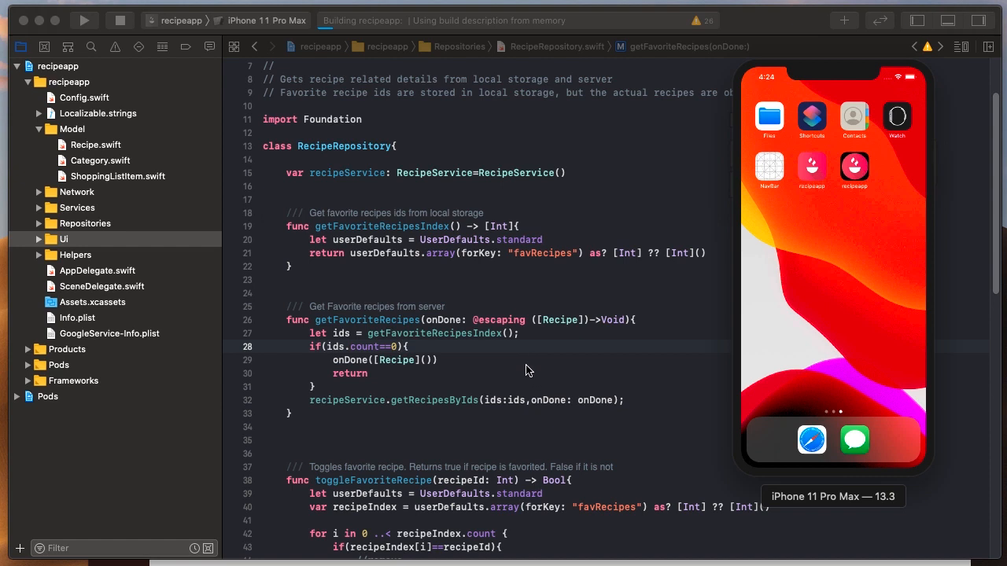